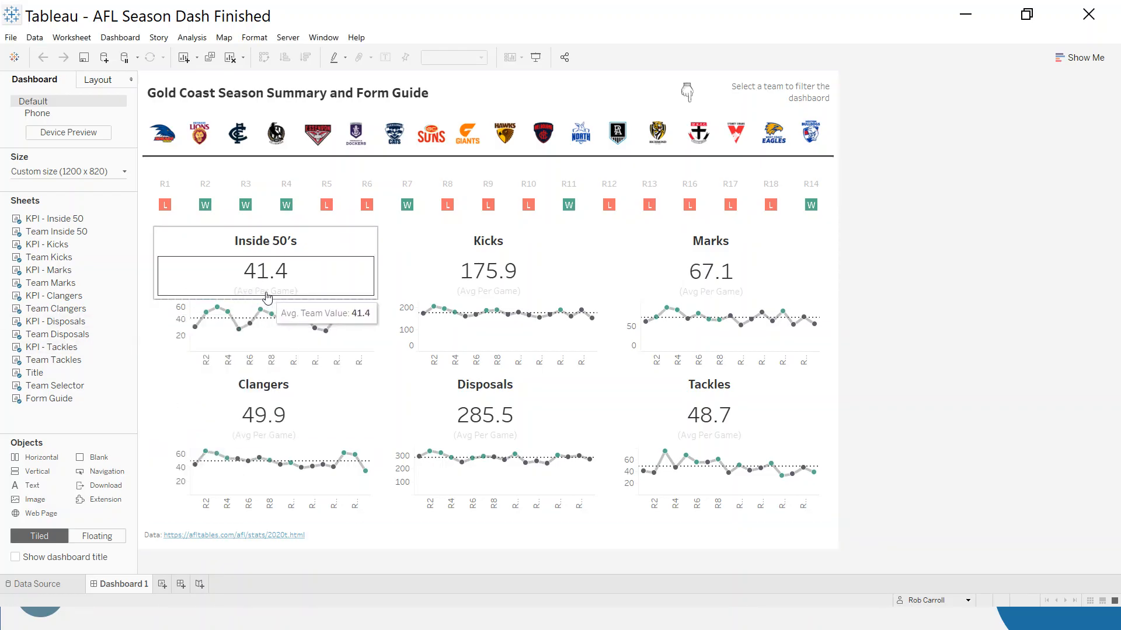
mouse_move(590, 289)
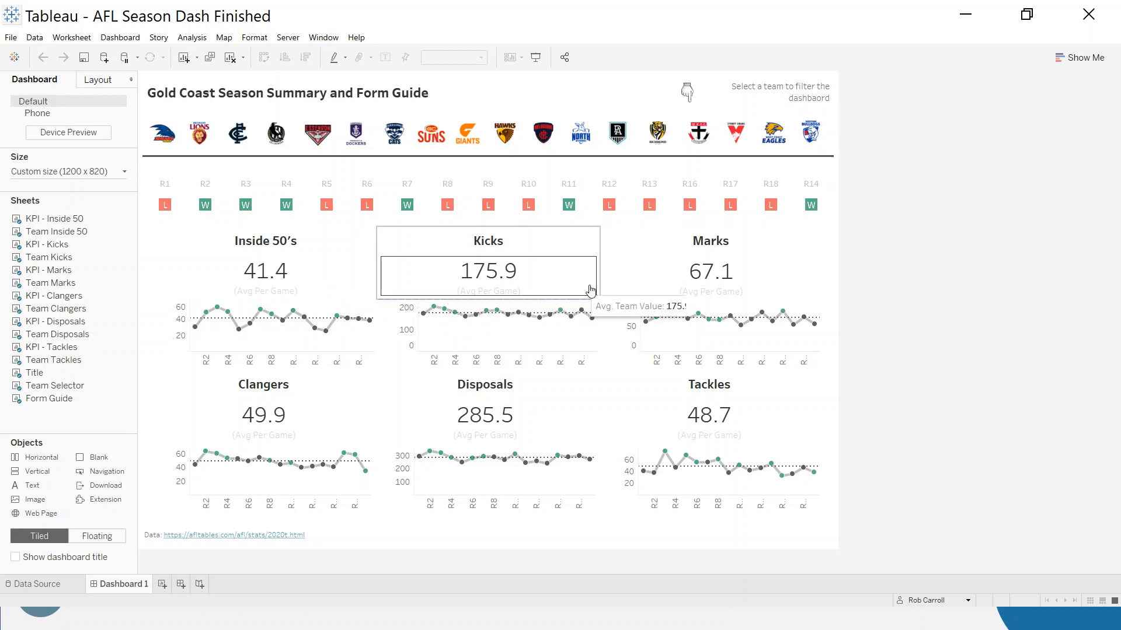
mouse_move(736, 287)
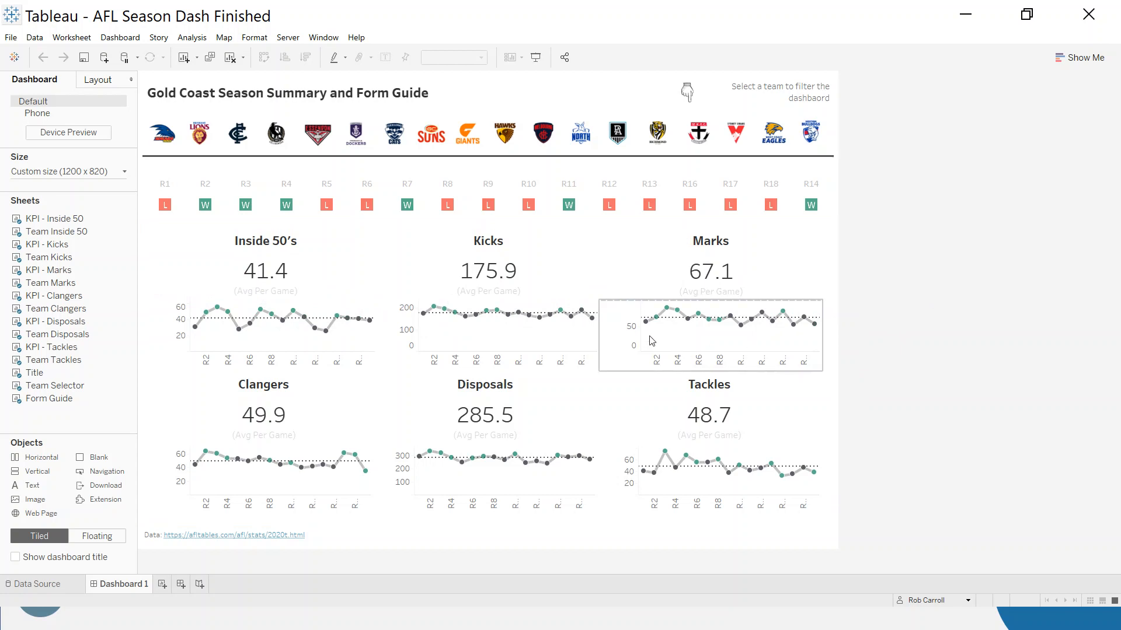
mouse_move(687, 293)
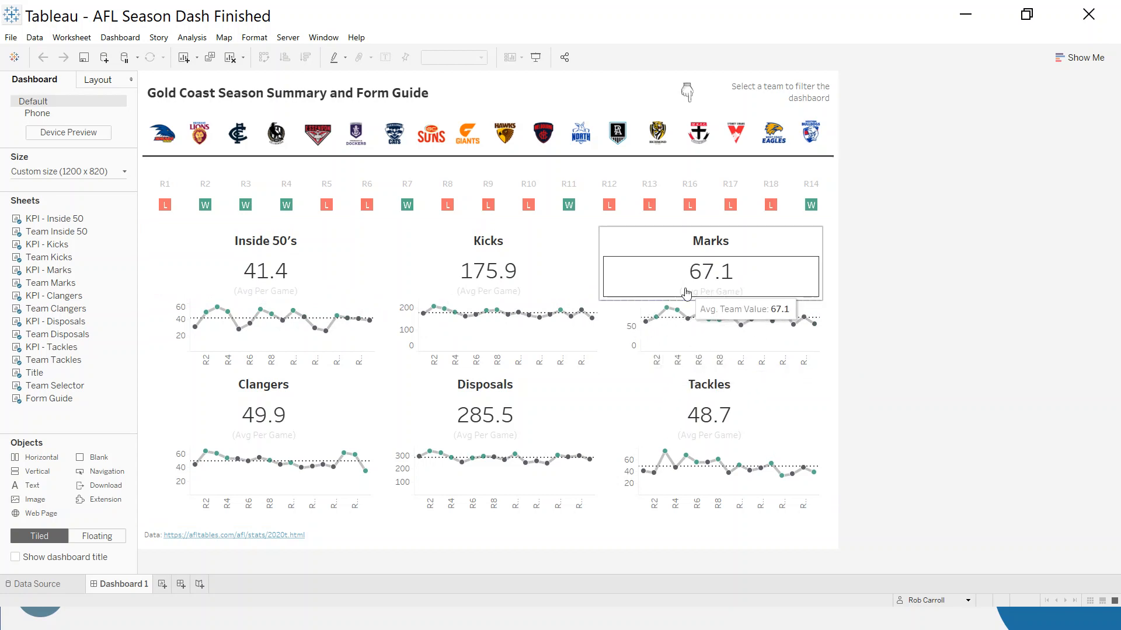
mouse_move(747, 288)
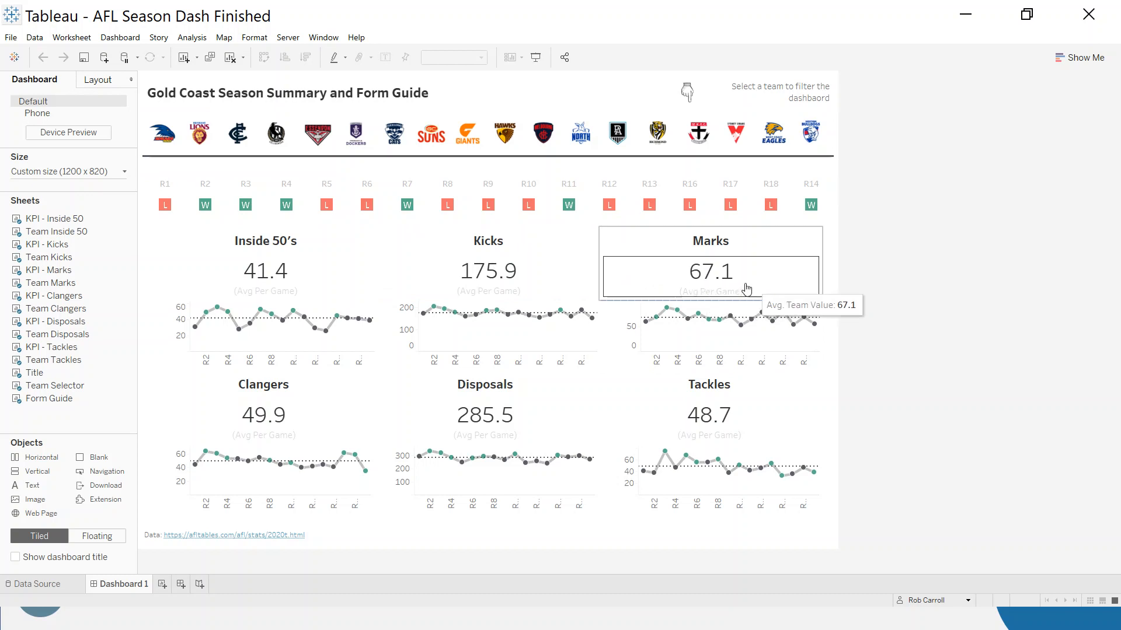
mouse_move(298, 207)
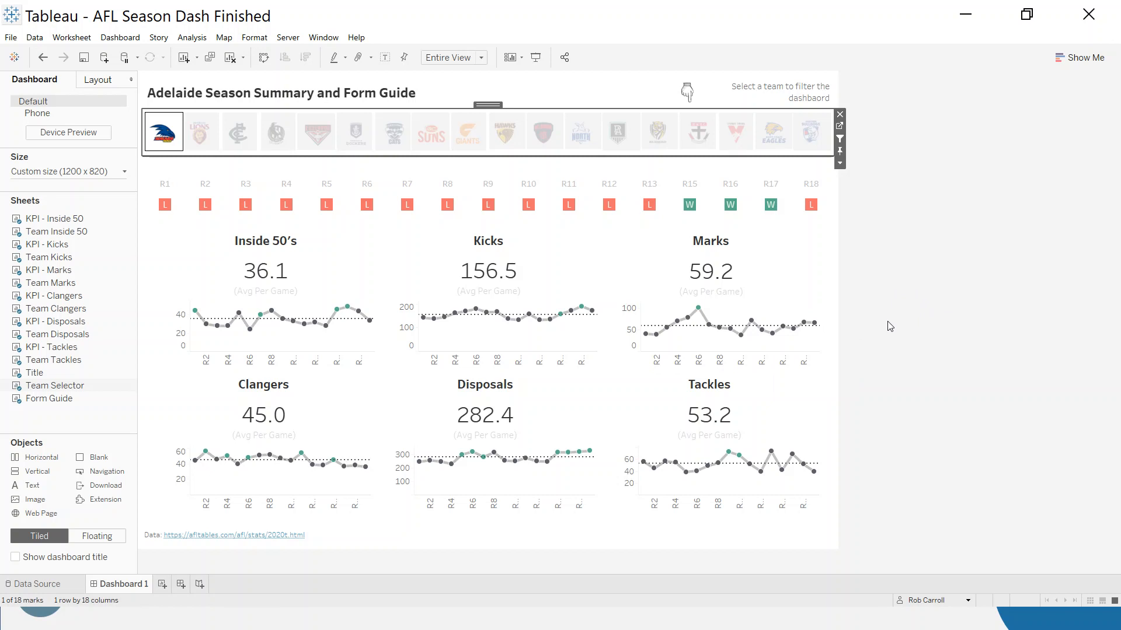
mouse_move(907, 255)
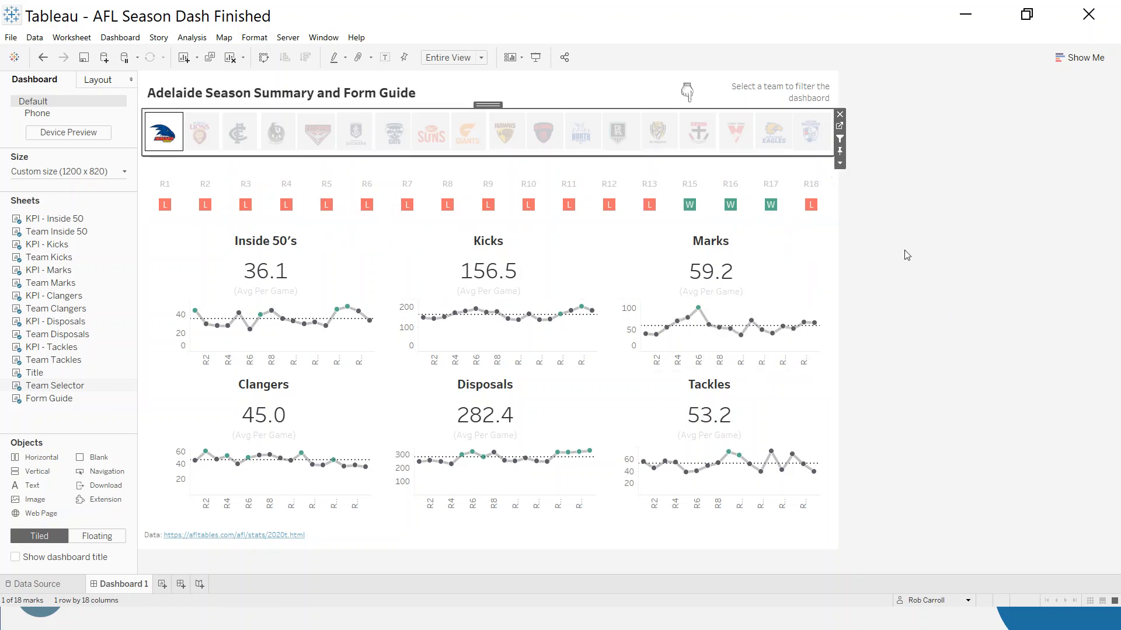
mouse_move(936, 265)
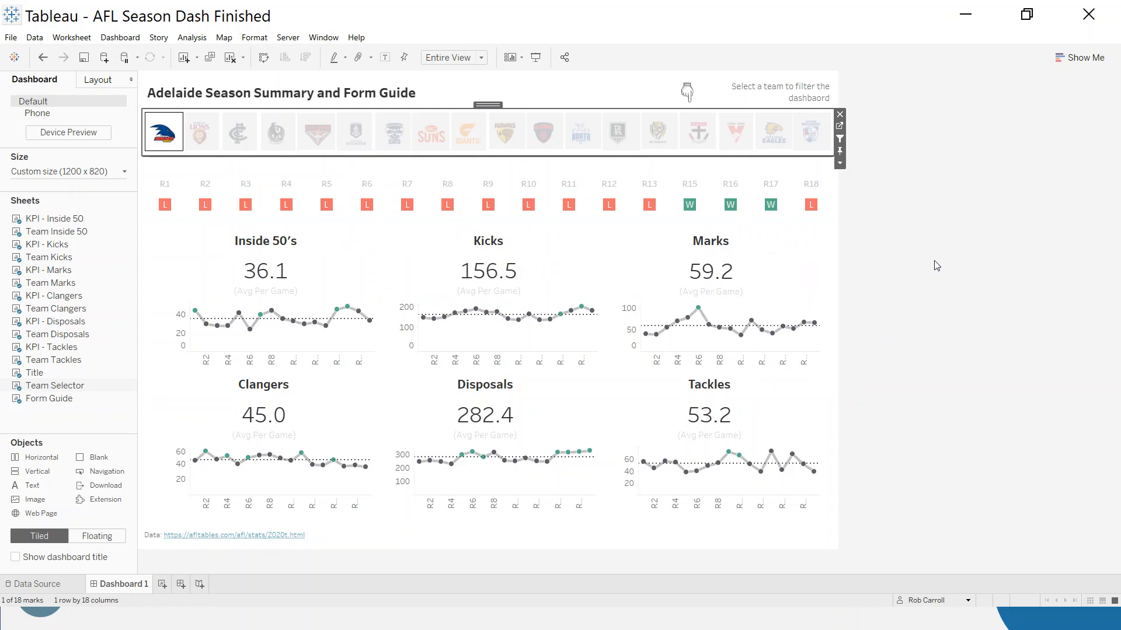
mouse_move(872, 275)
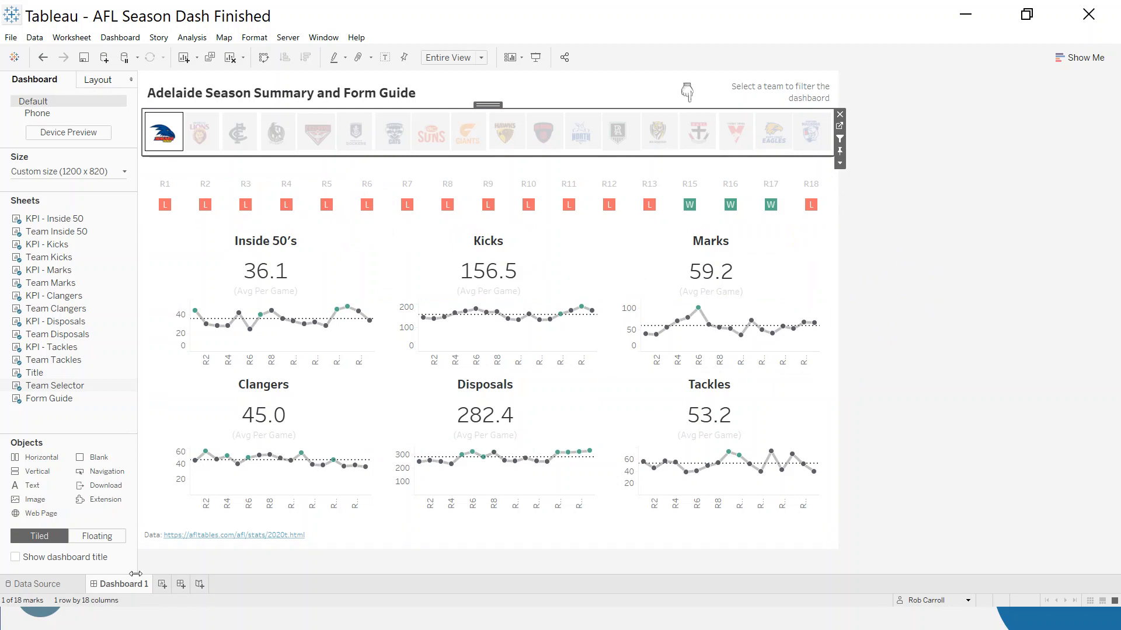
mouse_move(148, 564)
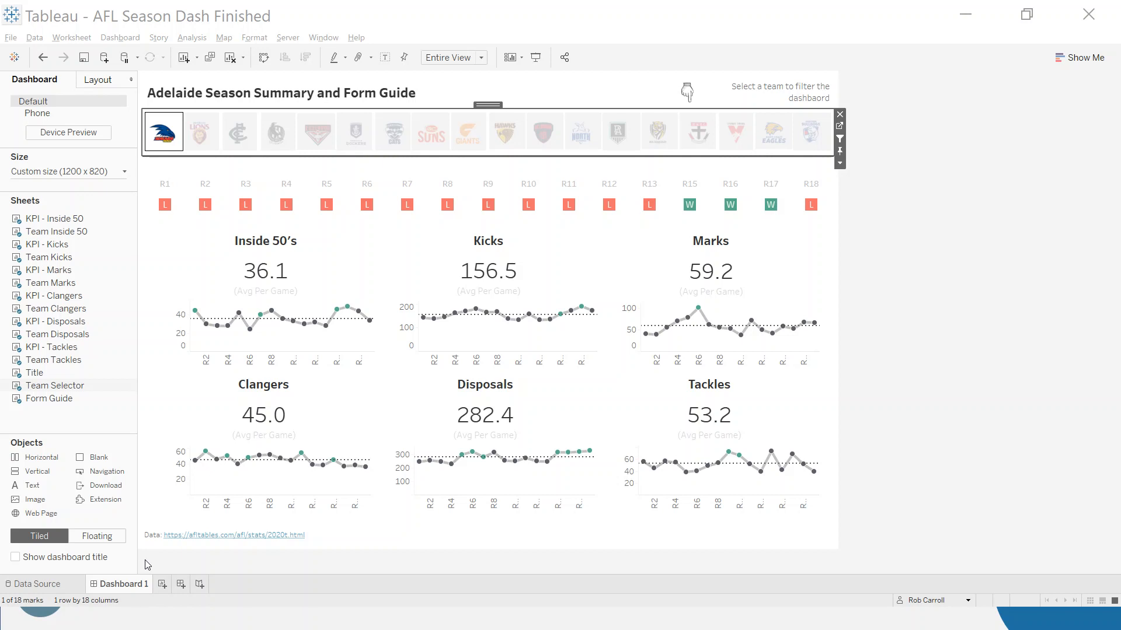
mouse_move(151, 580)
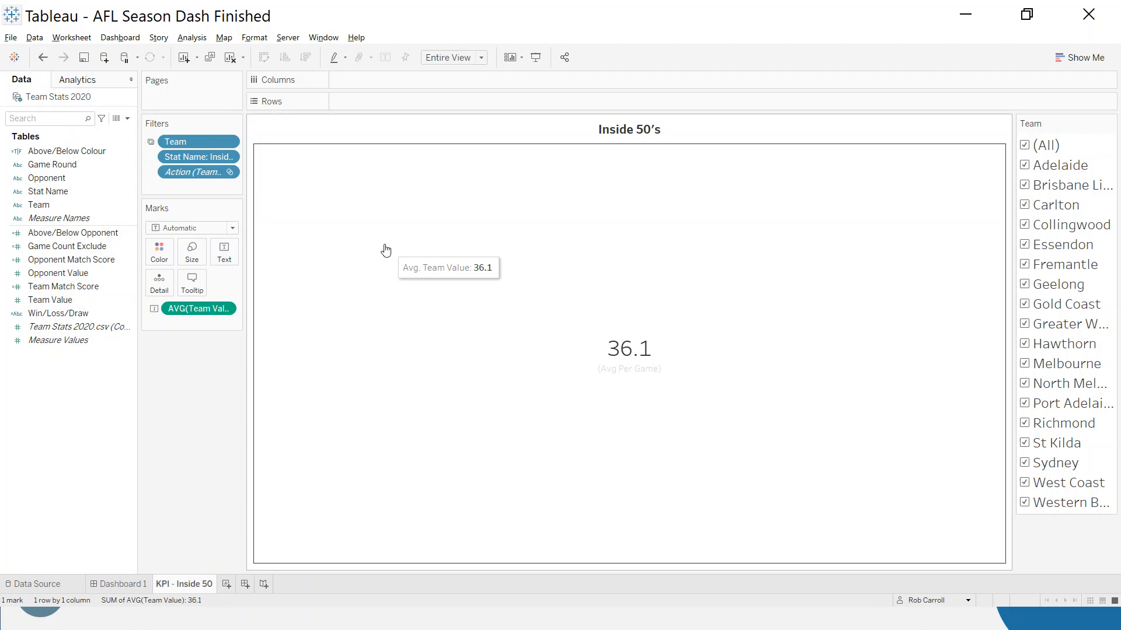
mouse_move(323, 447)
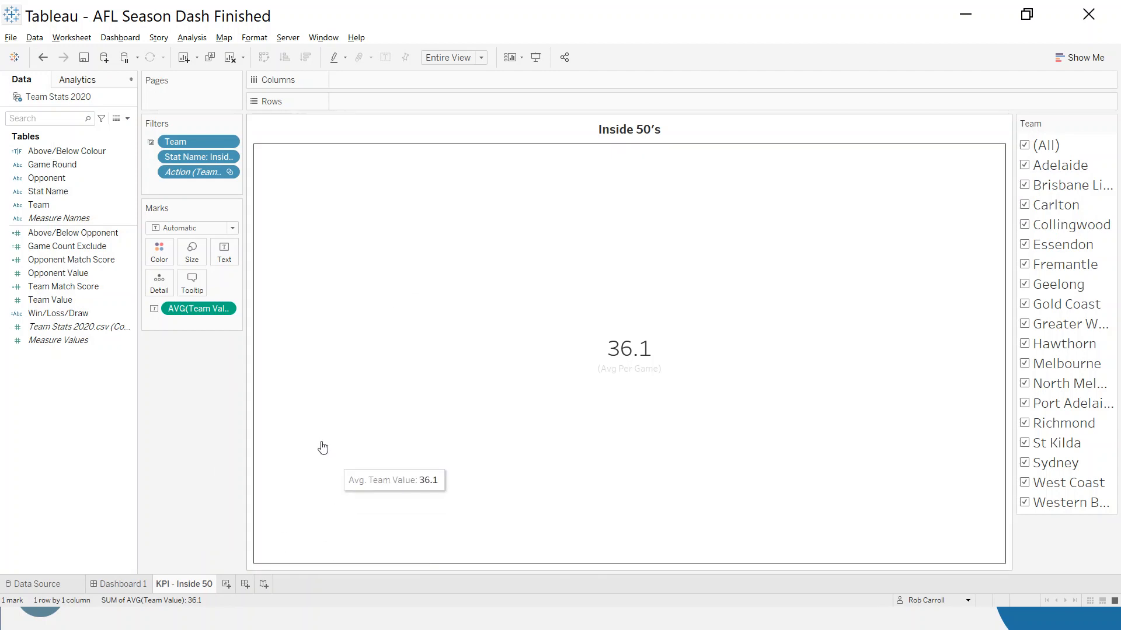
mouse_move(467, 350)
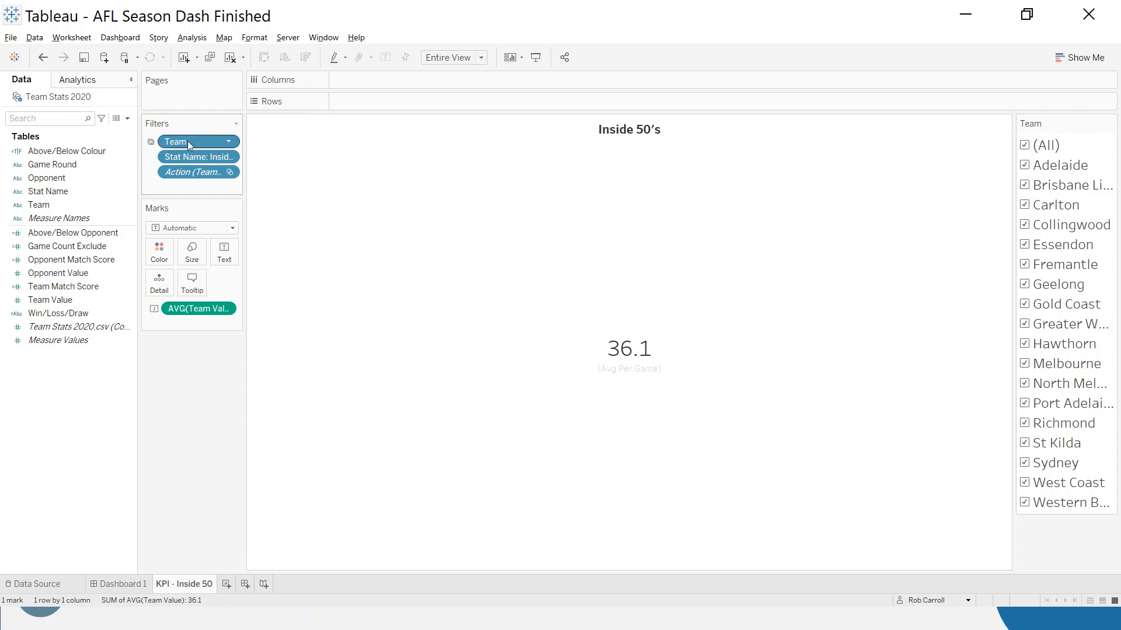
Step: Remove the Team filter so the KPI - Inside 50 sheet lists every team's average
drag(175, 141, 379, 101)
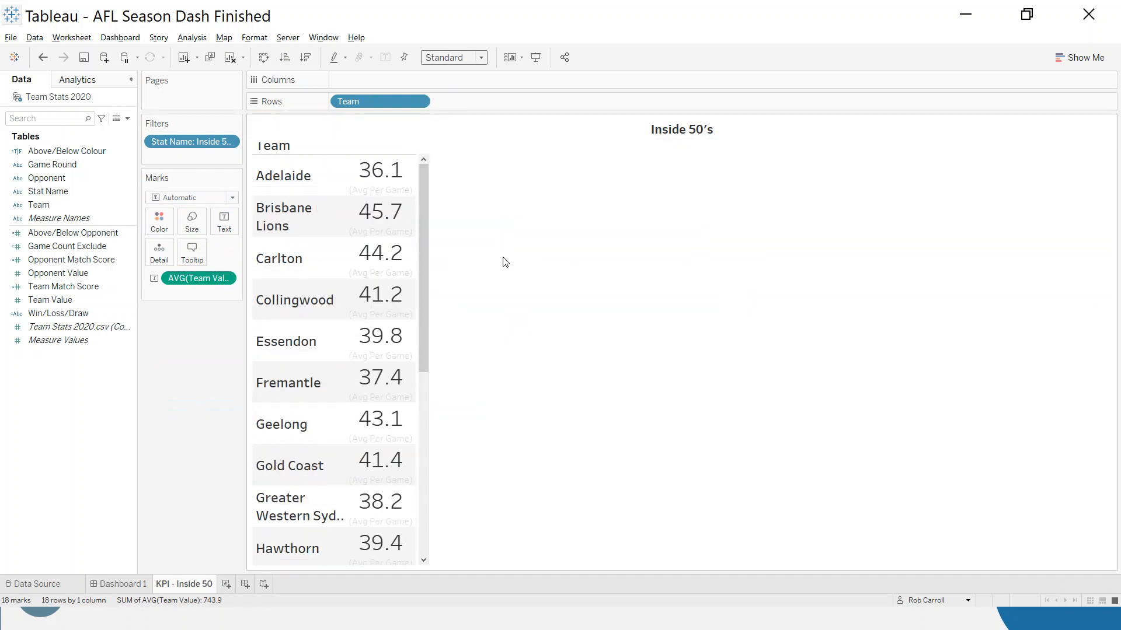
scroll(down, 3)
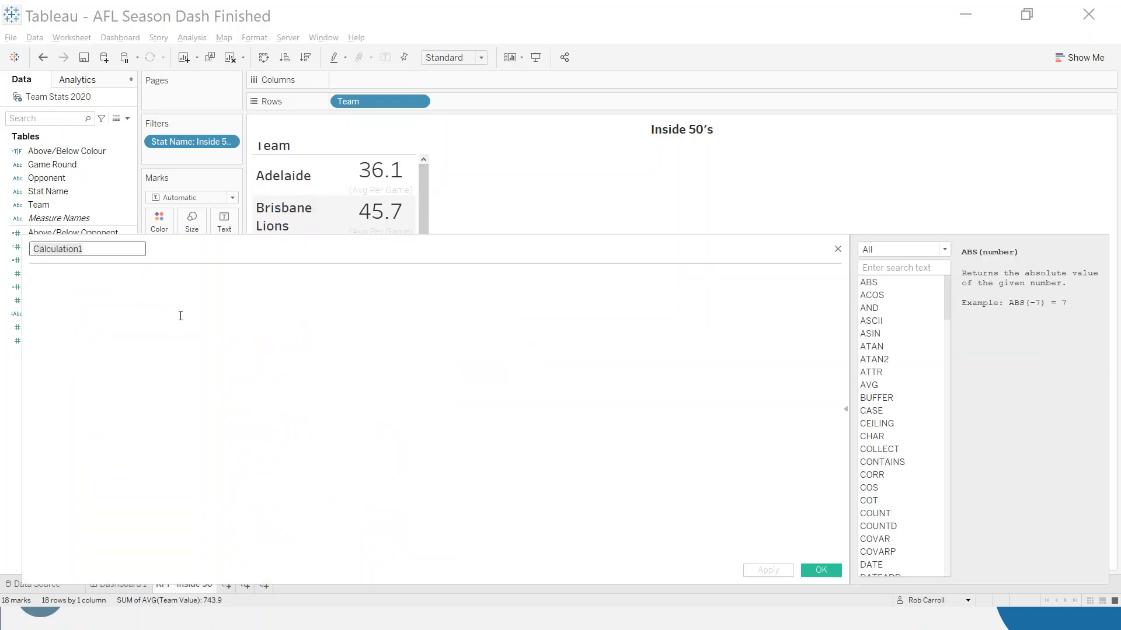
Step: Create the Rank field as RANK(AVG([Team Value])) and place it on Rows before Team
text(RANK(AVG([Team Value)
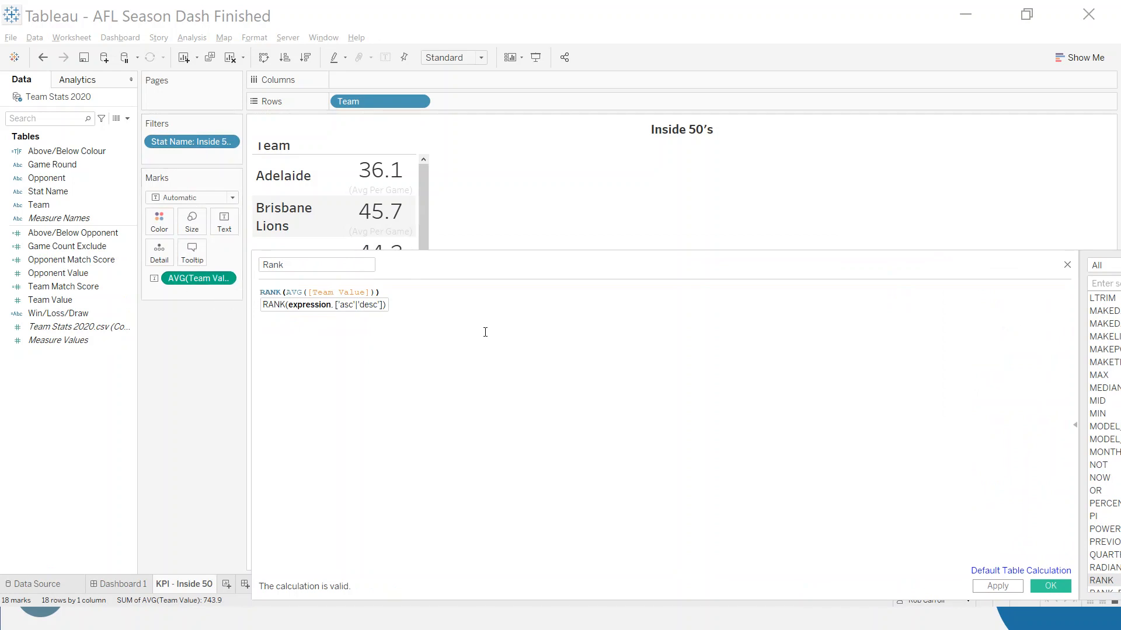
click(1050, 586)
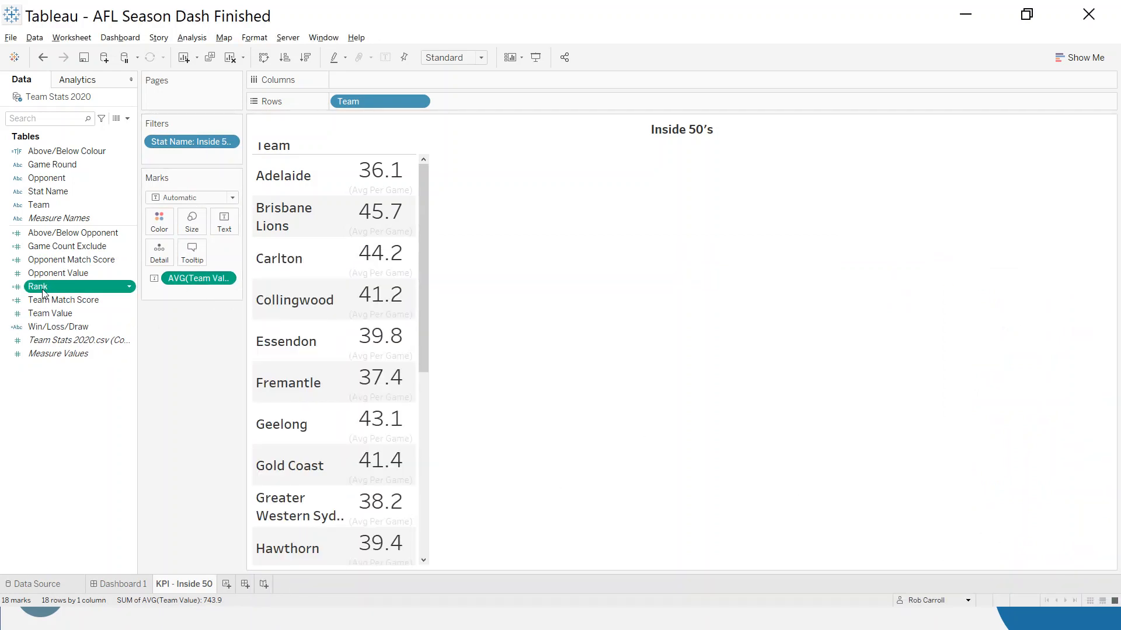
drag(38, 287, 293, 163)
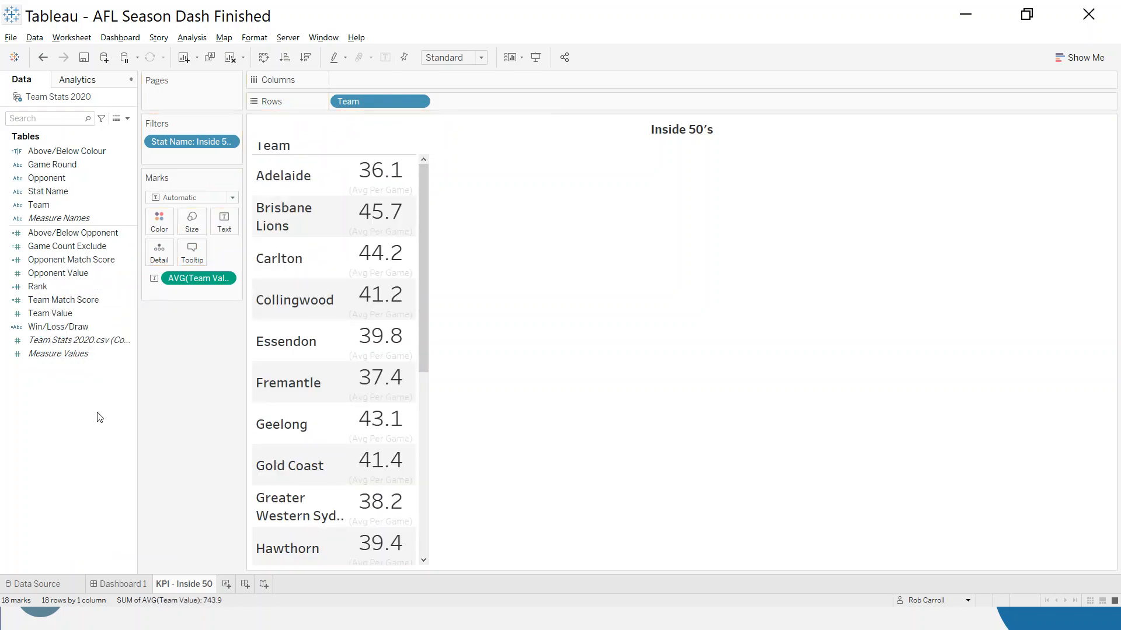
click(37, 287)
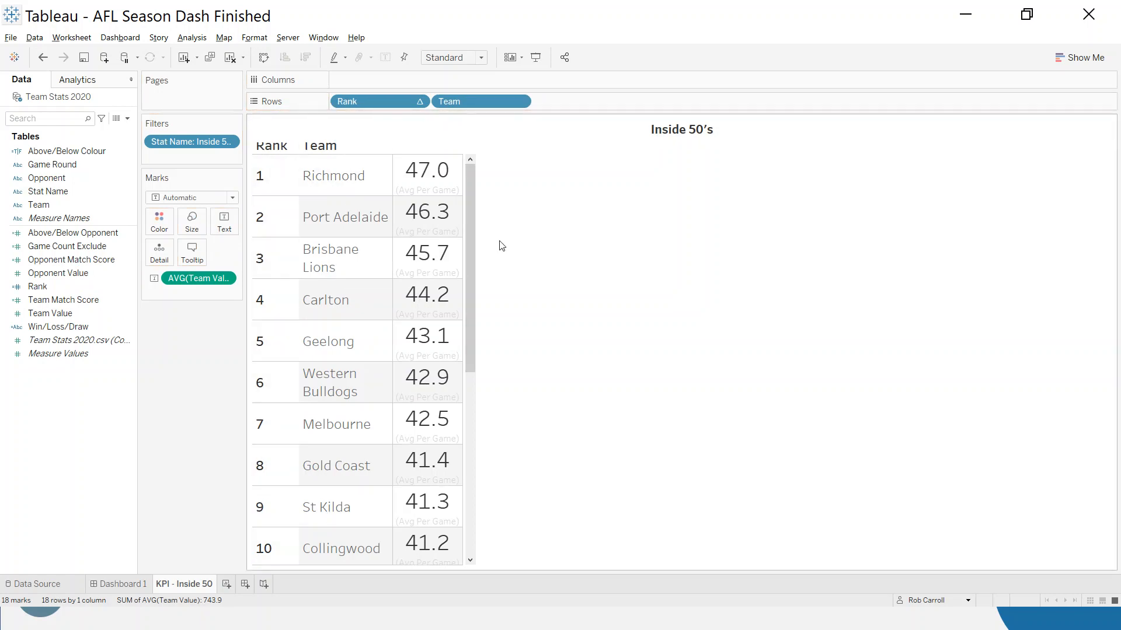
scroll(down, 3)
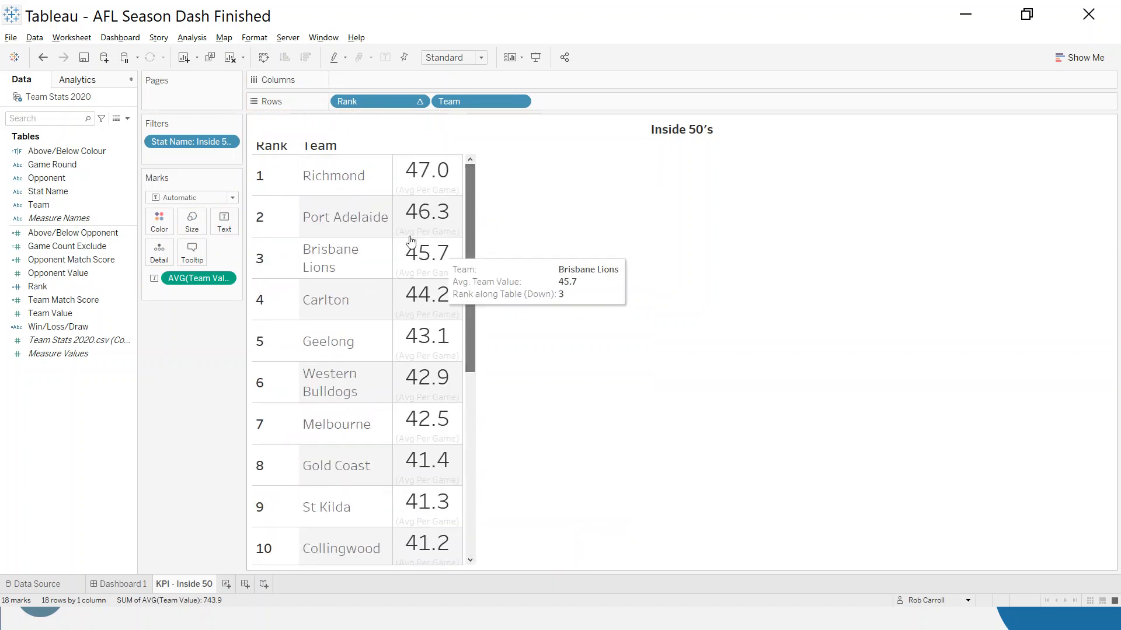
mouse_move(192, 235)
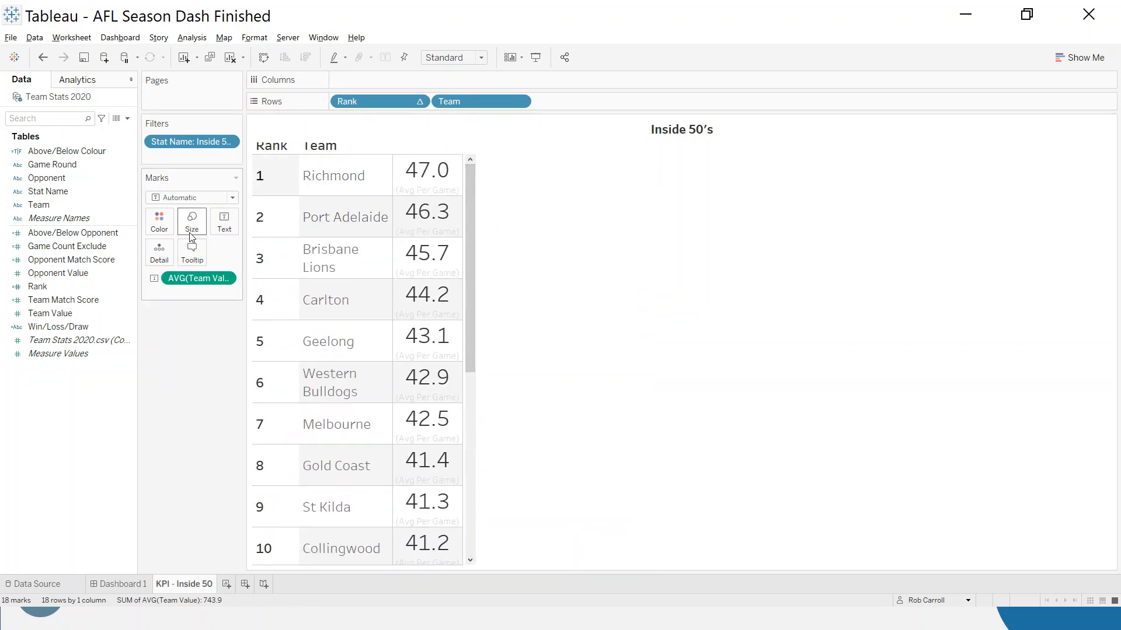
right_click(38, 205)
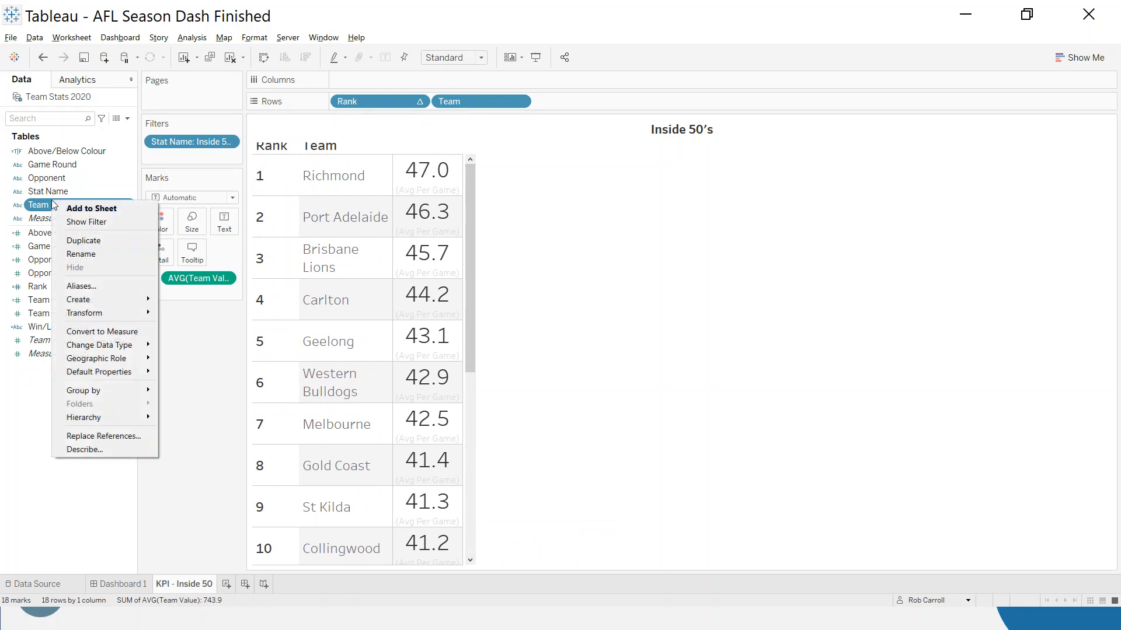
click(86, 222)
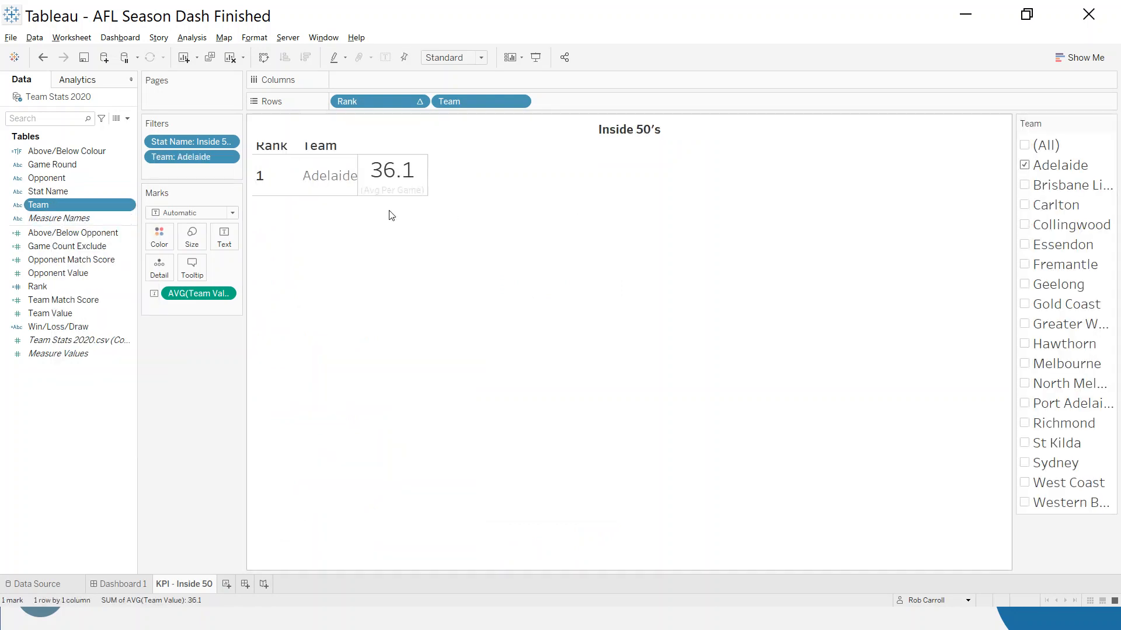
click(260, 175)
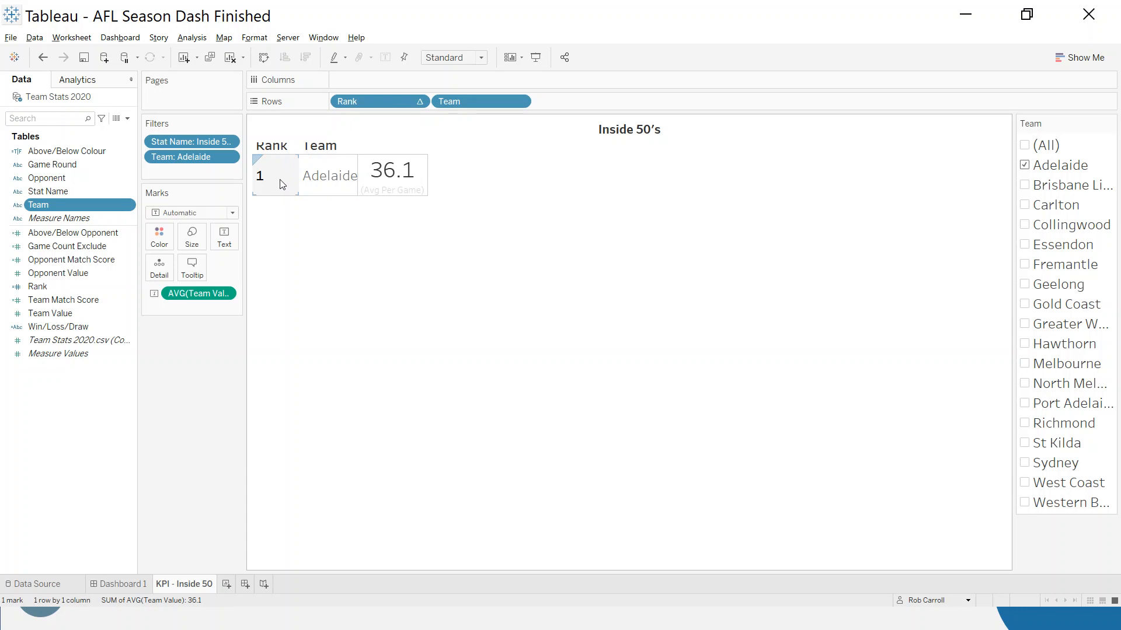
mouse_move(248, 188)
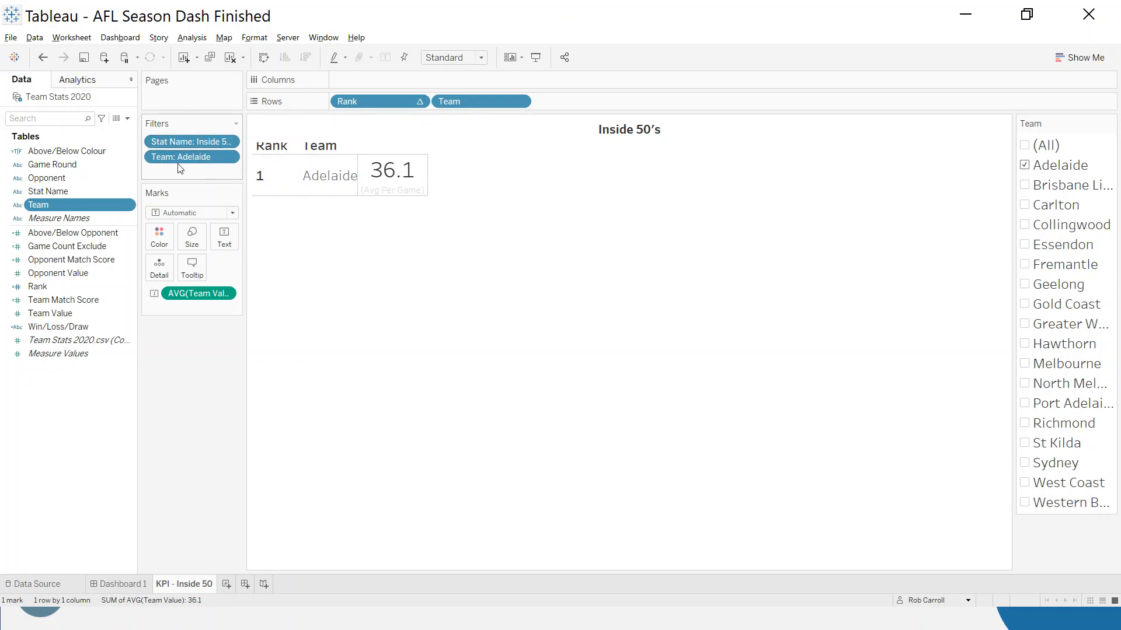
mouse_move(285, 145)
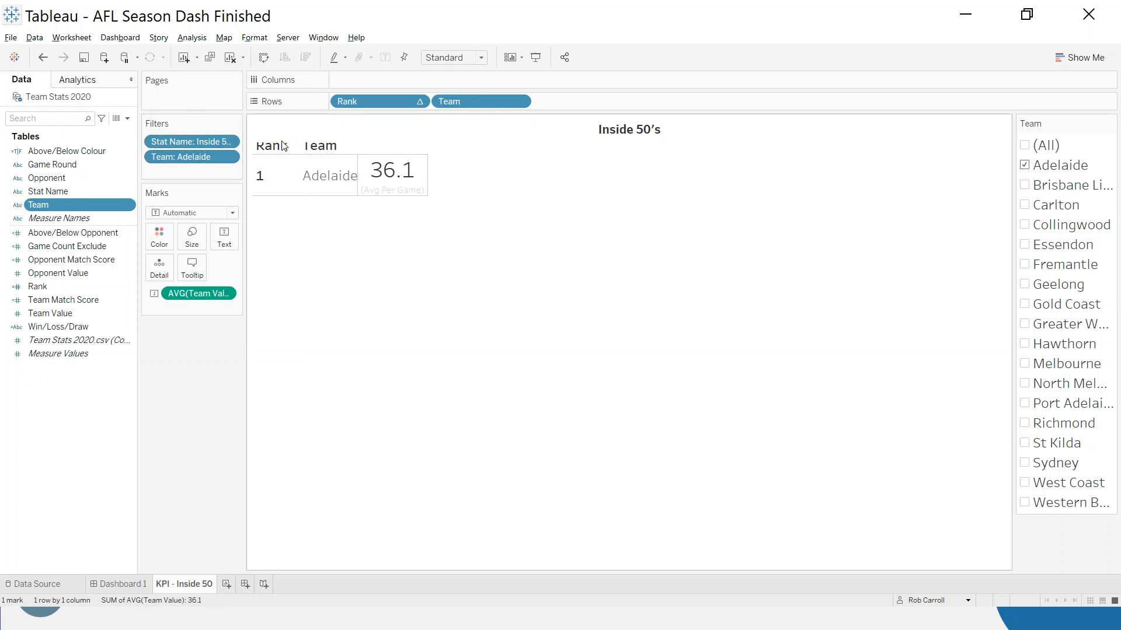
mouse_move(388, 101)
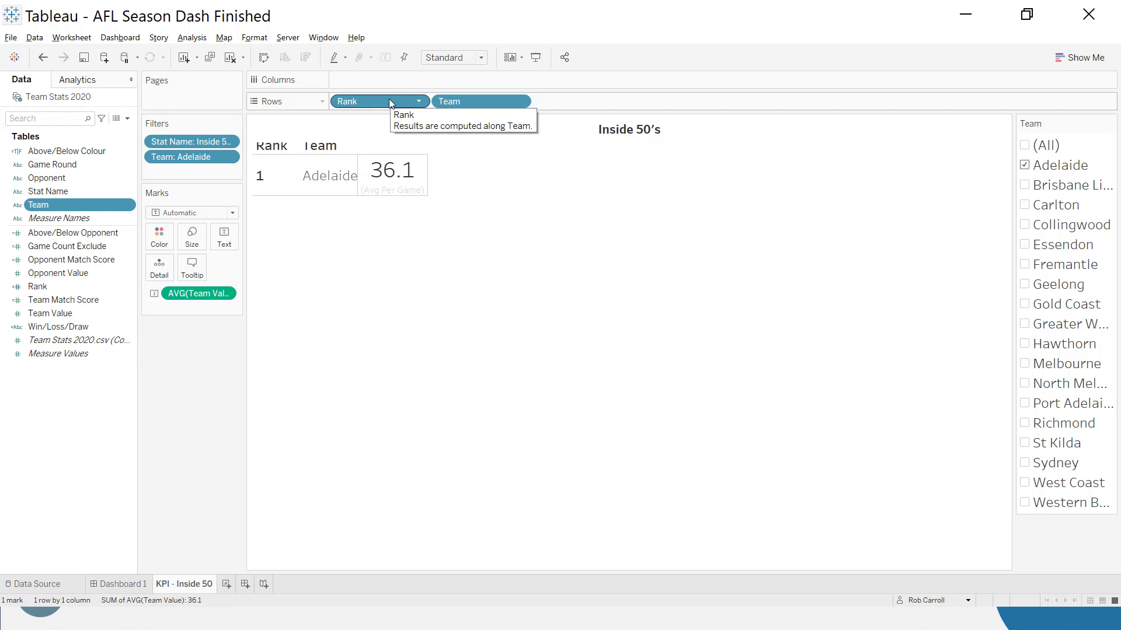
mouse_move(382, 342)
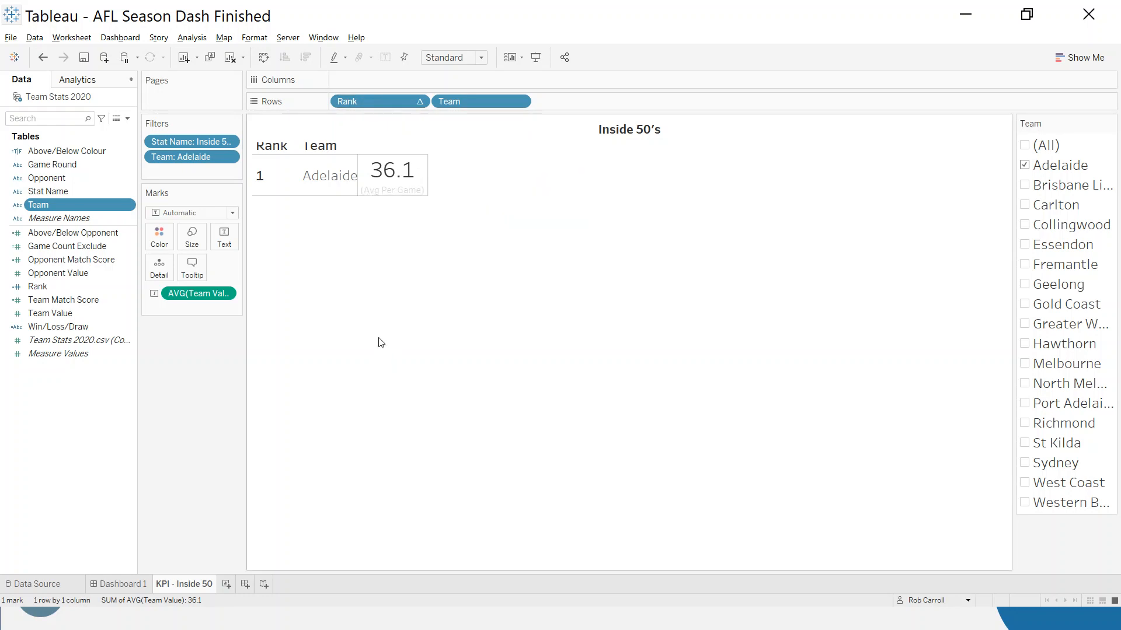
mouse_move(378, 237)
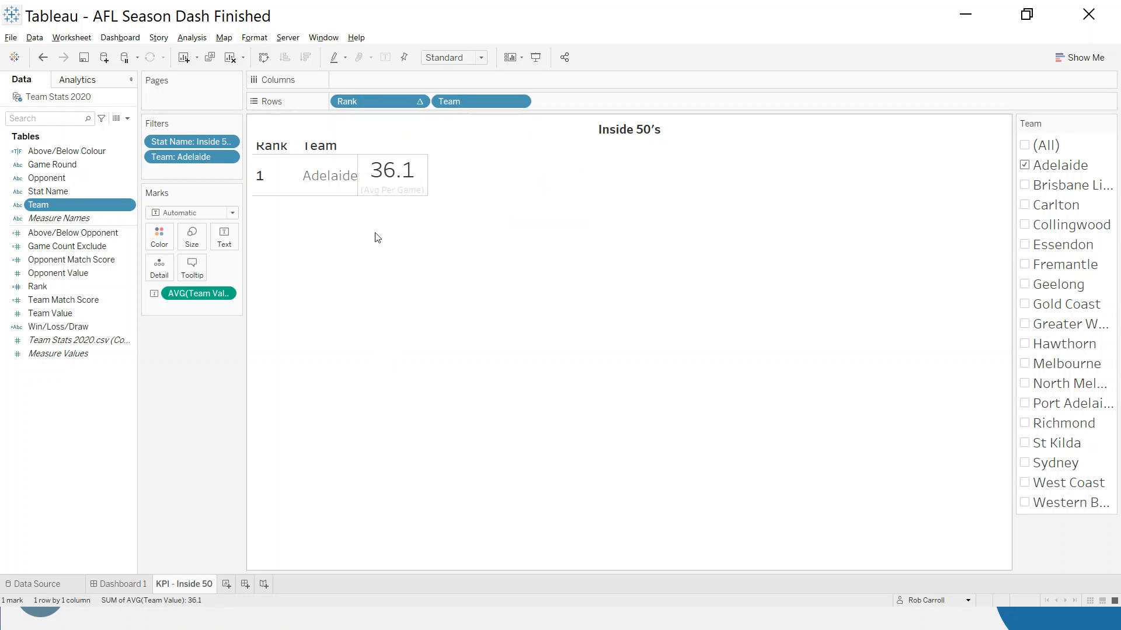
mouse_move(388, 113)
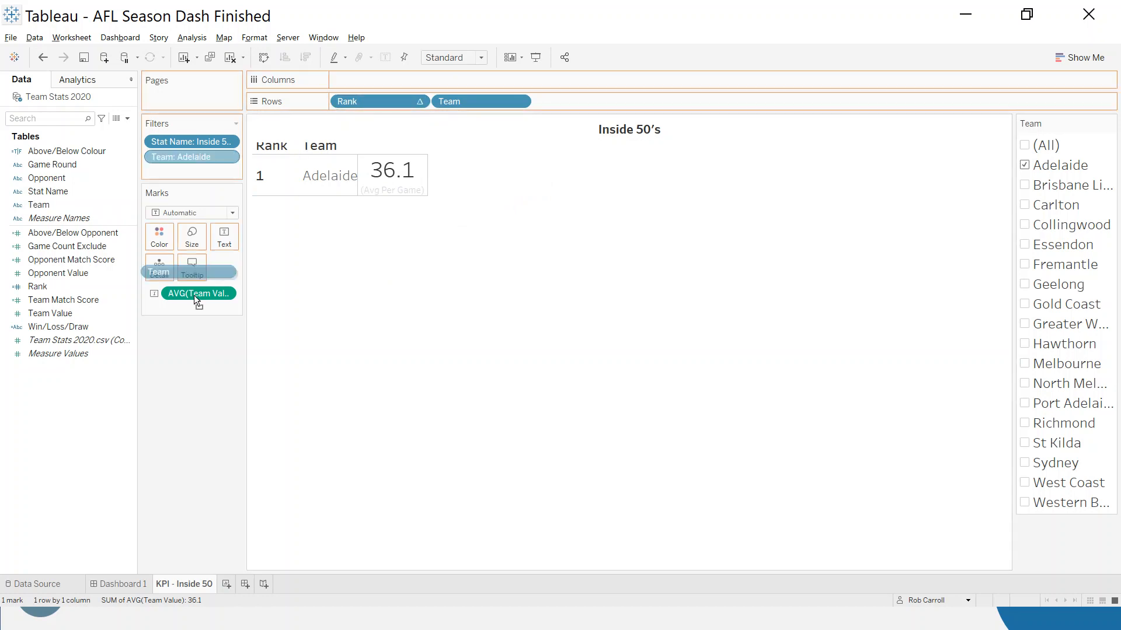
click(191, 156)
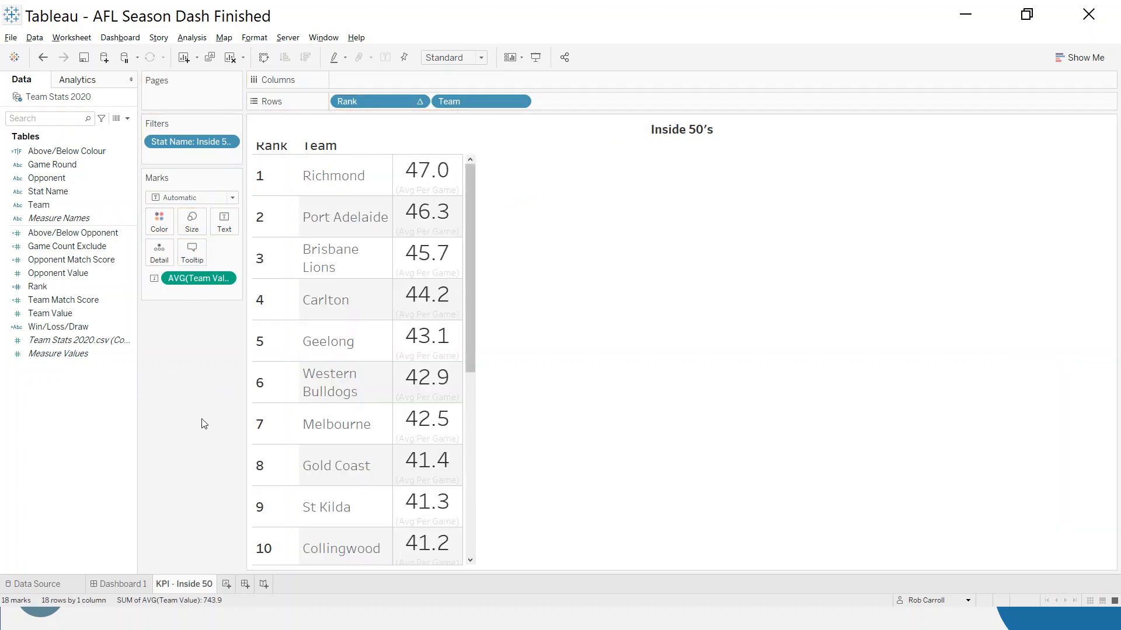
mouse_move(116, 445)
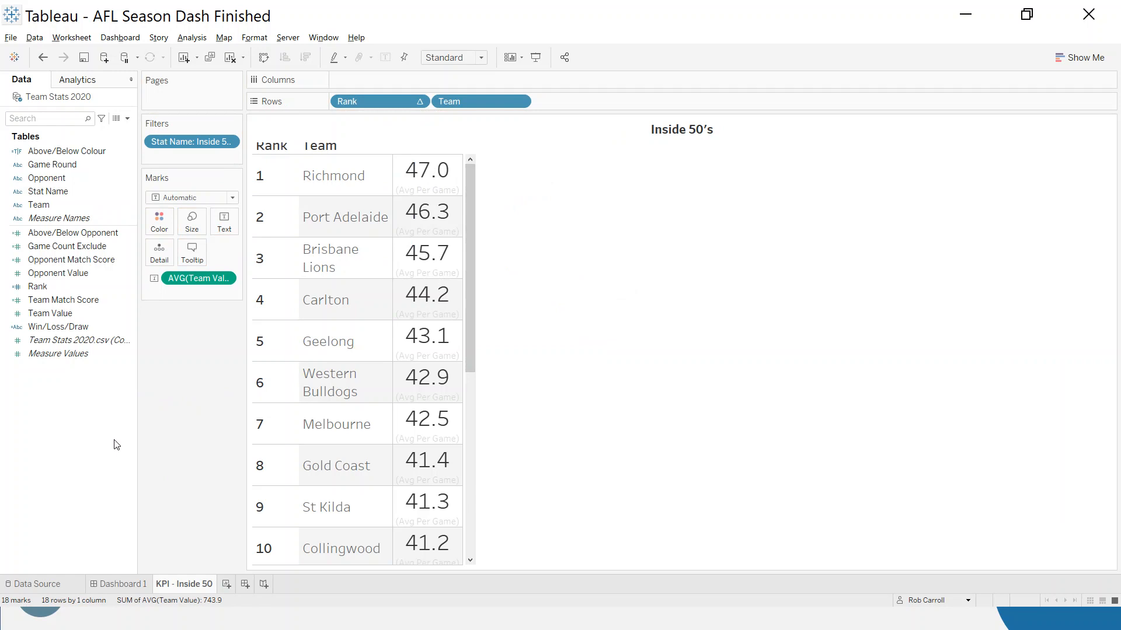
Step: Create a Team Set from the Team field with Adelaide included
click(38, 204)
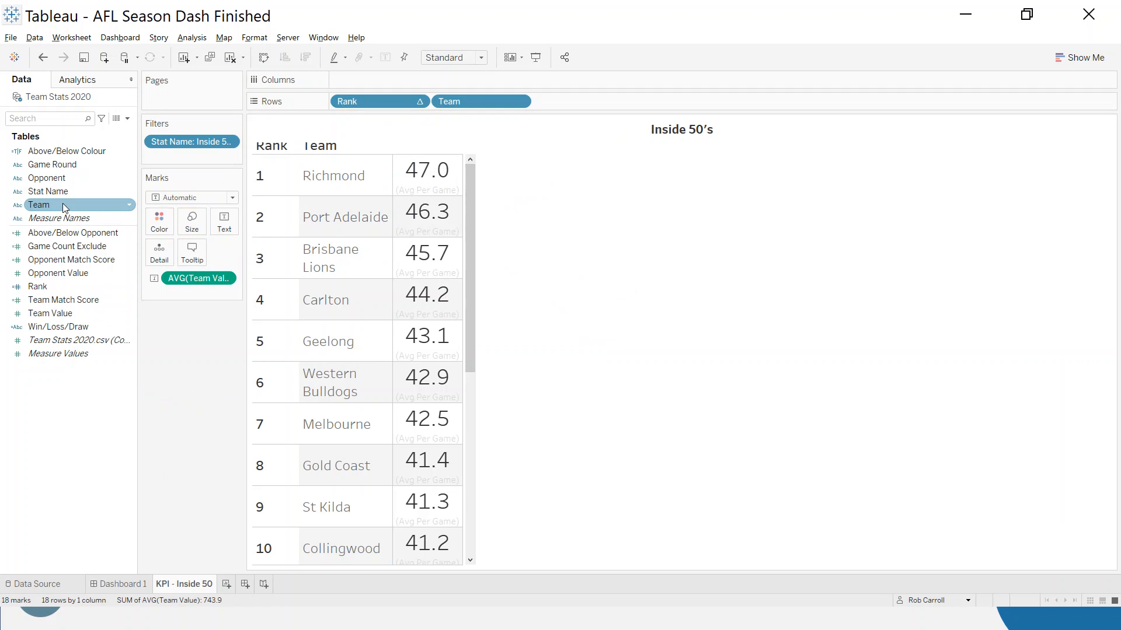
right_click(38, 204)
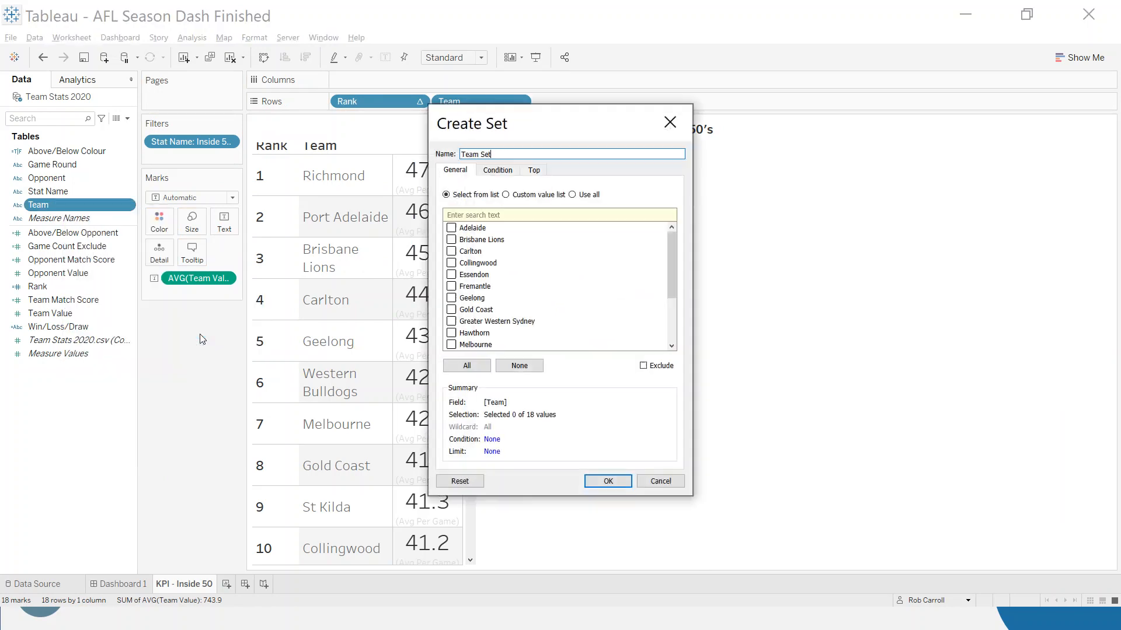
click(450, 228)
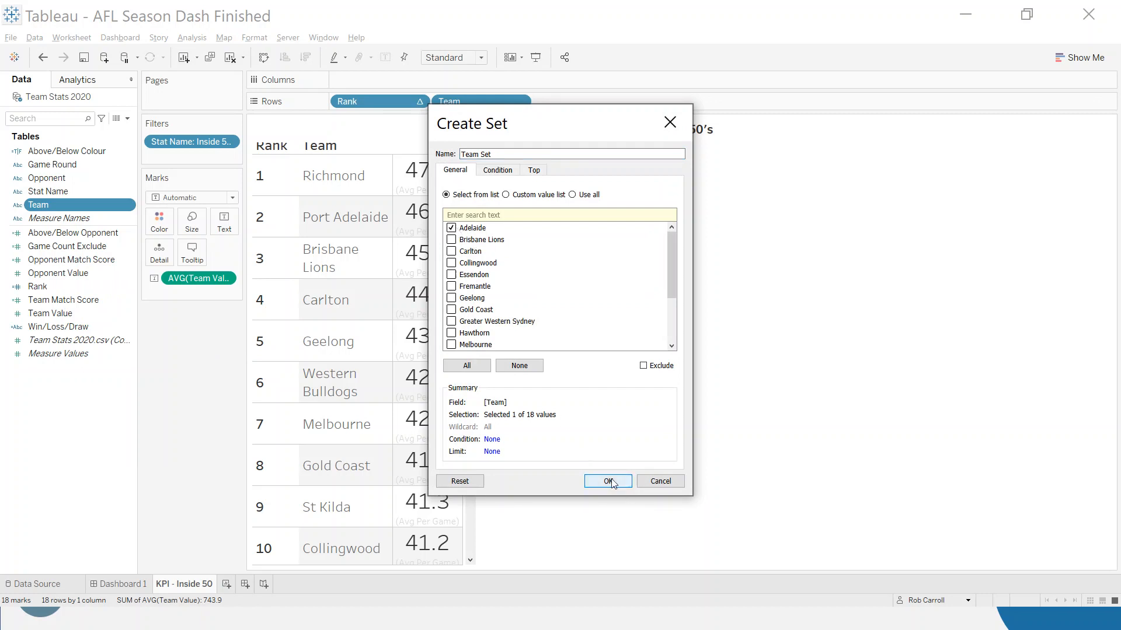
click(607, 481)
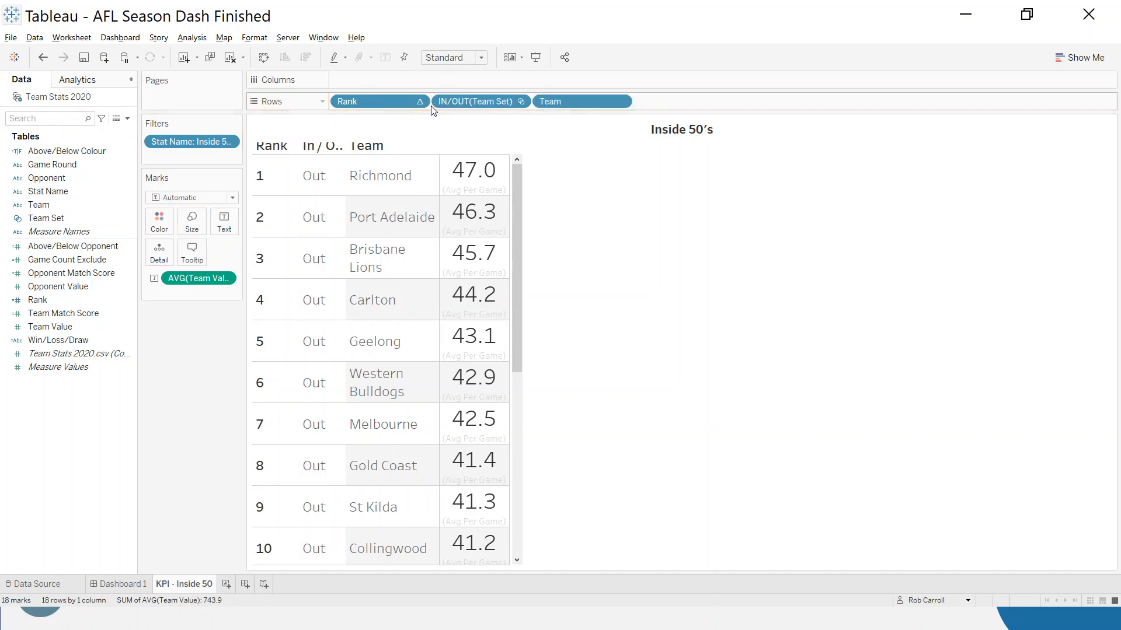
mouse_move(334, 500)
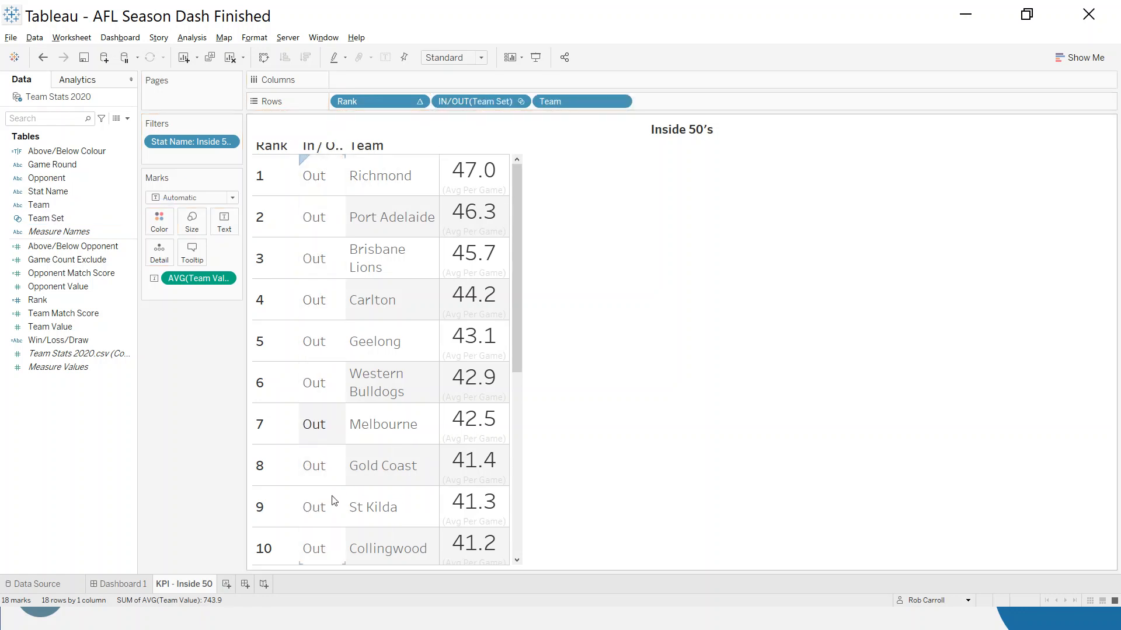
Step: Put IN/OUT(Team Set) ahead of Rank on Rows and review its membership filter
scroll(down, 3)
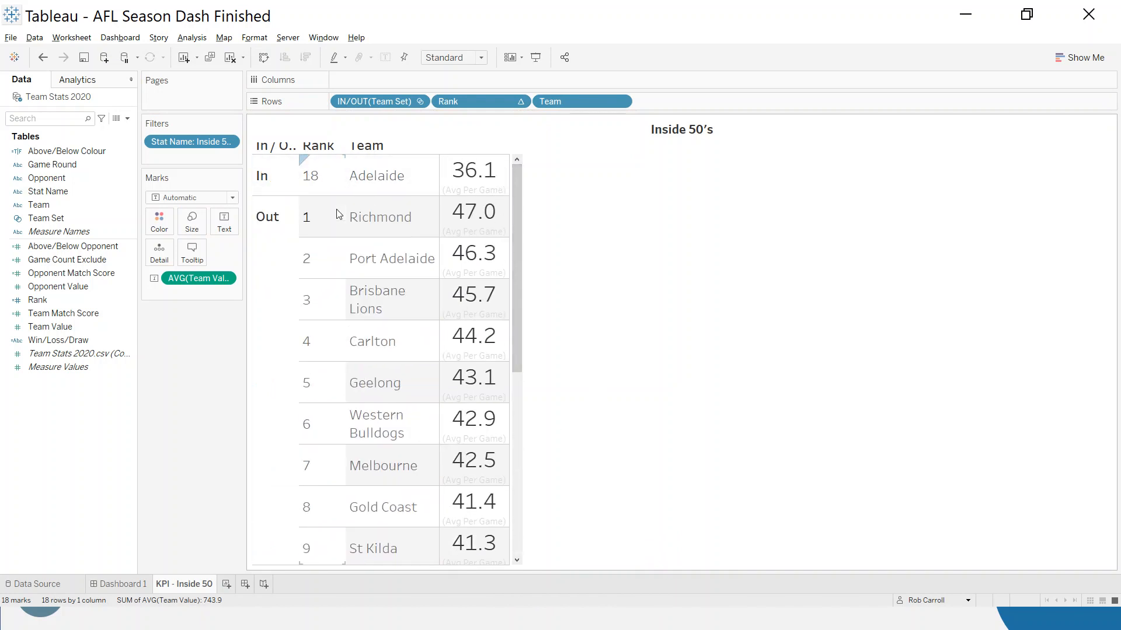
mouse_move(339, 175)
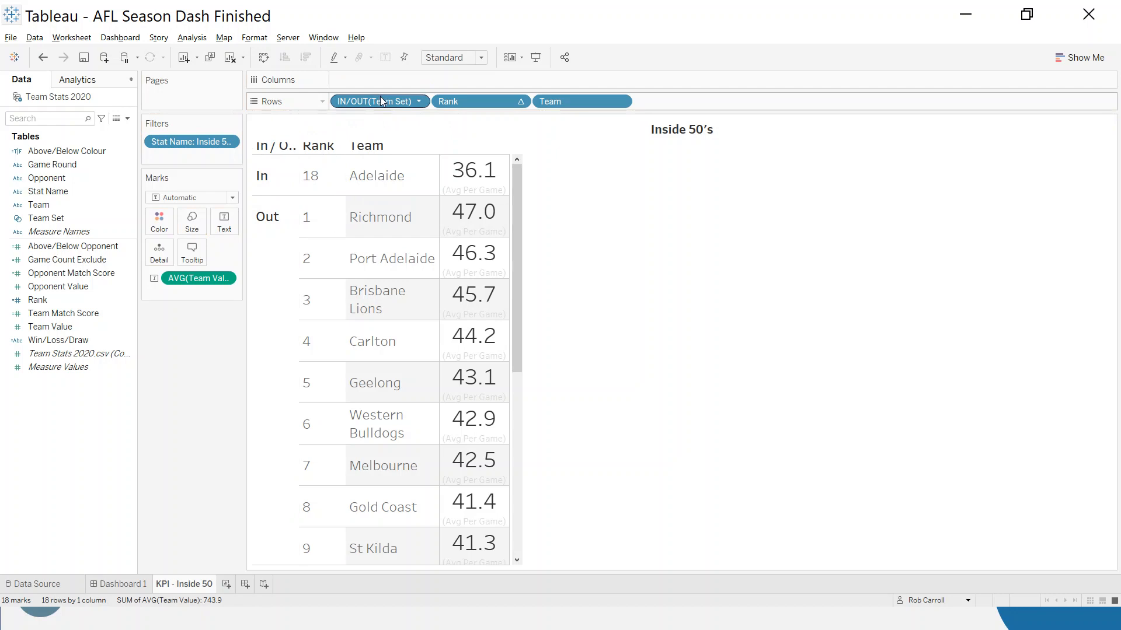
click(378, 101)
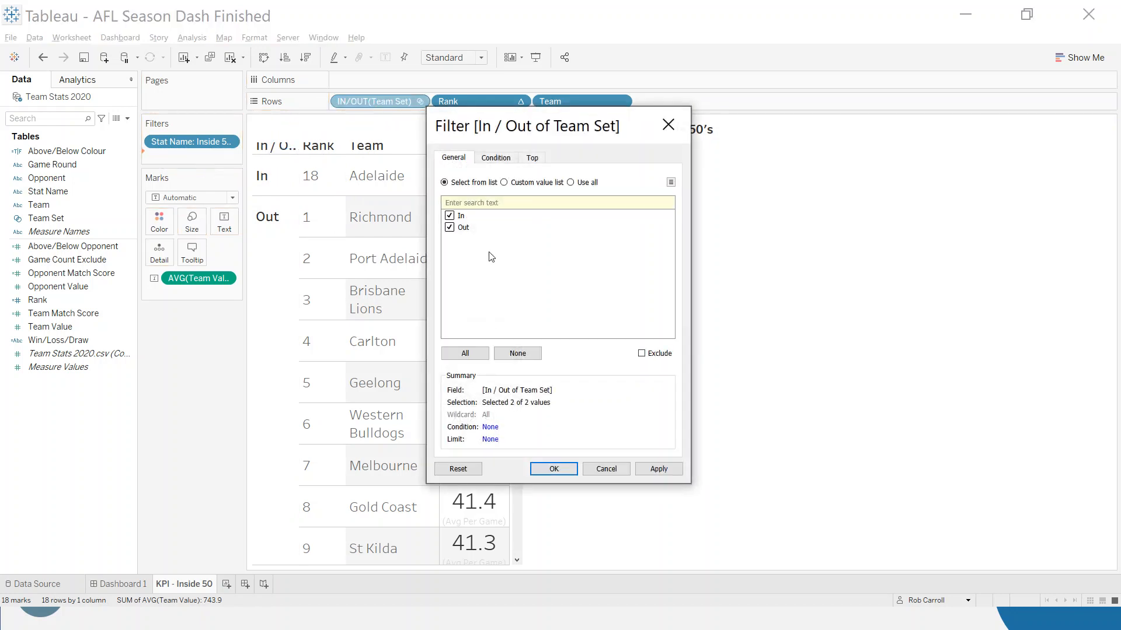
click(553, 469)
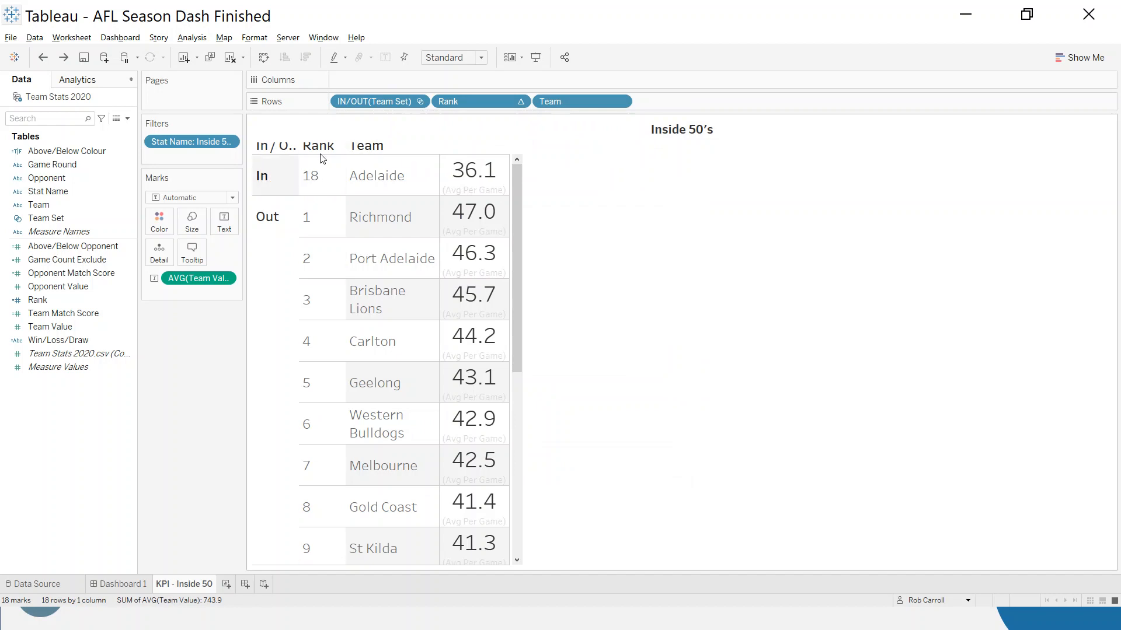
mouse_move(611, 218)
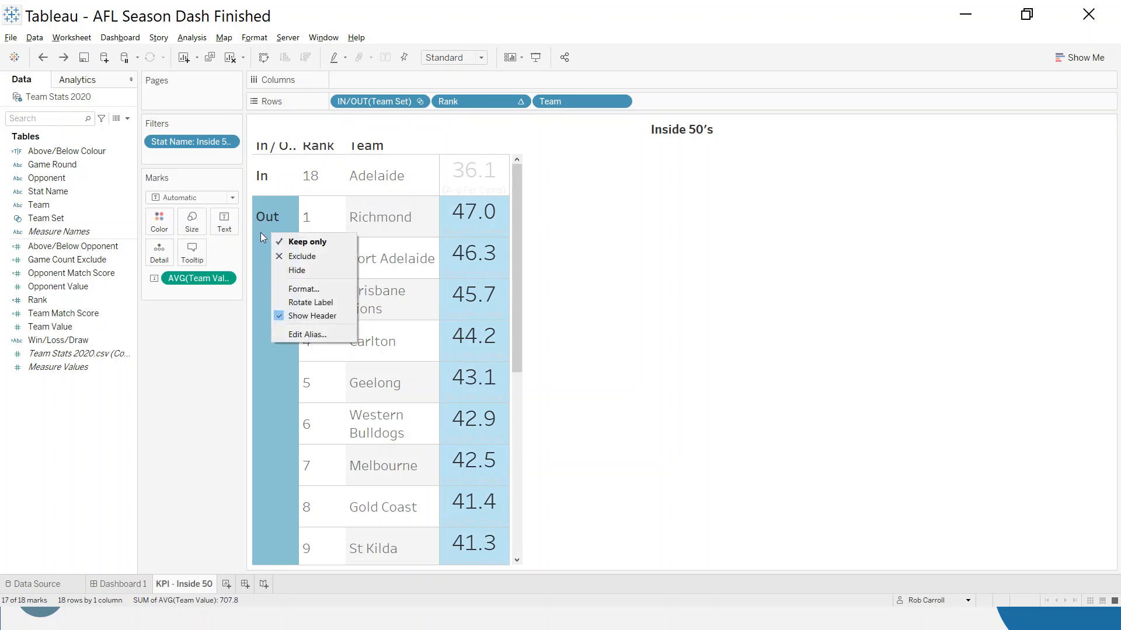
mouse_move(311, 289)
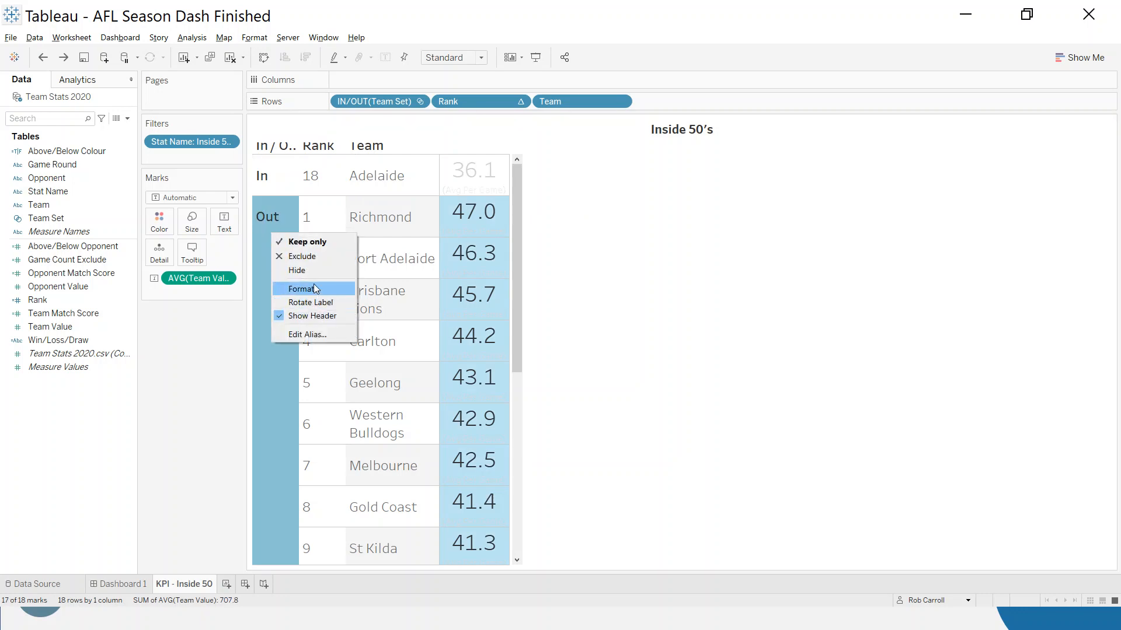
Step: Exclude the Out teams, leaving Adelaide at rank 18 with 36.1, and clear the selection
click(308, 242)
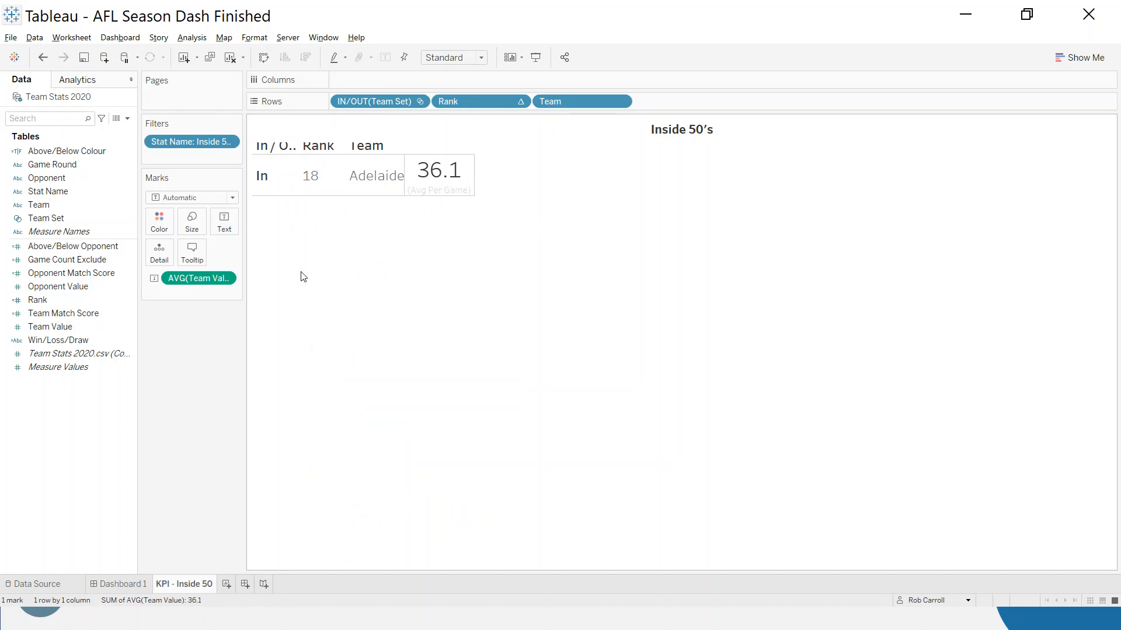
mouse_move(296, 251)
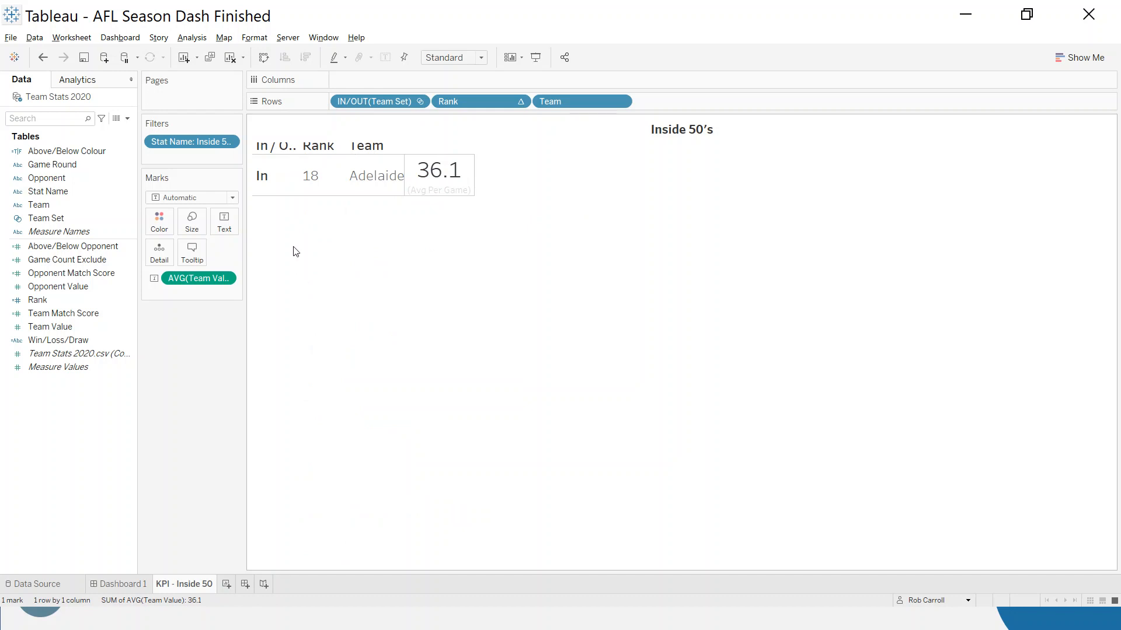
click(311, 175)
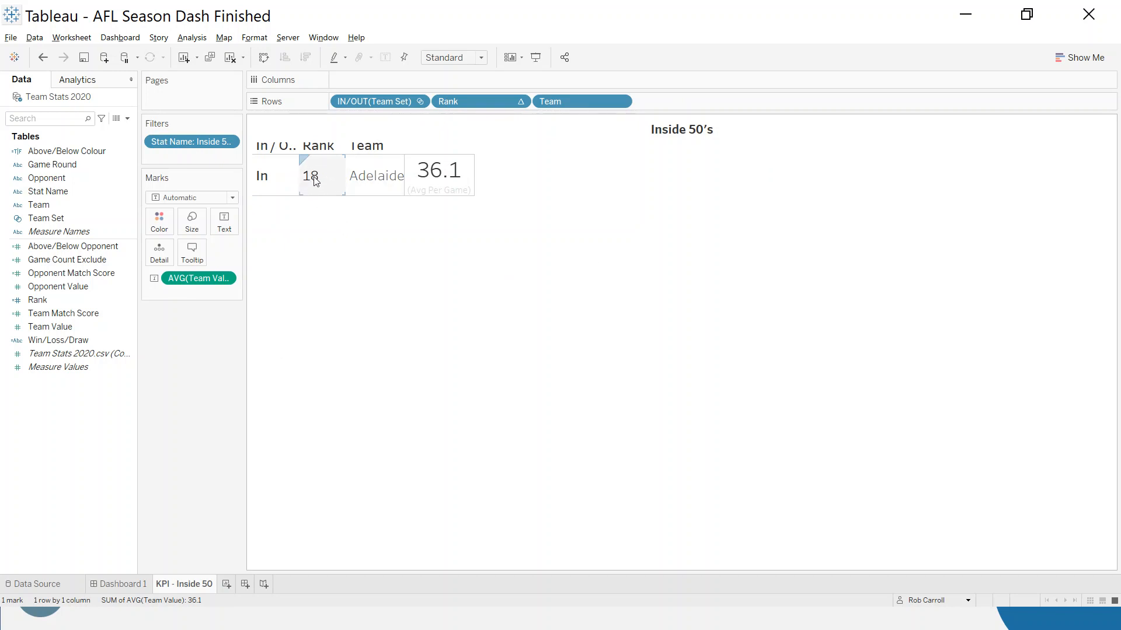
mouse_move(483, 104)
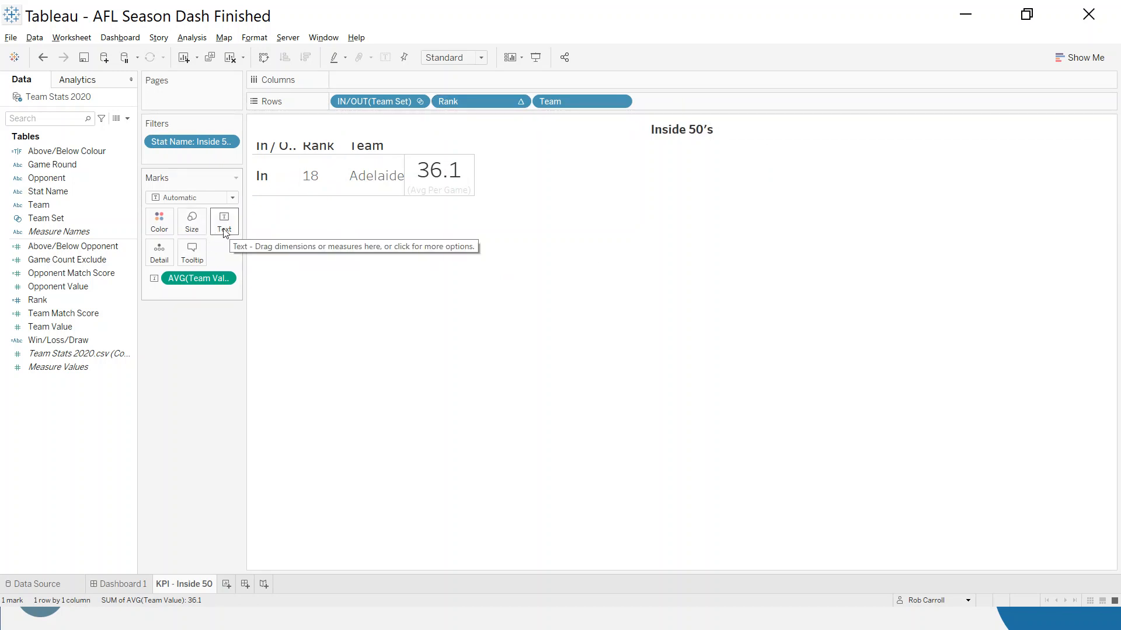
mouse_move(484, 103)
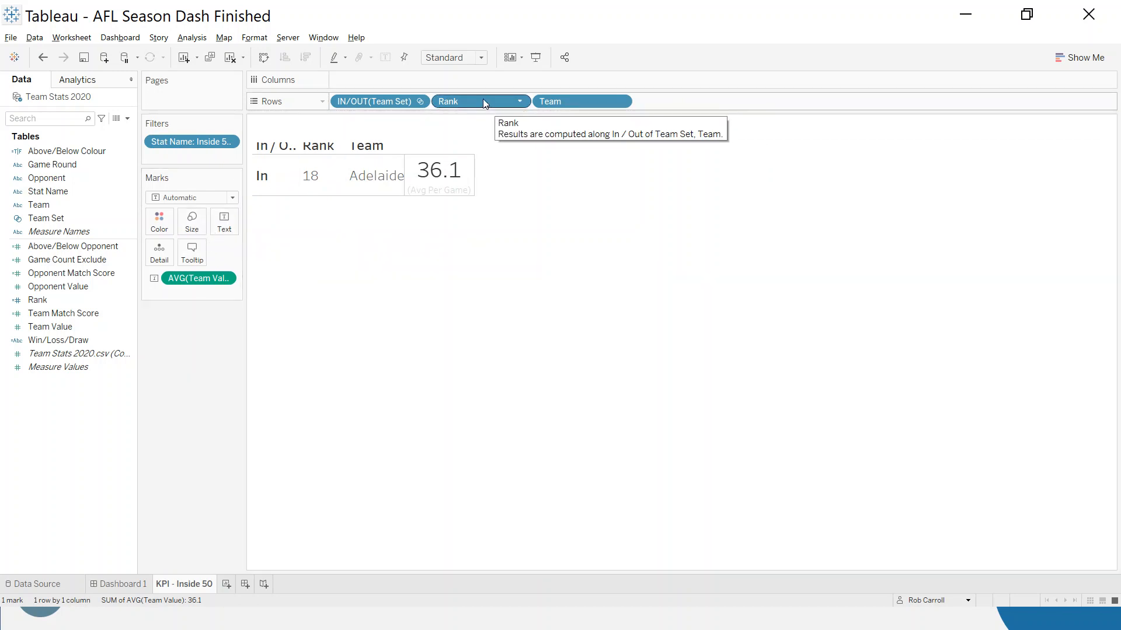
Step: Compute Rank along Specific Dimensions using both Team Set membership and Team
right_click(476, 101)
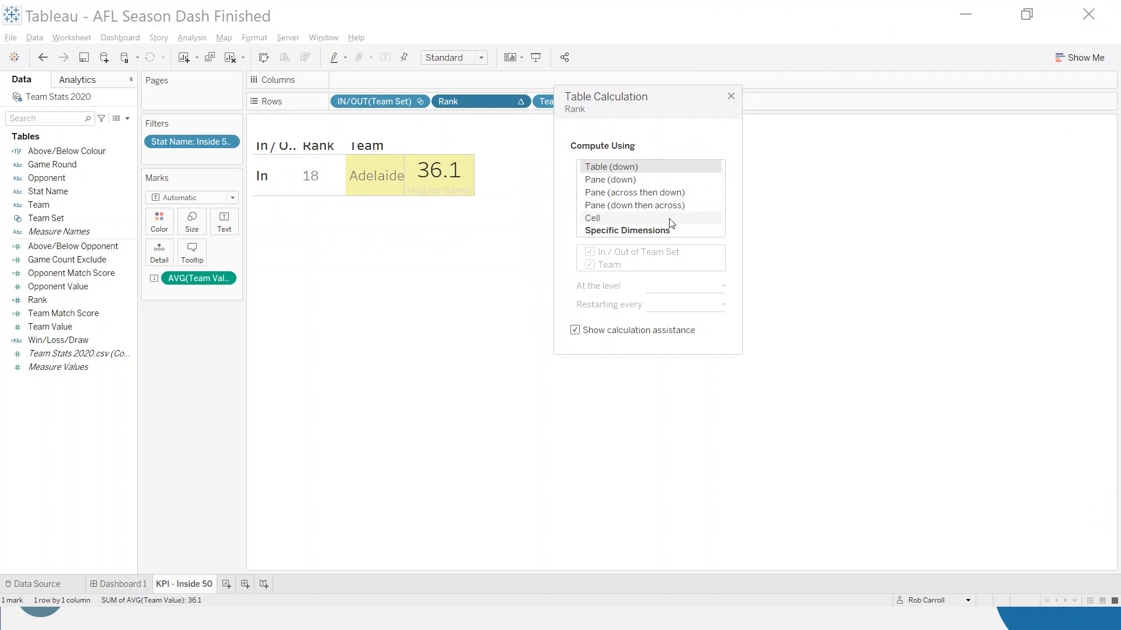
mouse_move(614, 174)
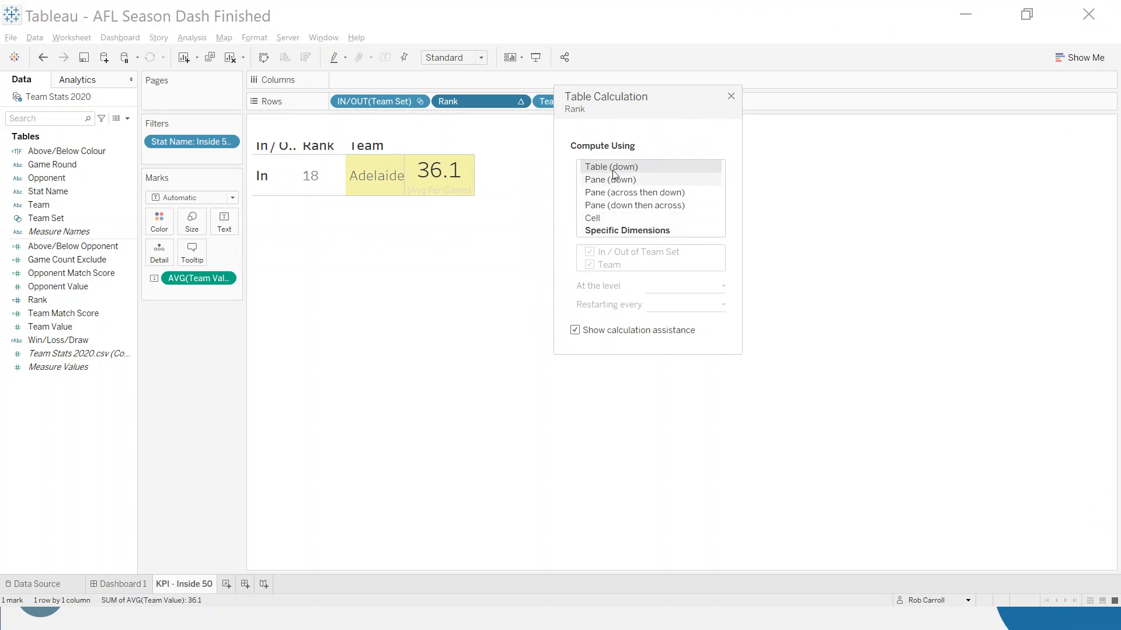
click(627, 231)
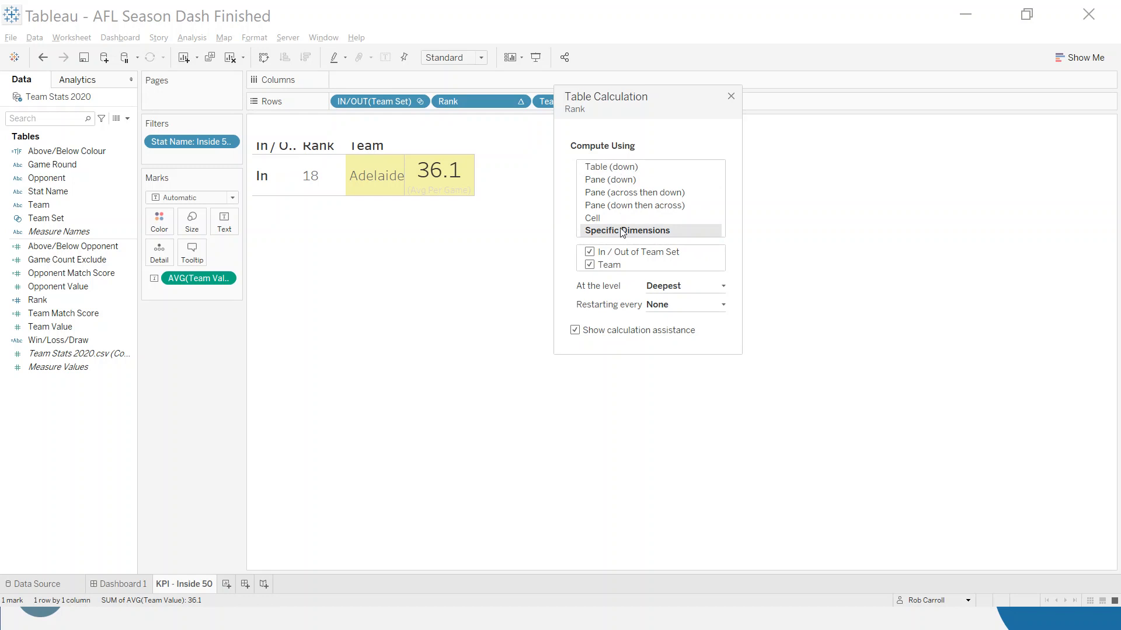
mouse_move(625, 238)
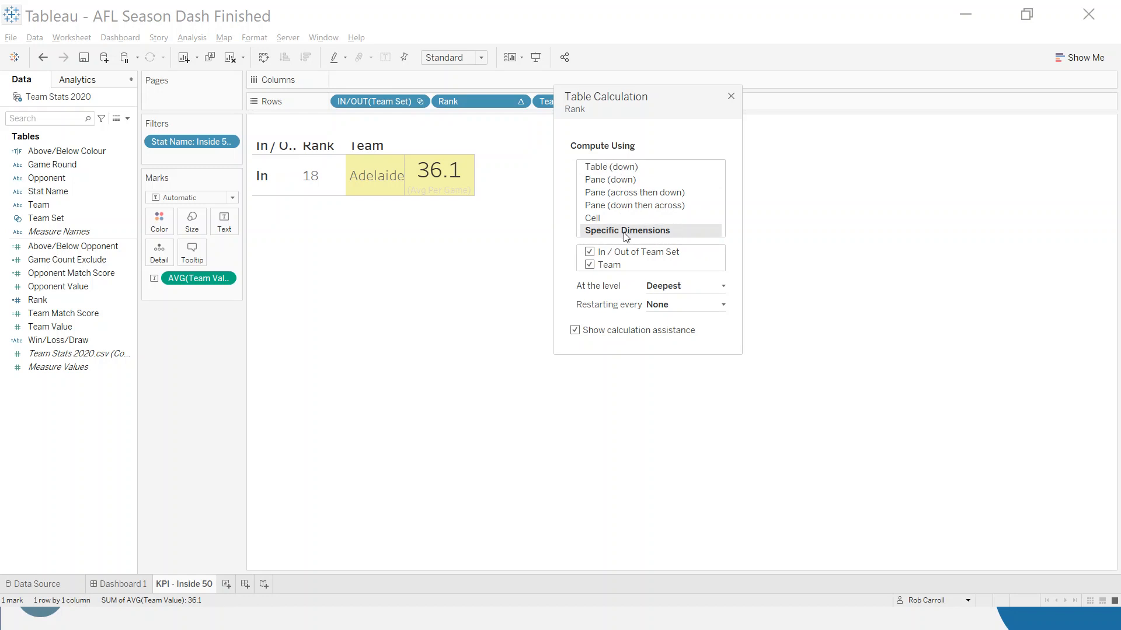
mouse_move(655, 241)
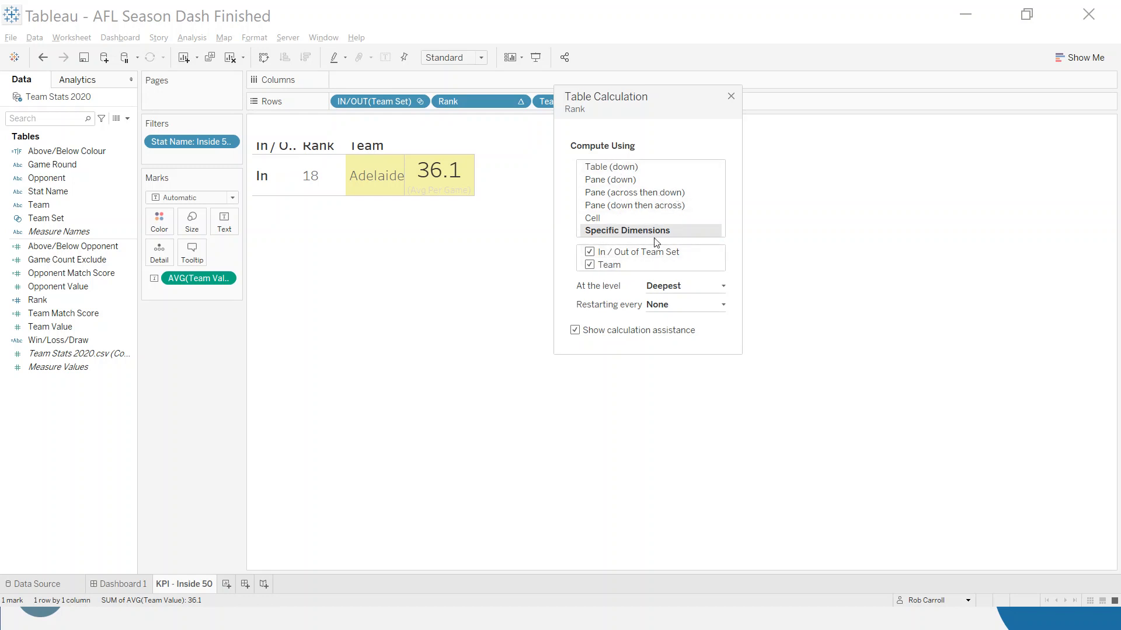
click(731, 96)
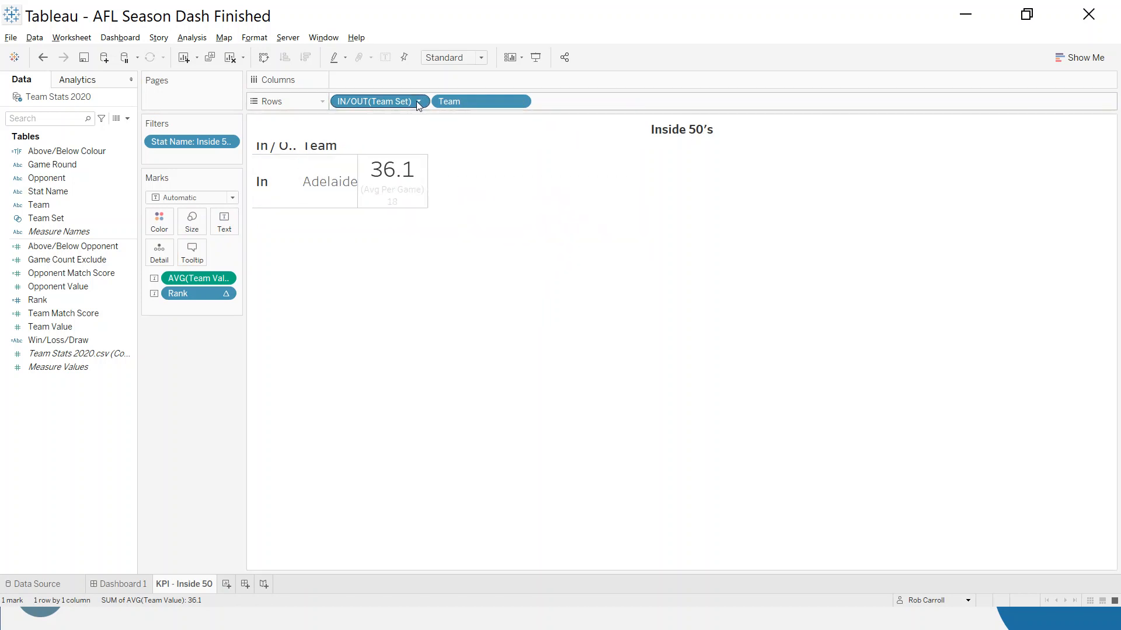
Step: Hide the IN/OUT and Team headers and fit the tile to Entire View
click(418, 101)
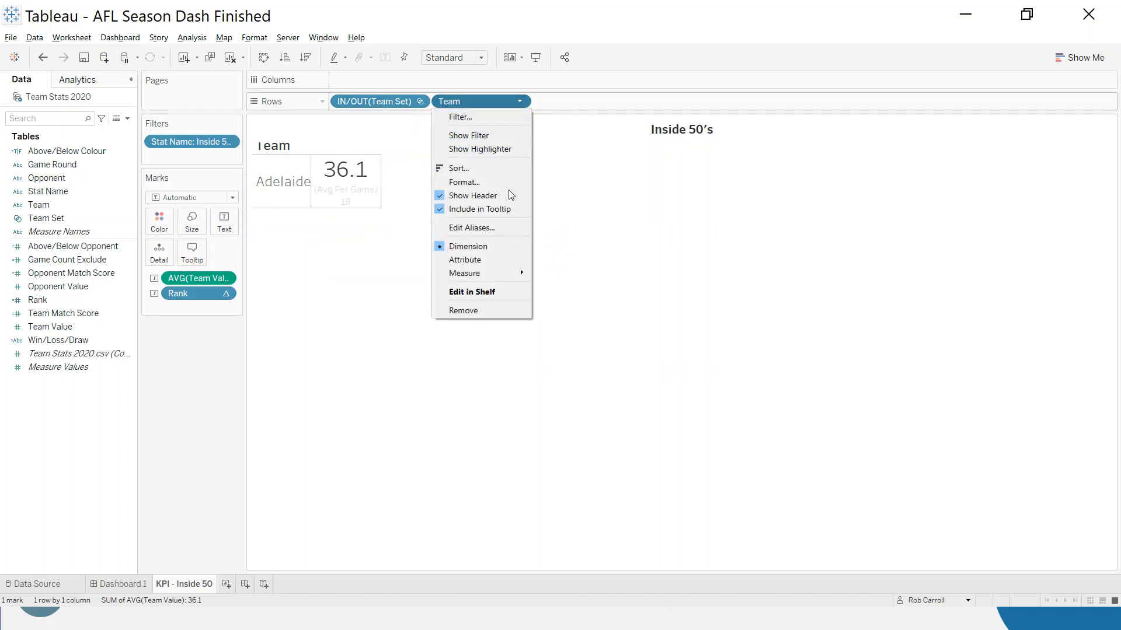
click(472, 196)
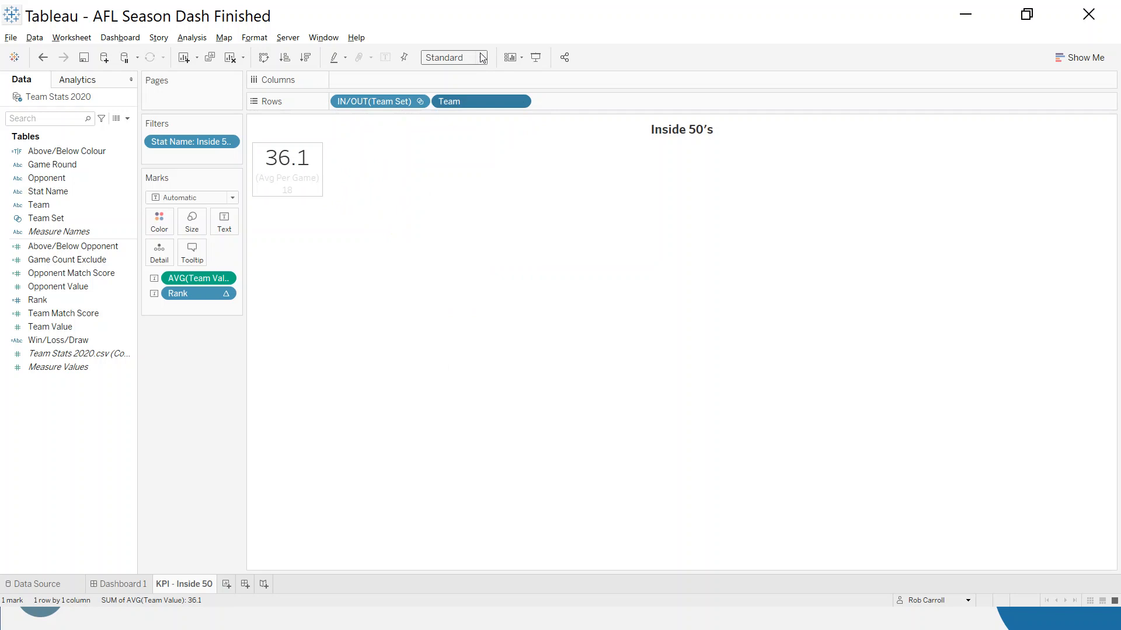
click(479, 57)
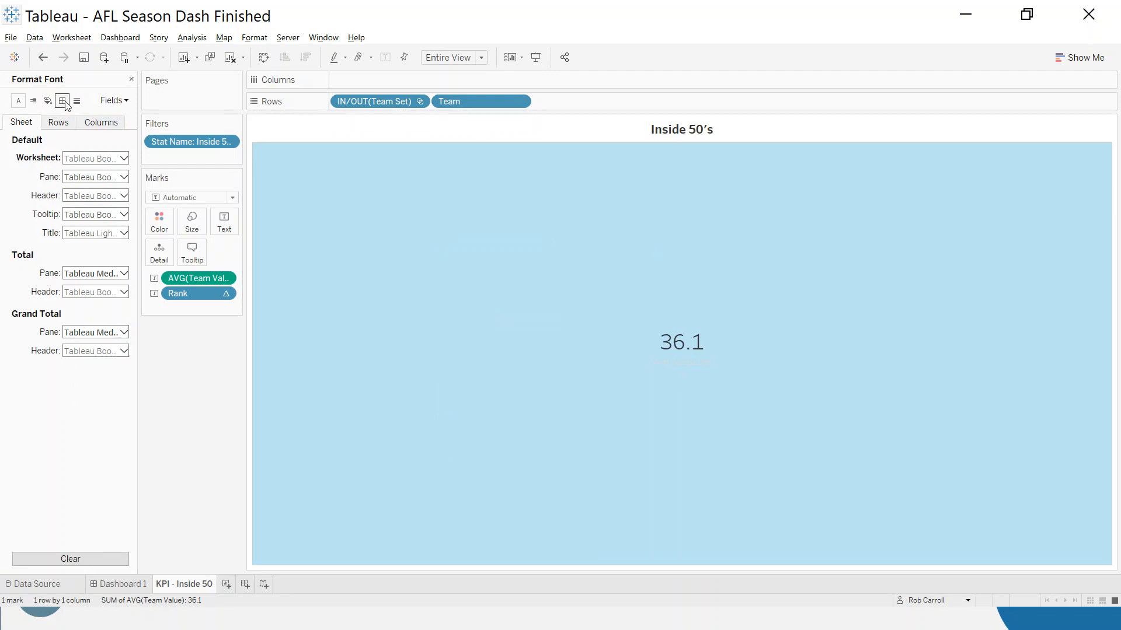
Step: Set the Row Divider Pane border to None and bring up the tile's label text editor
click(62, 101)
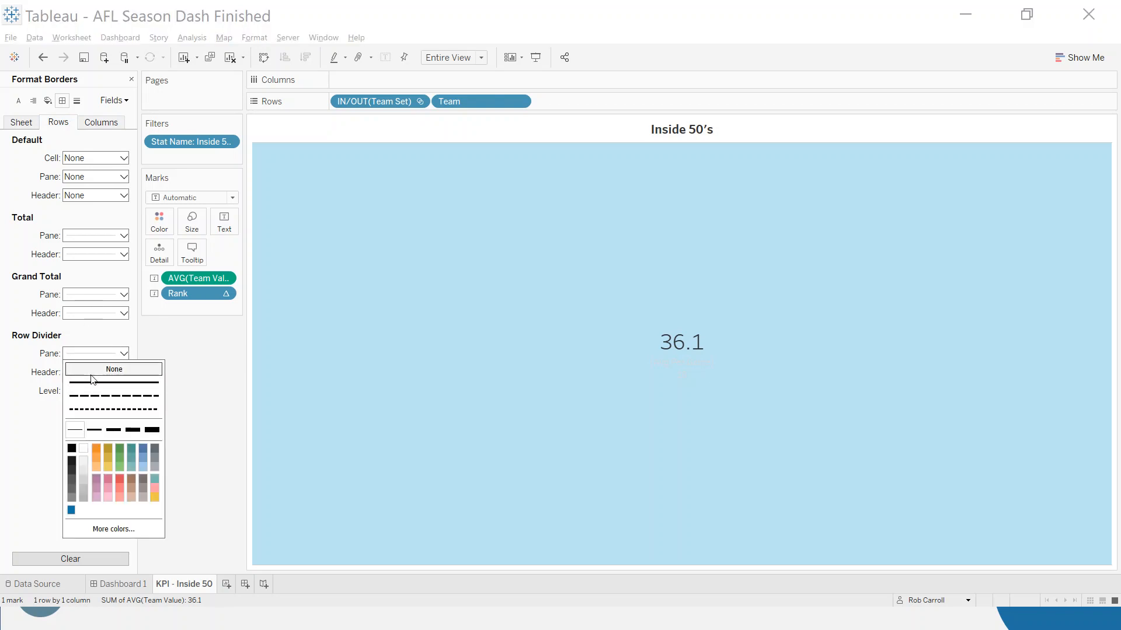
click(113, 369)
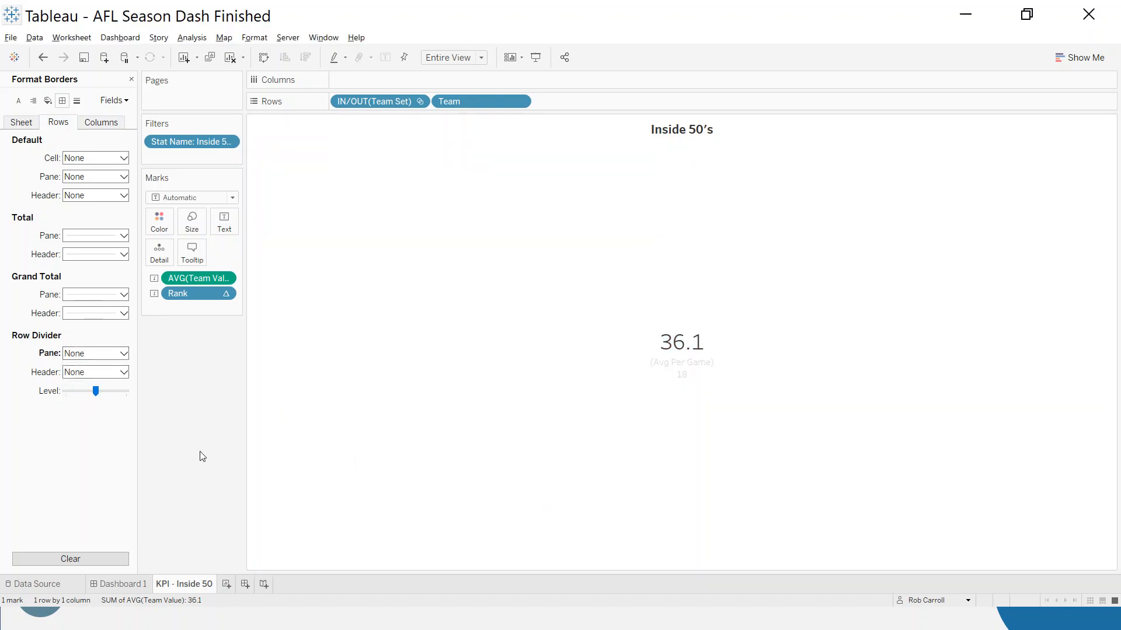
click(224, 222)
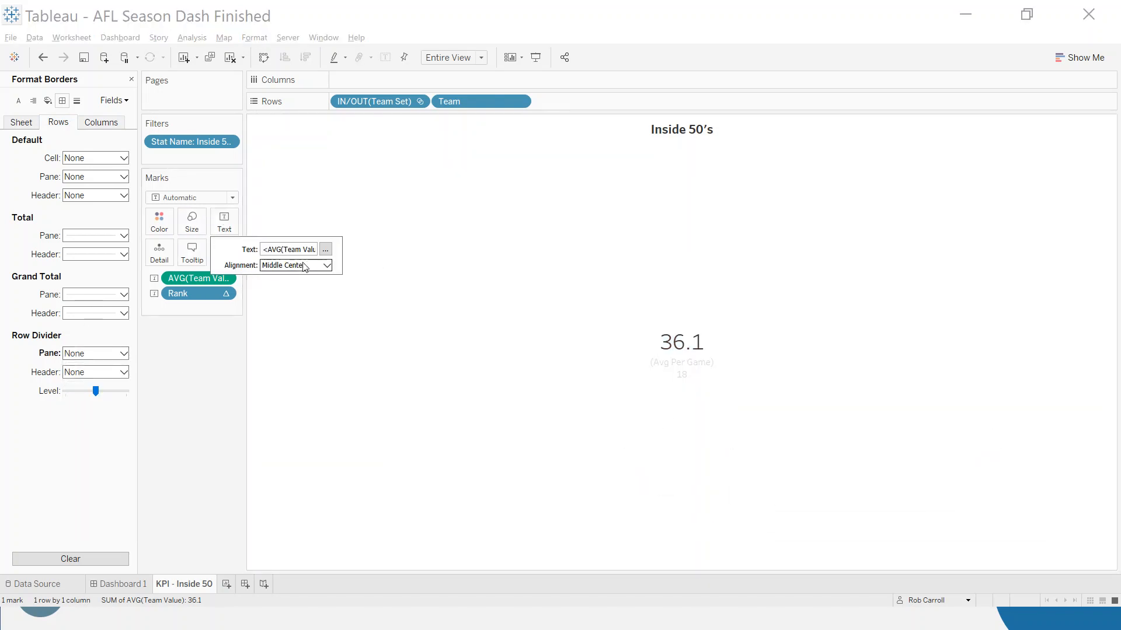
click(326, 250)
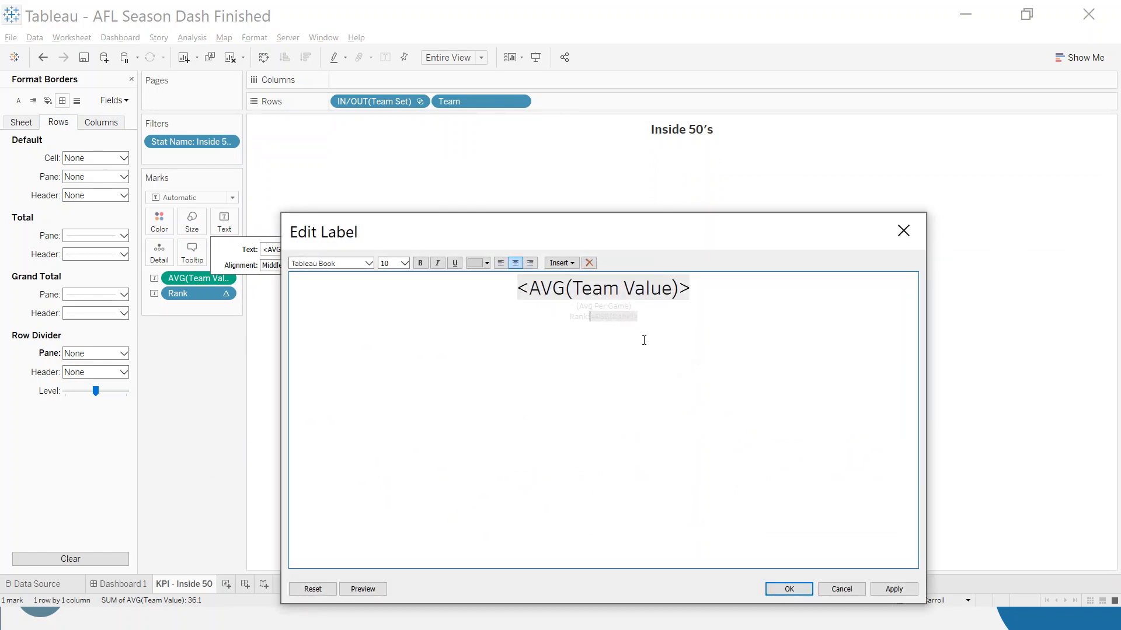
Step: Replace the label caption with 'Rank: 18' under 36.1, then return to Dashboard 1
double_click(603, 305)
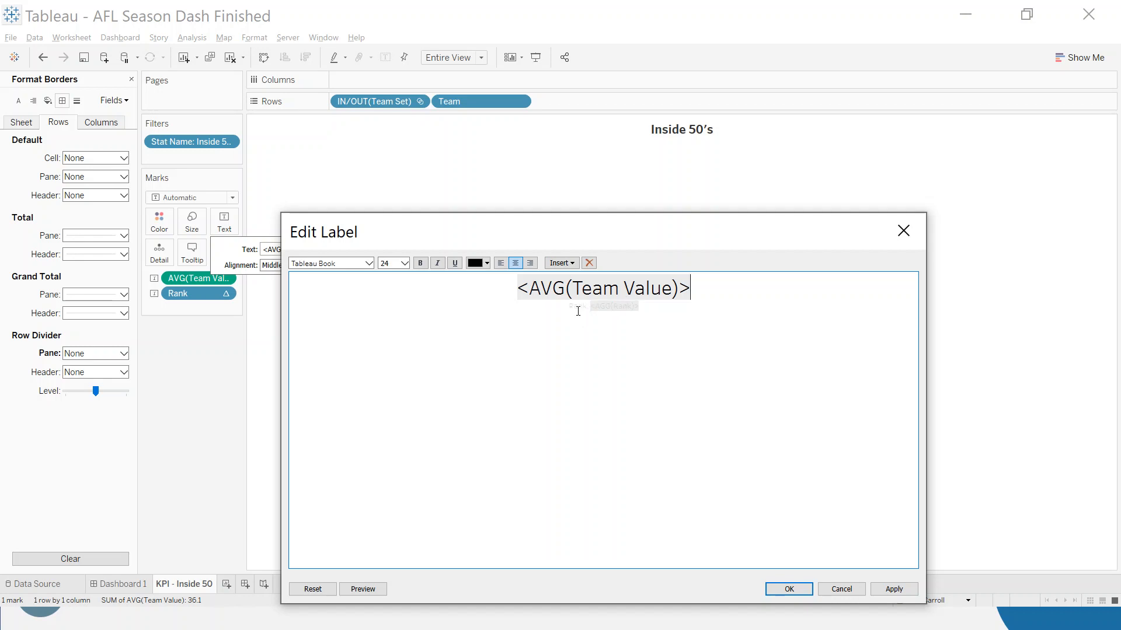
click(789, 589)
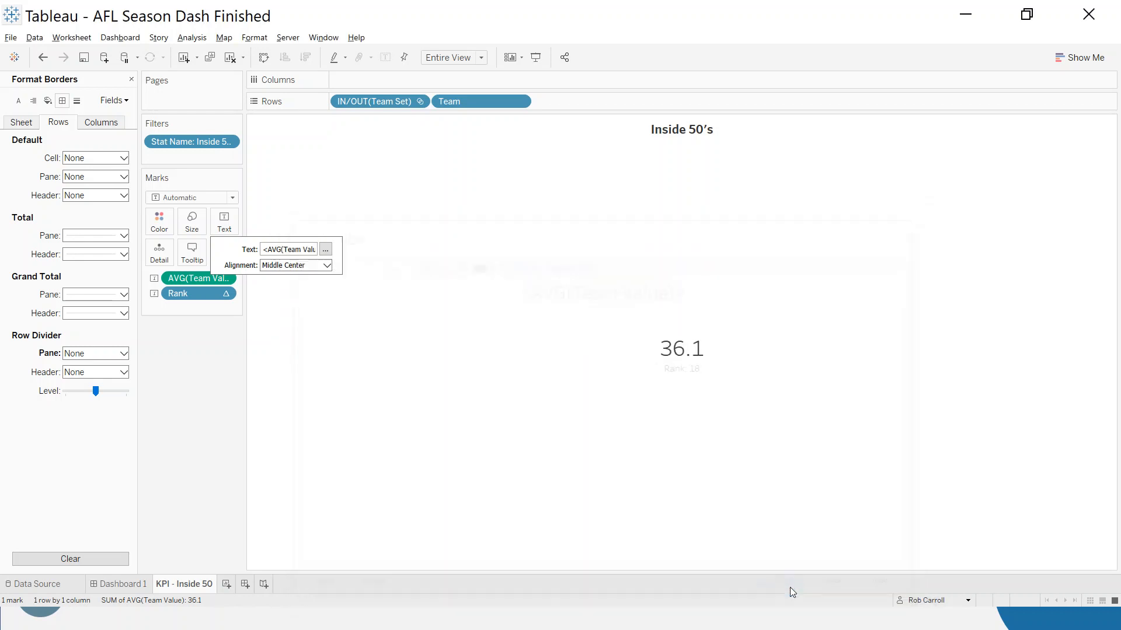
mouse_move(702, 352)
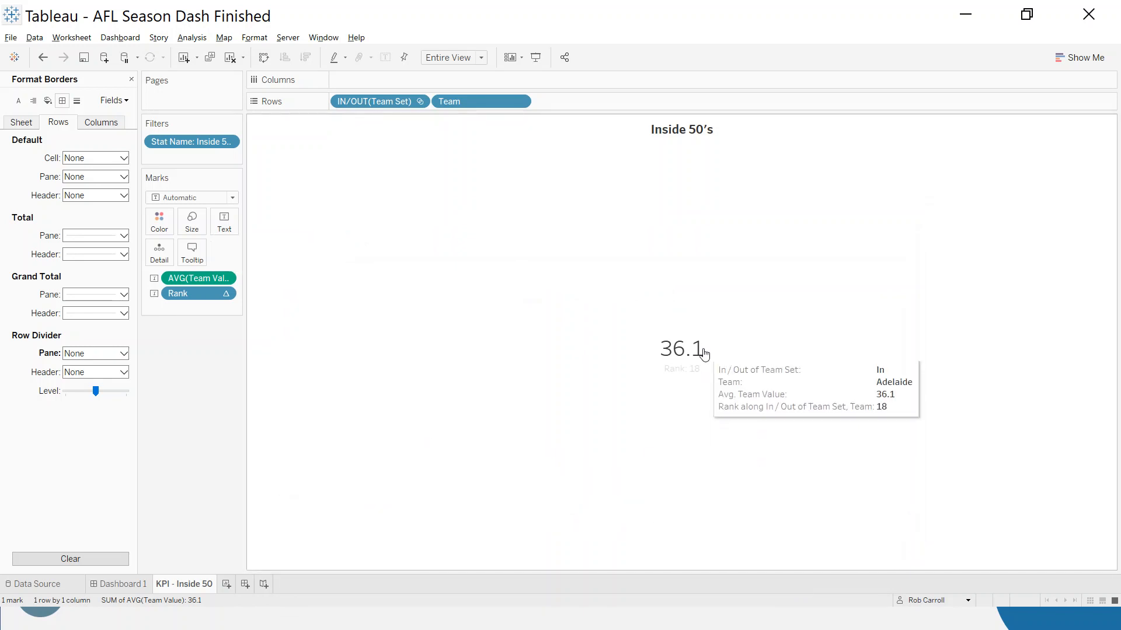
mouse_move(182, 581)
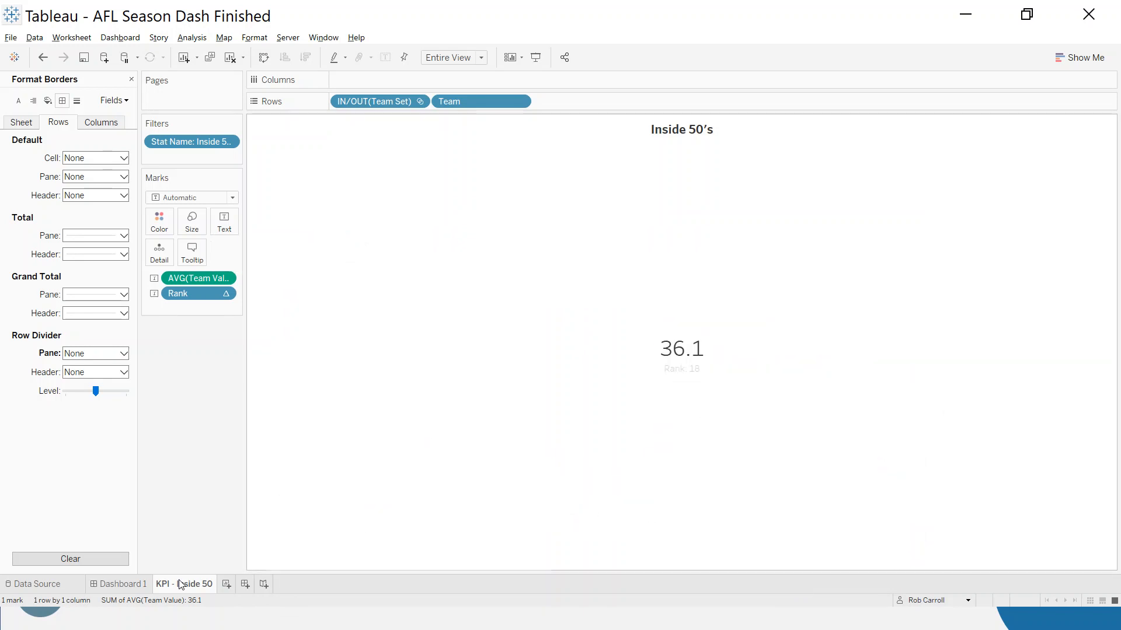
click(119, 584)
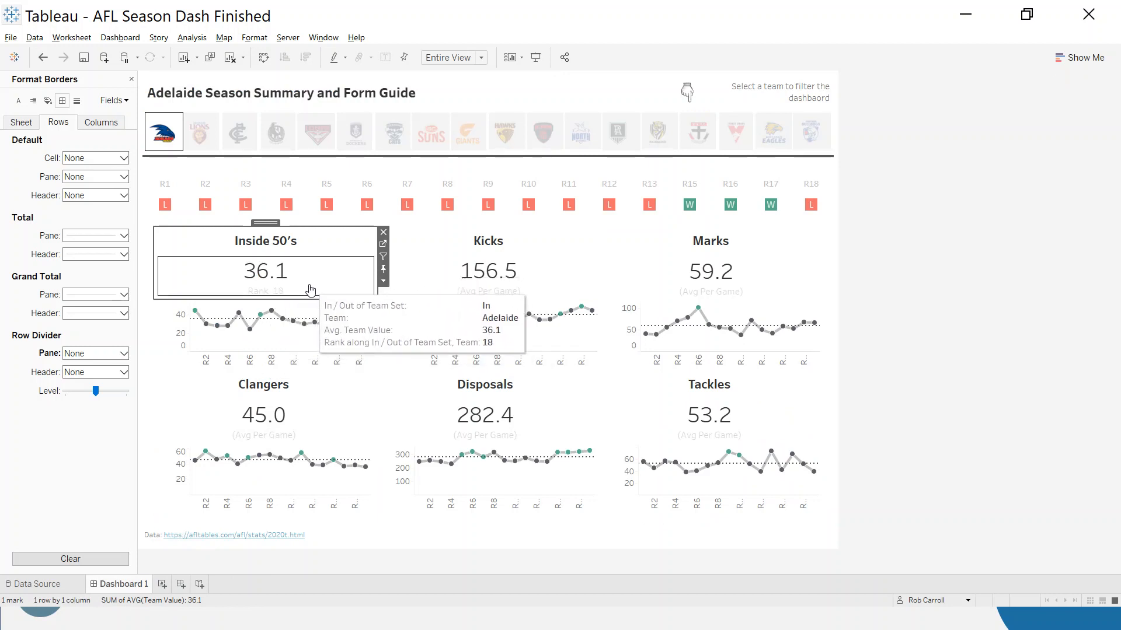
mouse_move(417, 460)
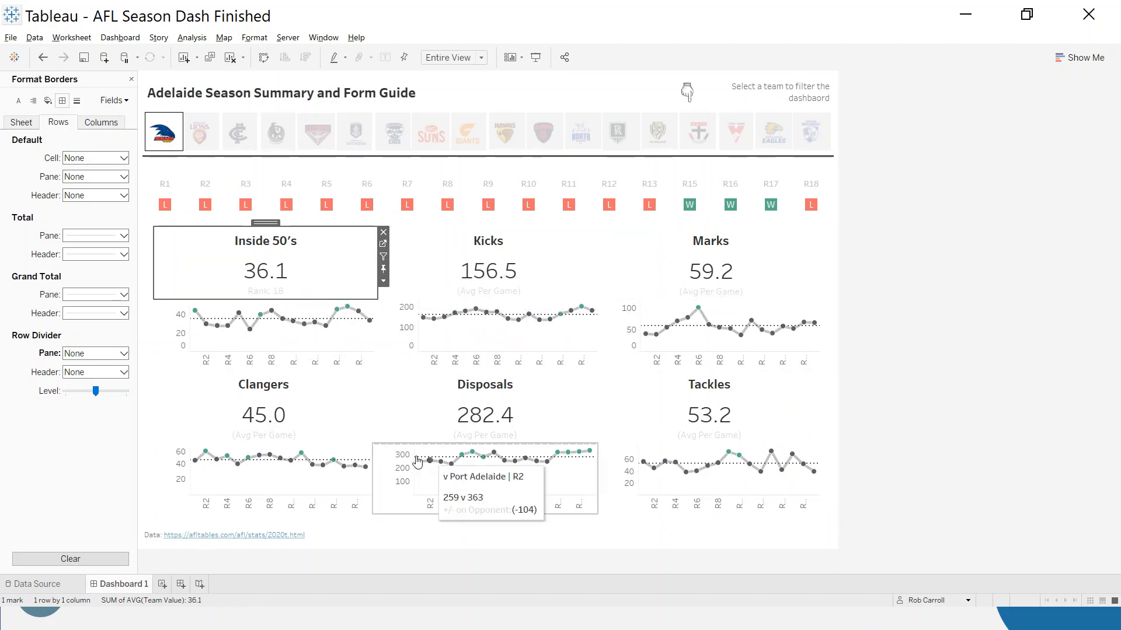
mouse_move(582, 374)
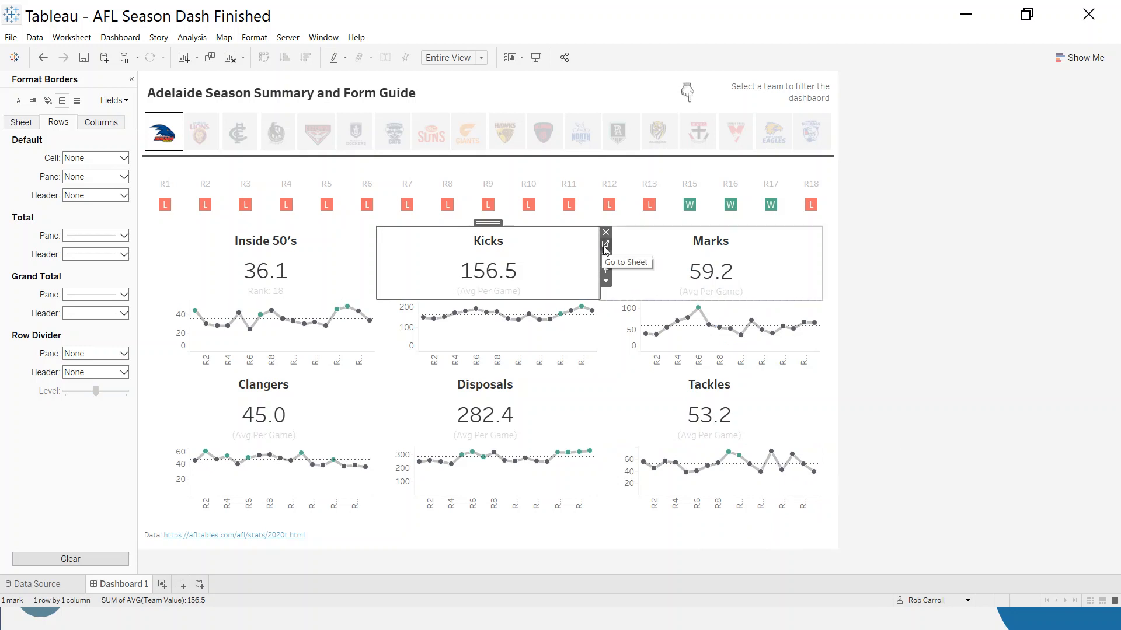
Step: Go to the worksheet behind the dashboard's Kicks tile
click(605, 244)
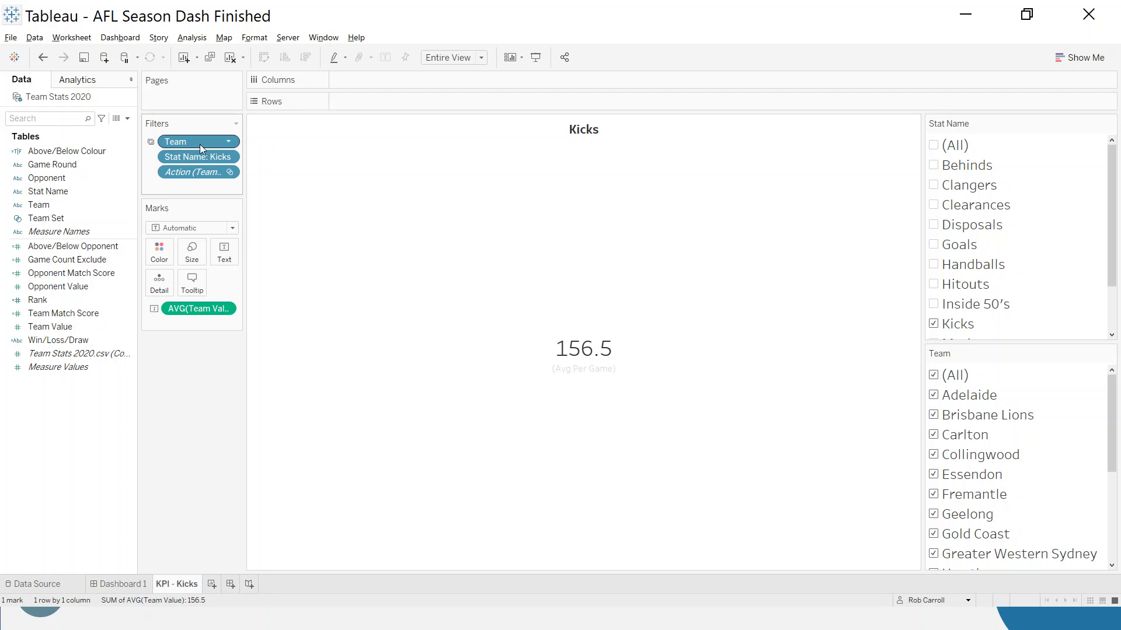
Step: Drop the team filter and add Rank and Team Set to Rows (In 156.5, Out 175.7)
click(227, 141)
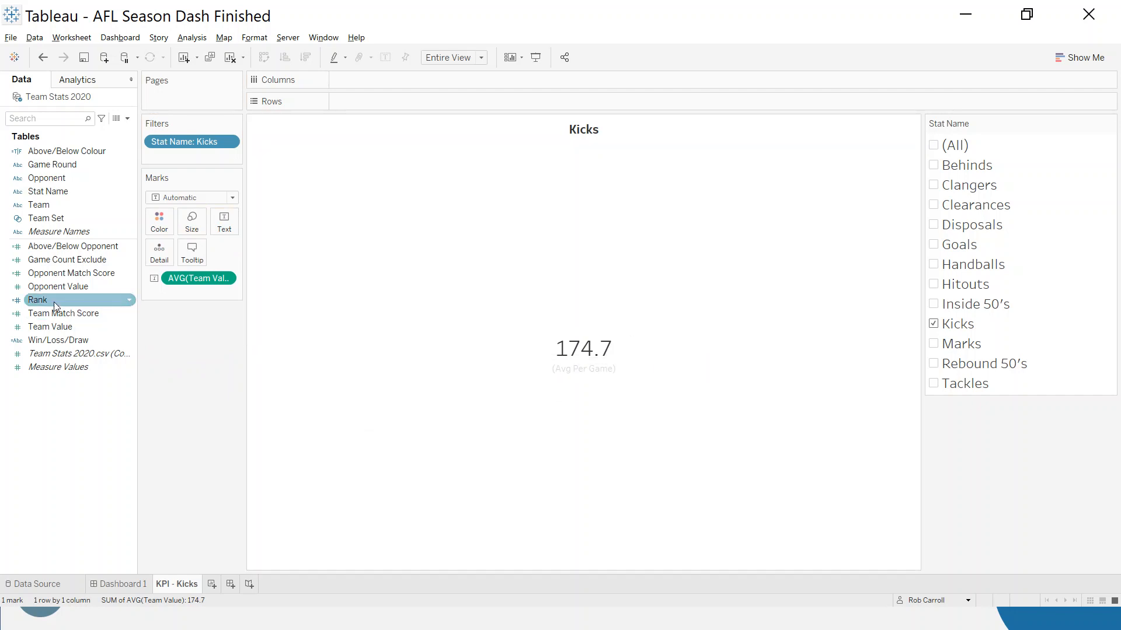
drag(38, 299, 361, 102)
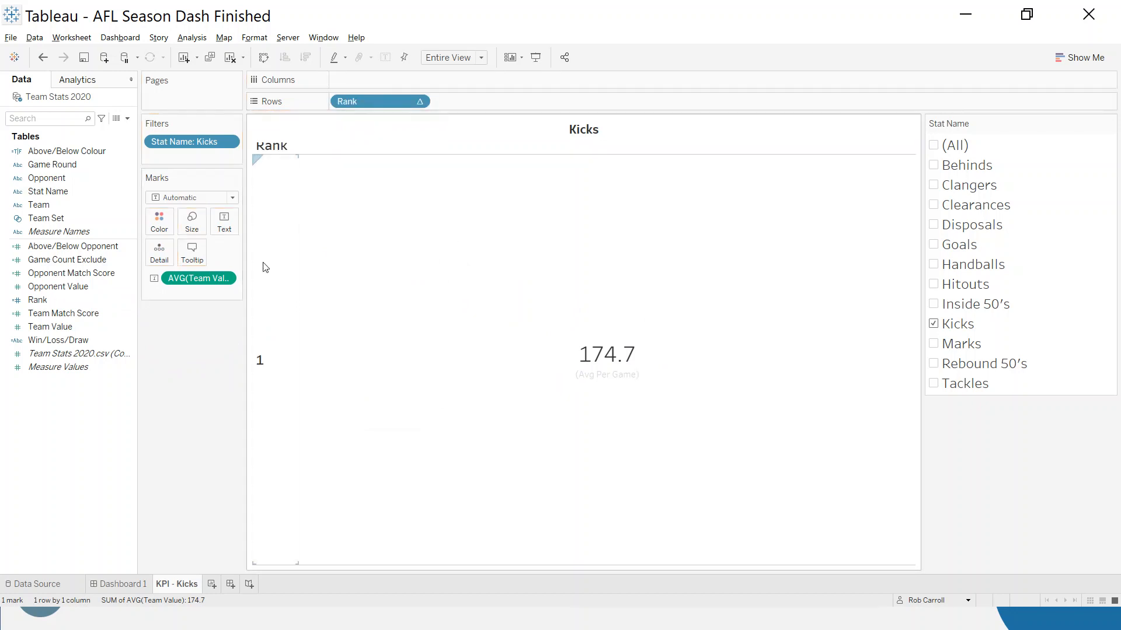
click(45, 219)
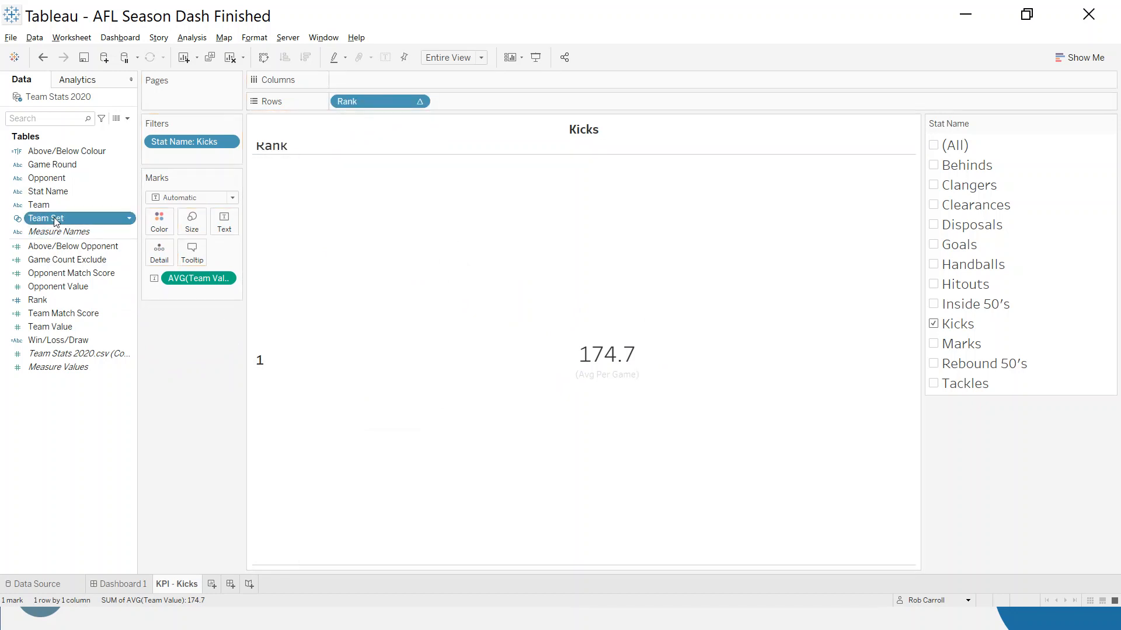
drag(45, 218, 358, 101)
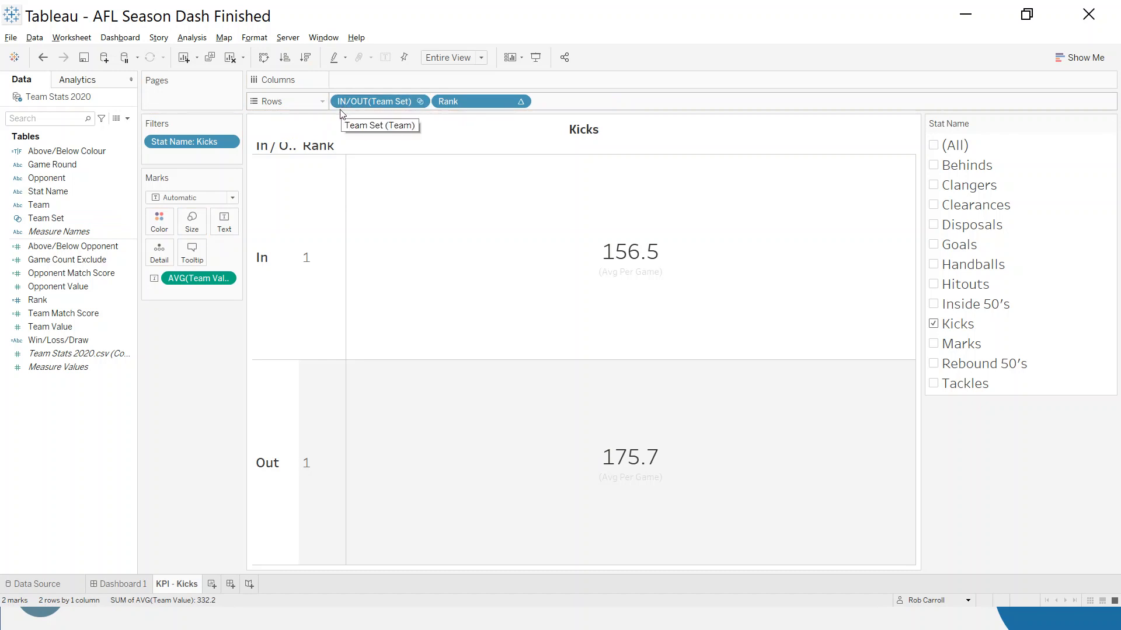
mouse_move(401, 114)
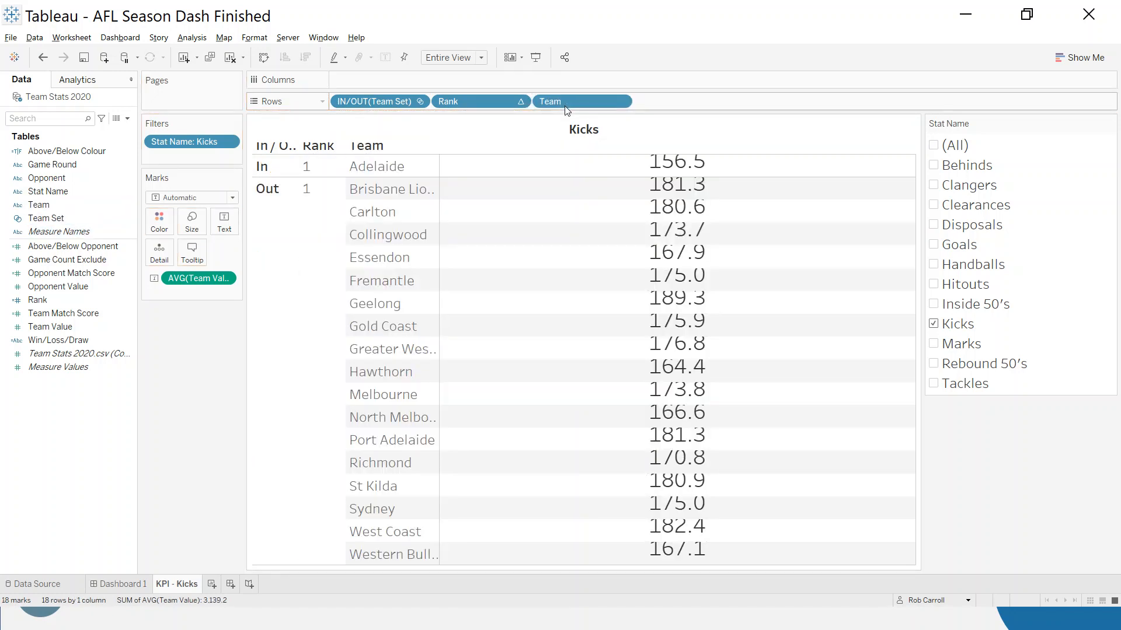
mouse_move(511, 167)
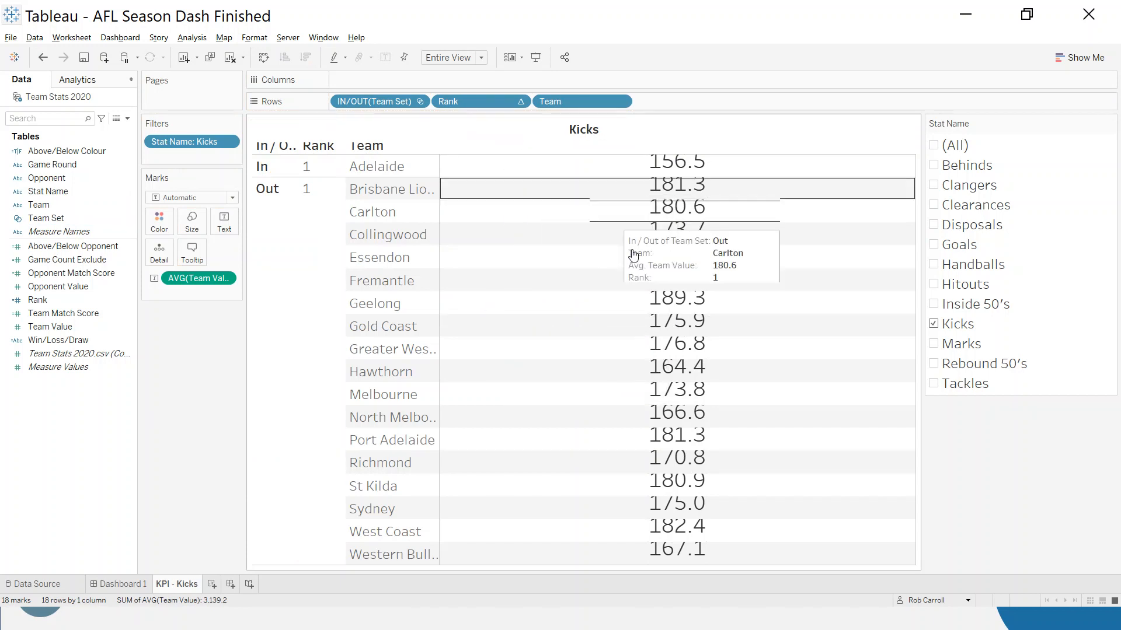
mouse_move(578, 228)
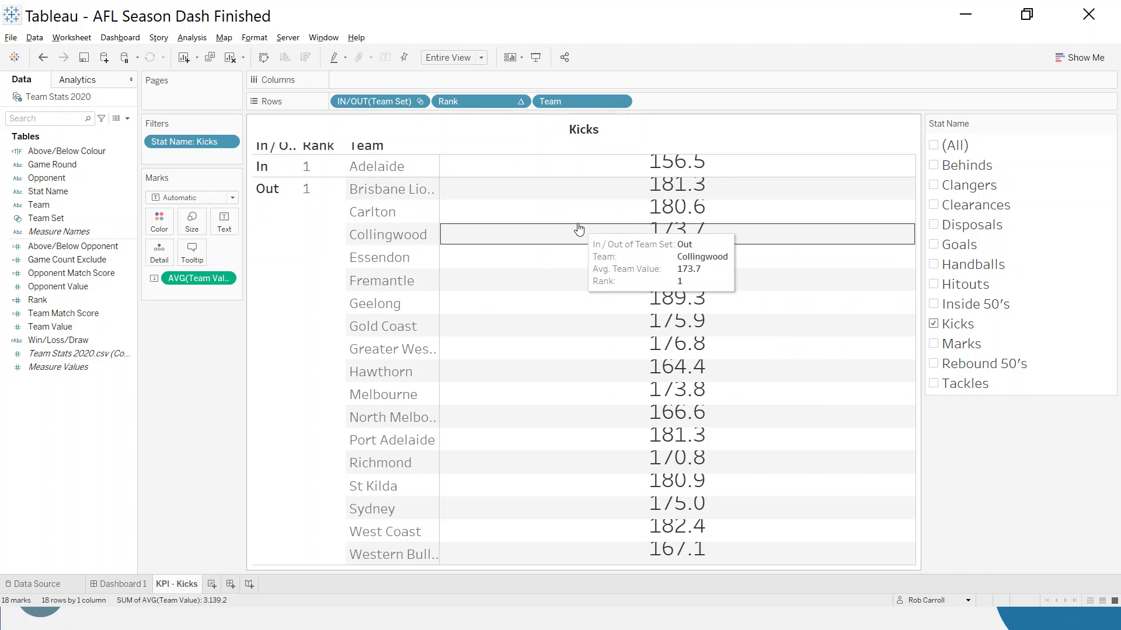
Step: Compute Rank across Team Set and Team so Geelong ranks 1 and Adelaide 18
click(523, 101)
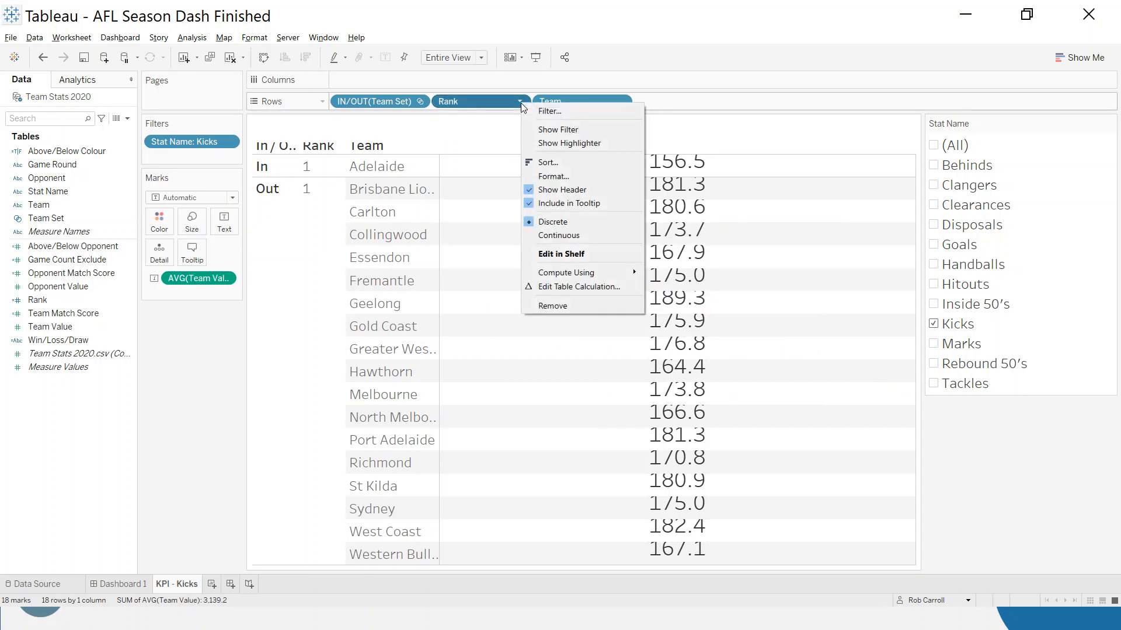
click(565, 273)
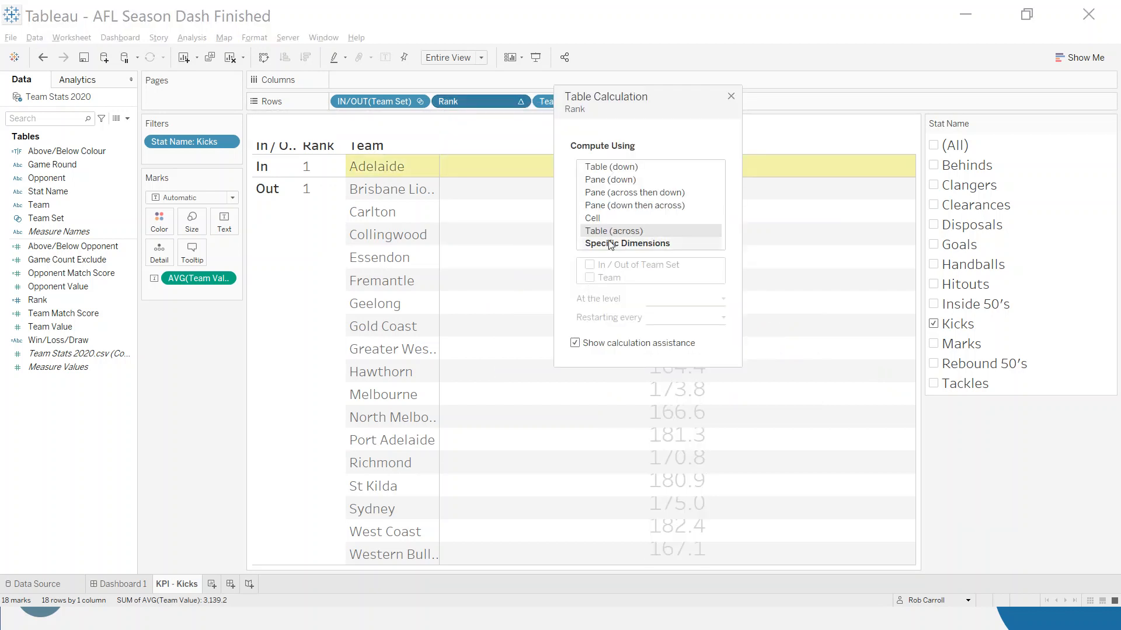
click(627, 243)
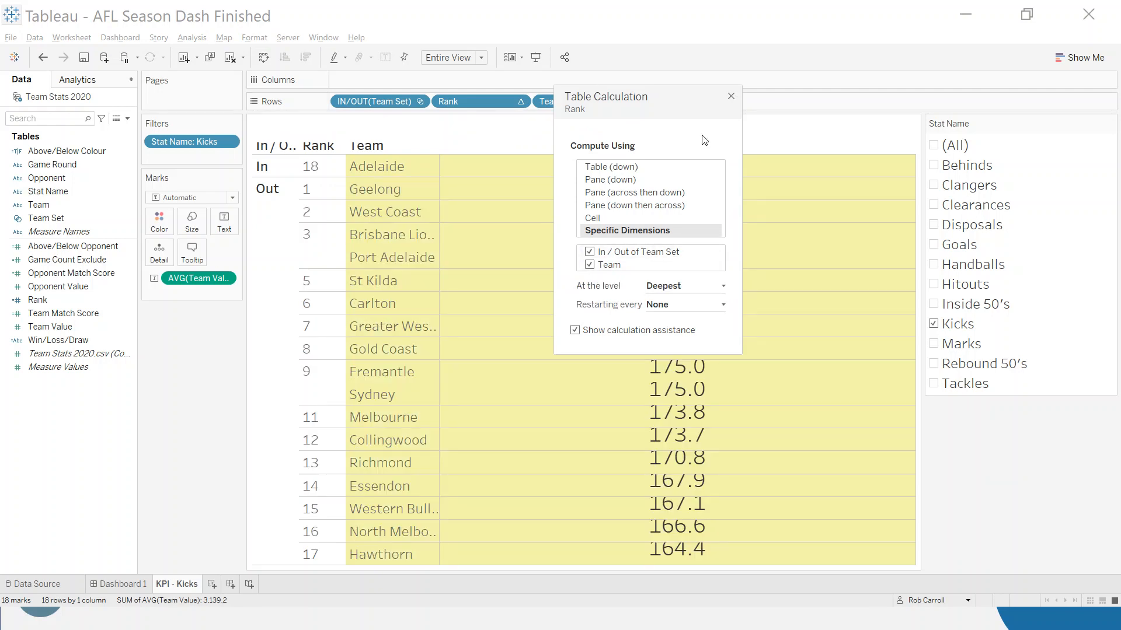
click(731, 96)
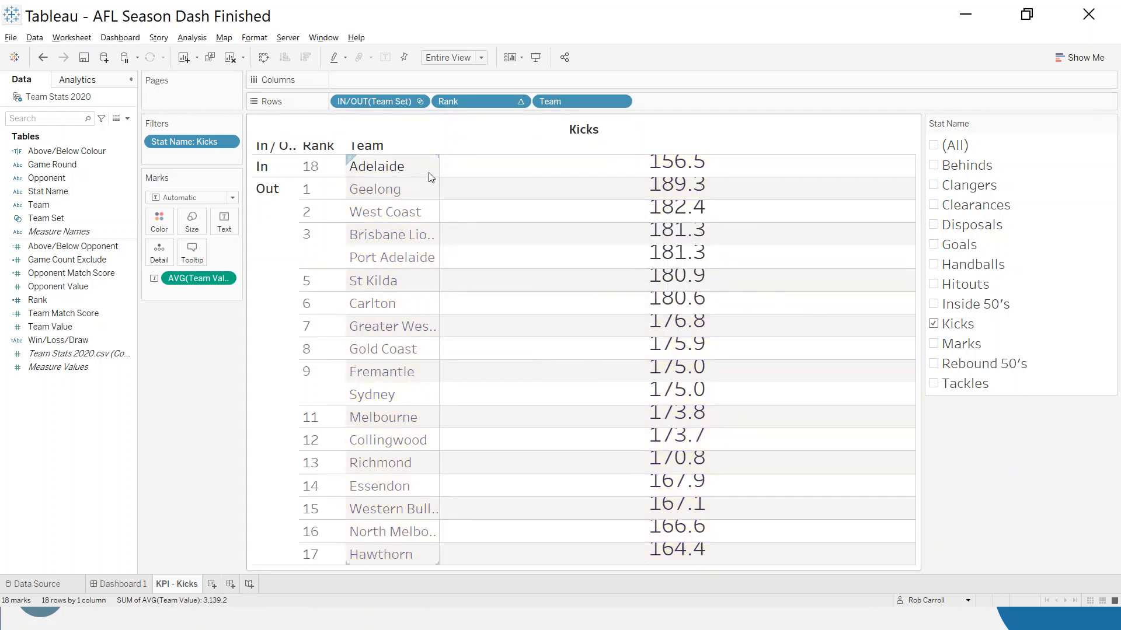
mouse_move(796, 518)
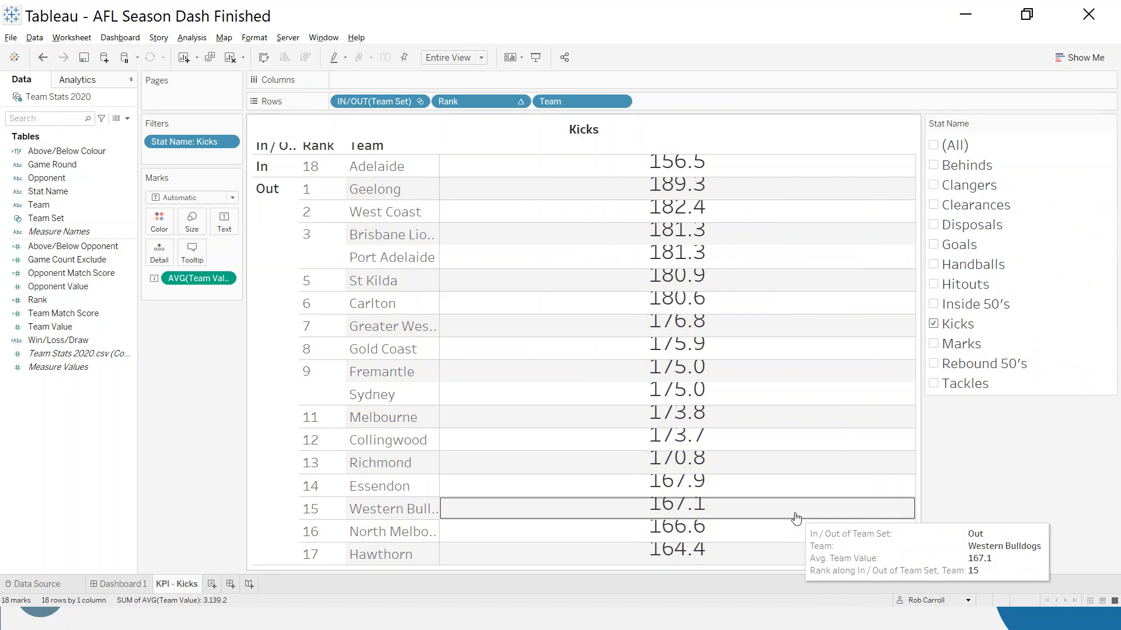
Step: Exclude the Out teams and hide the Team header, leaving Adelaide's 156.5
right_click(267, 189)
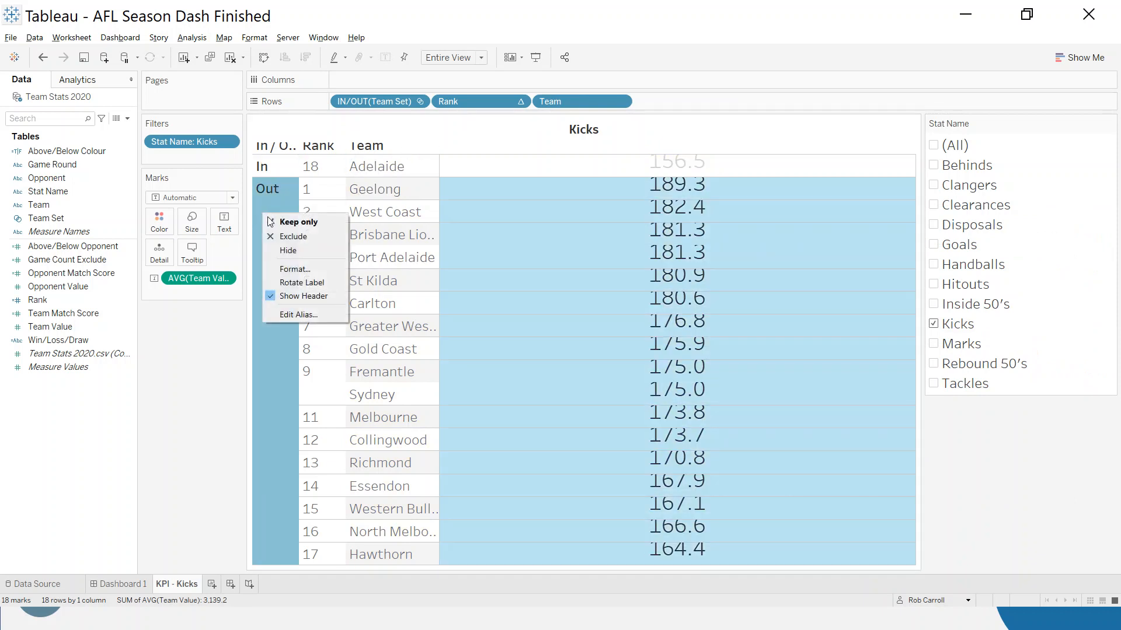
click(297, 222)
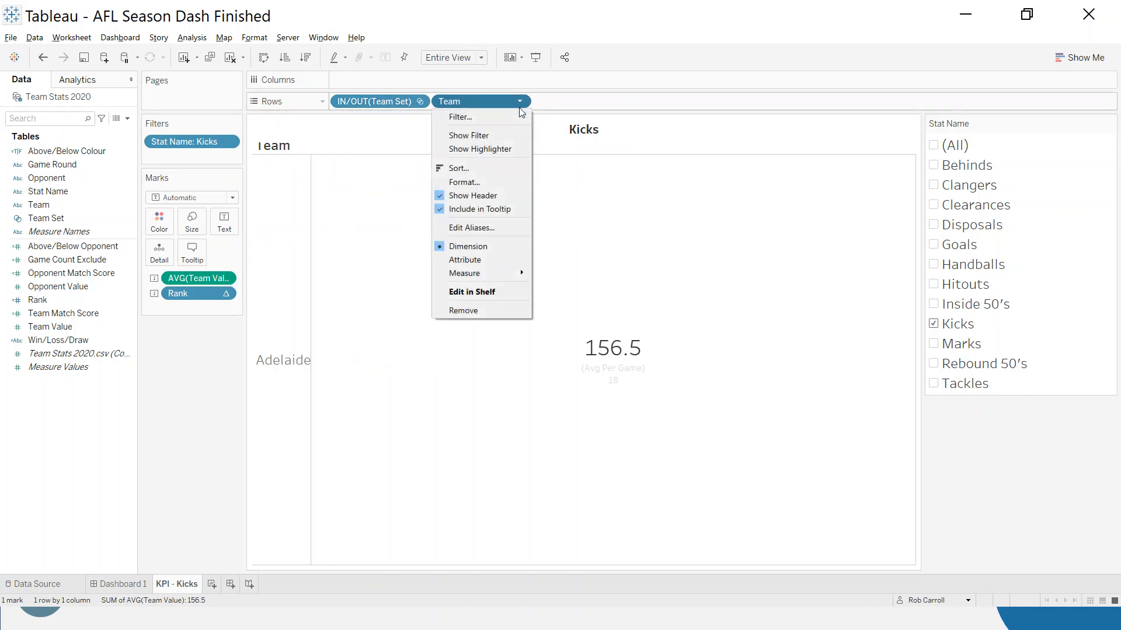
click(473, 195)
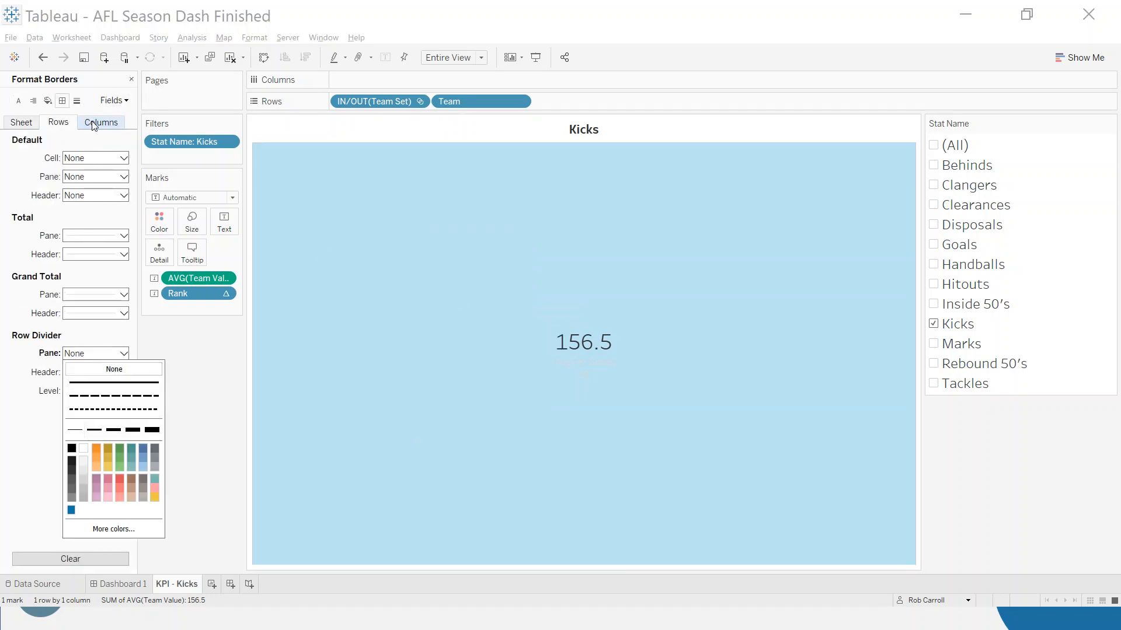
Step: Clear the borders and add a 'Rank: 18' subtitle to the Text label
click(101, 122)
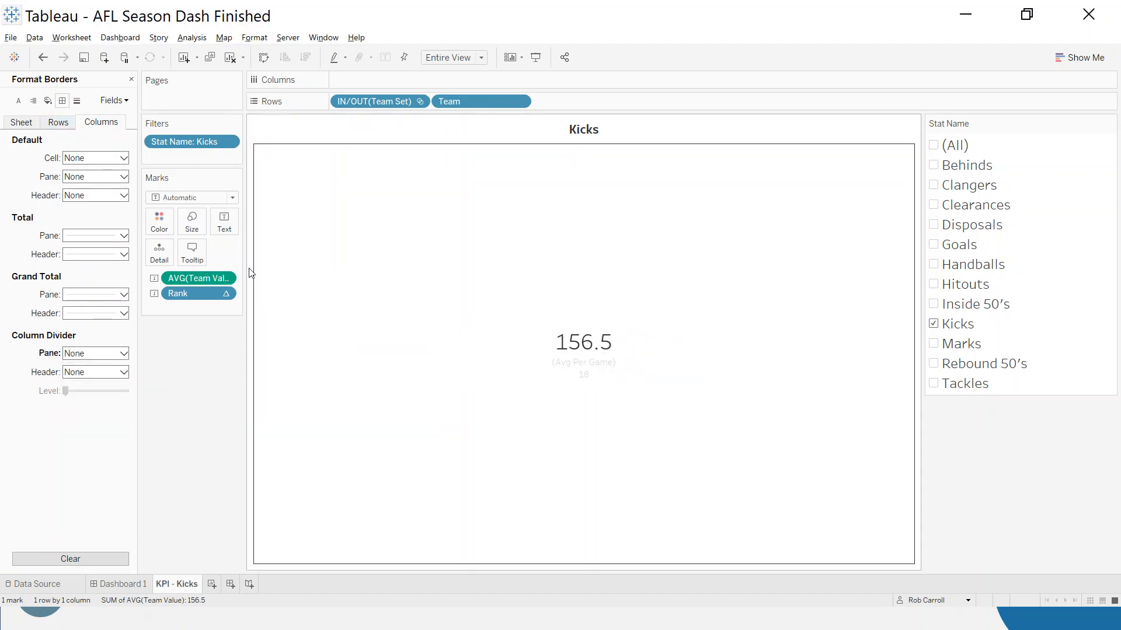
click(223, 221)
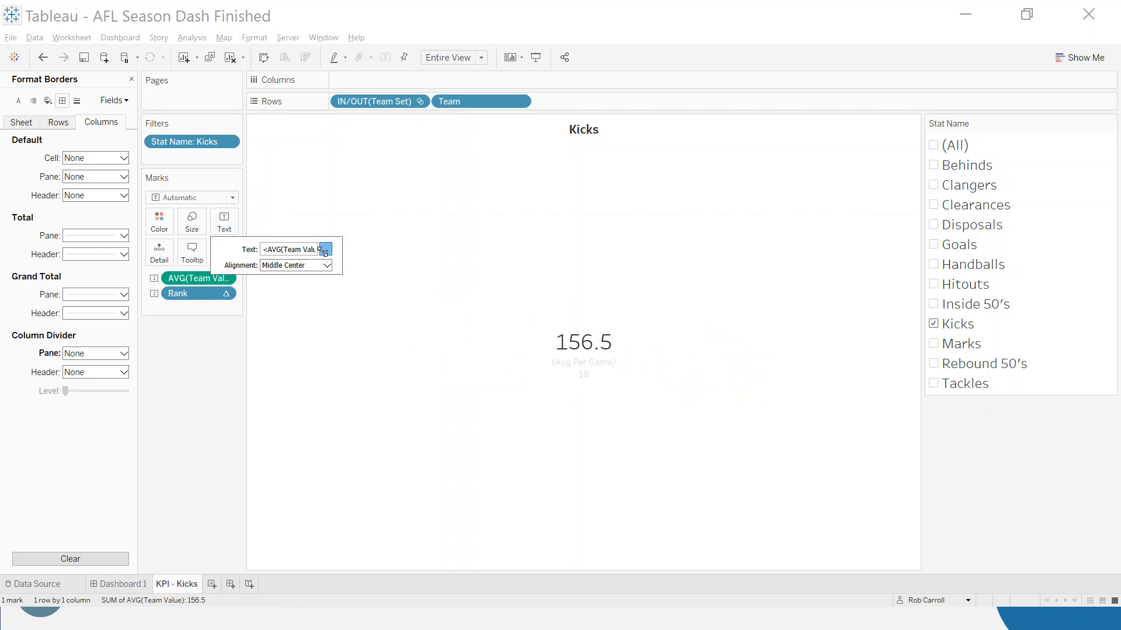
click(324, 249)
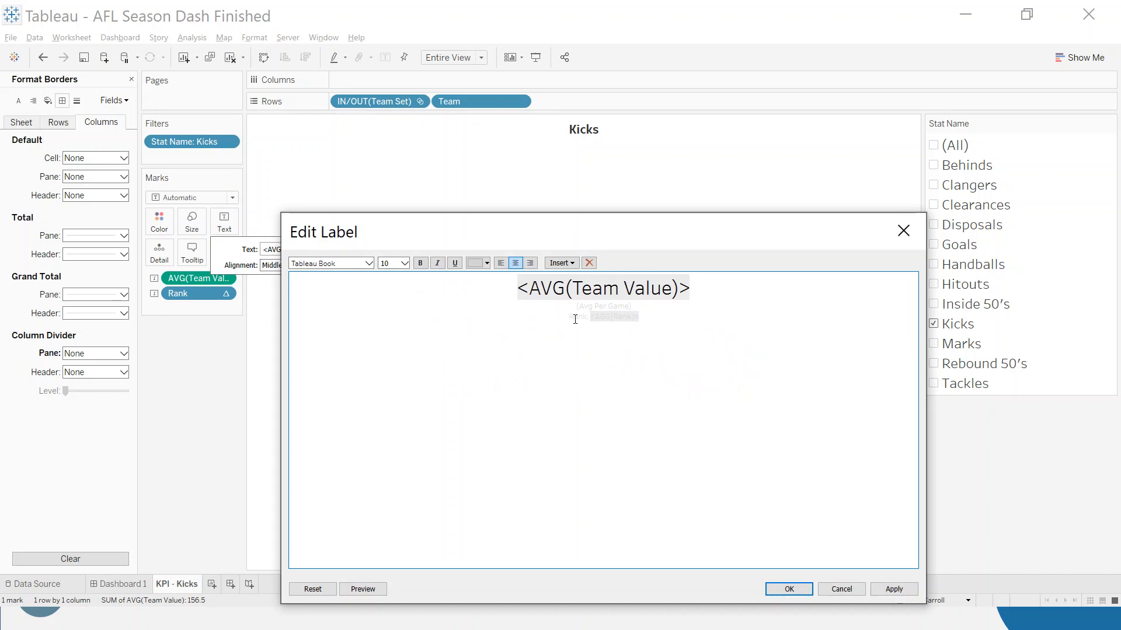
double_click(604, 306)
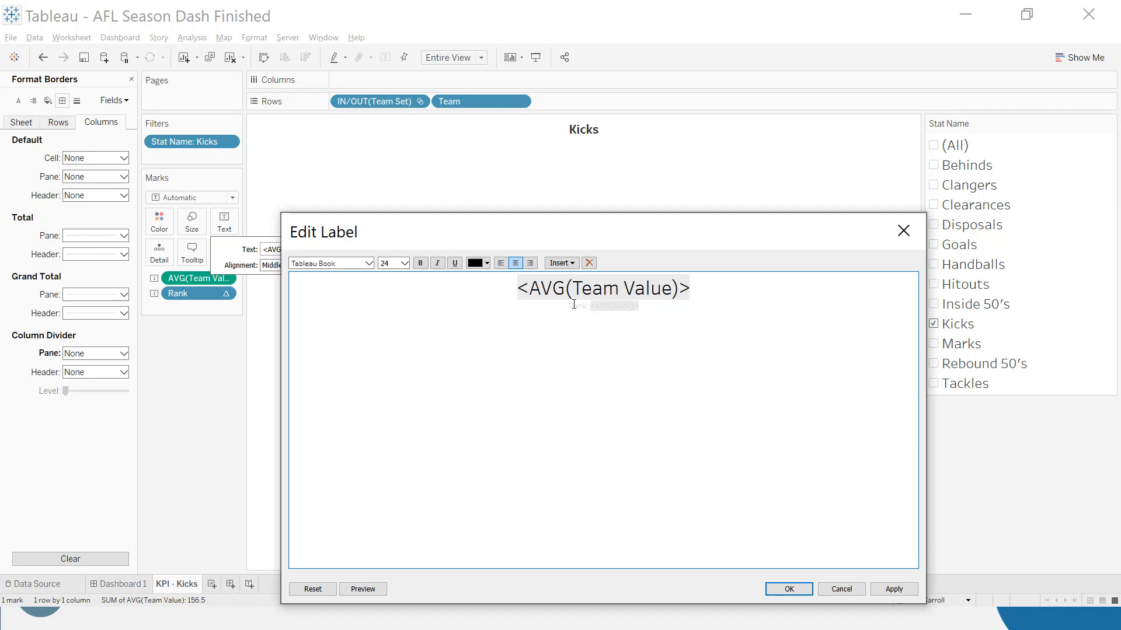
click(788, 588)
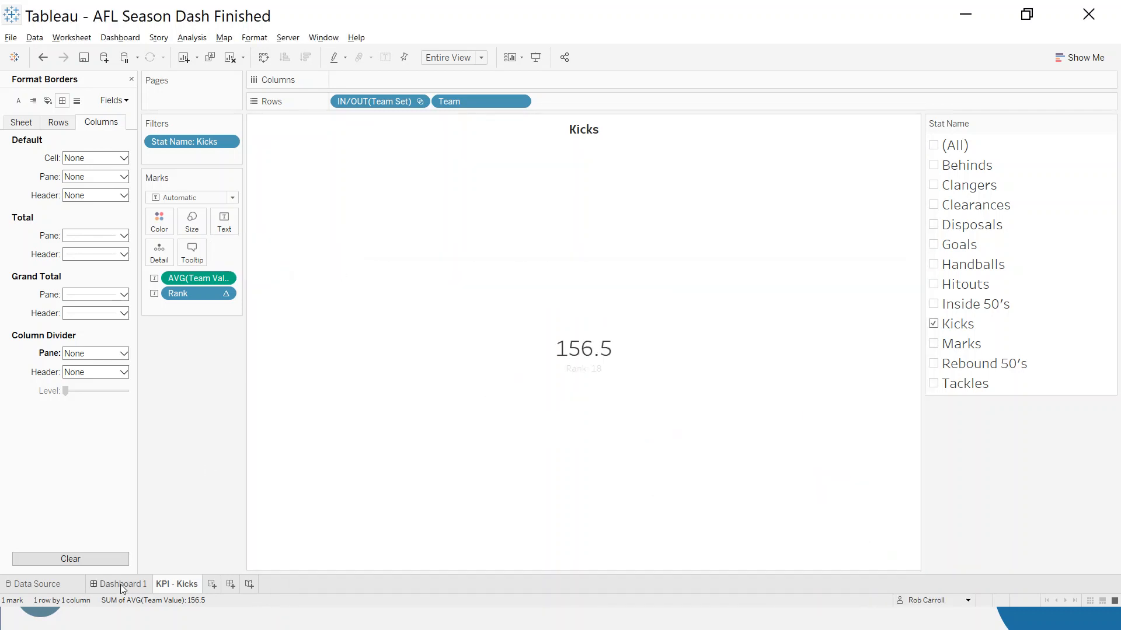
Step: Pick the Brisbane Lions logo on Dashboard 1, then bring up Dashboard > Actions
click(122, 583)
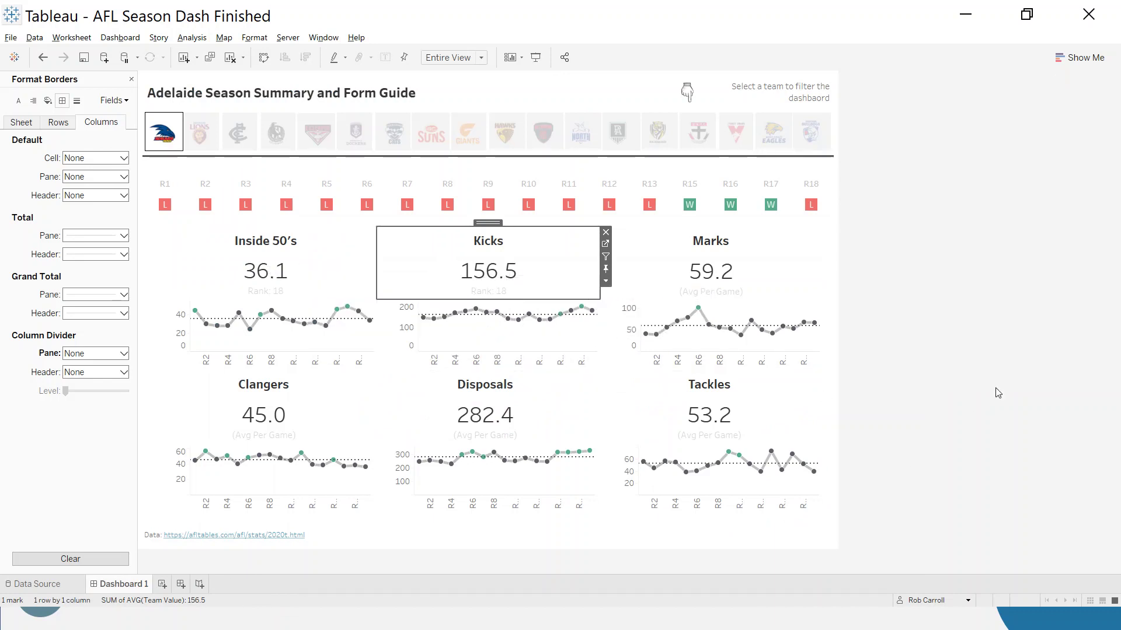
click(201, 131)
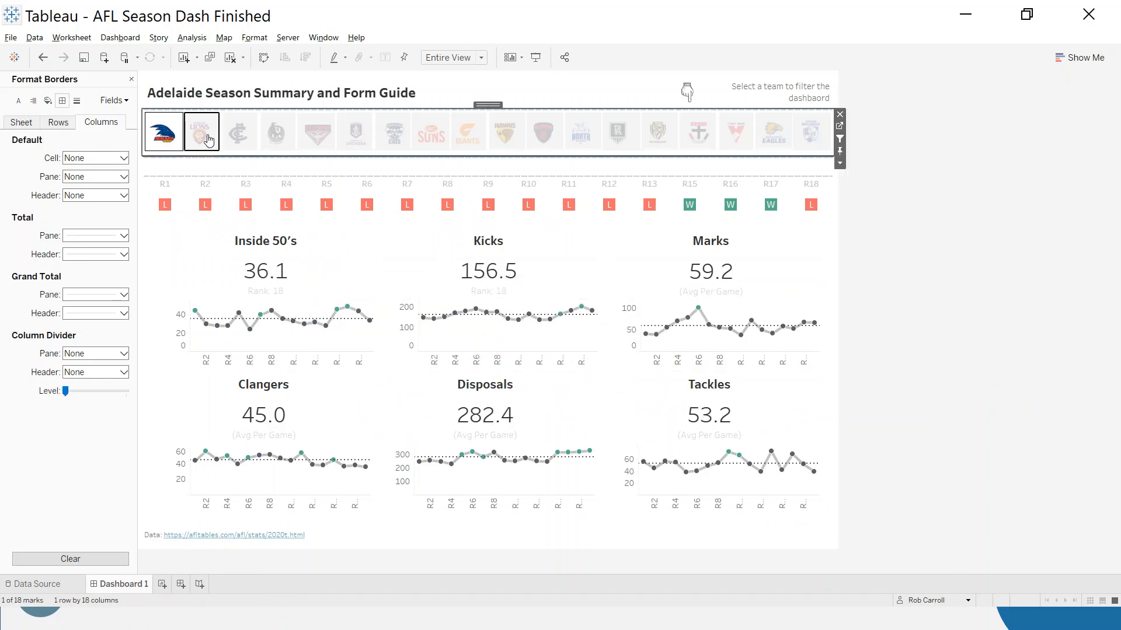
click(201, 130)
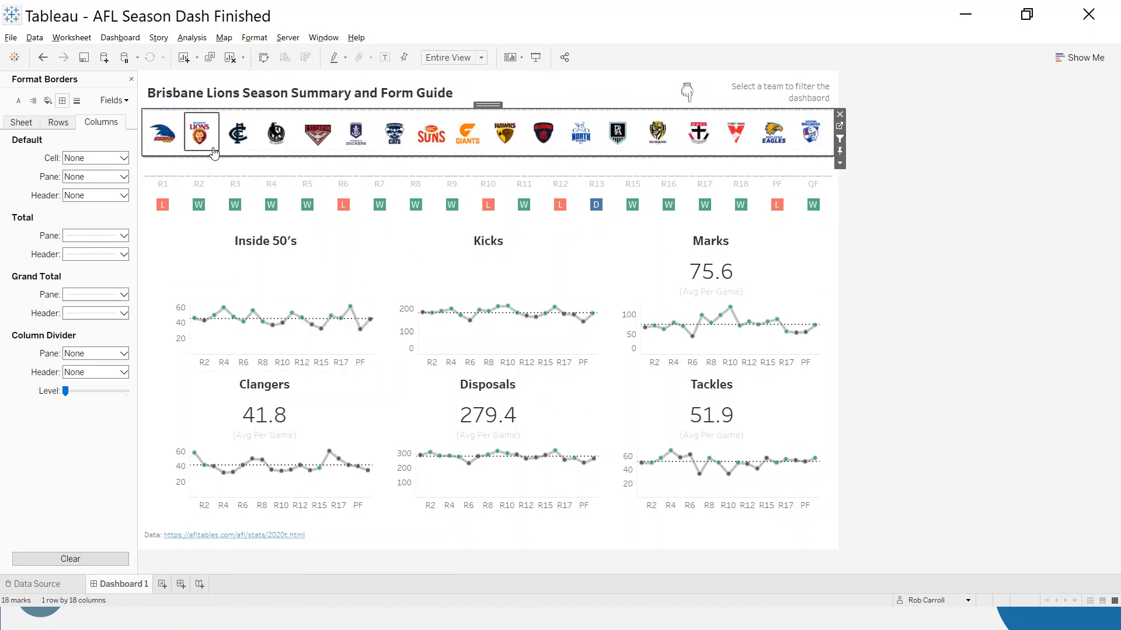
click(164, 133)
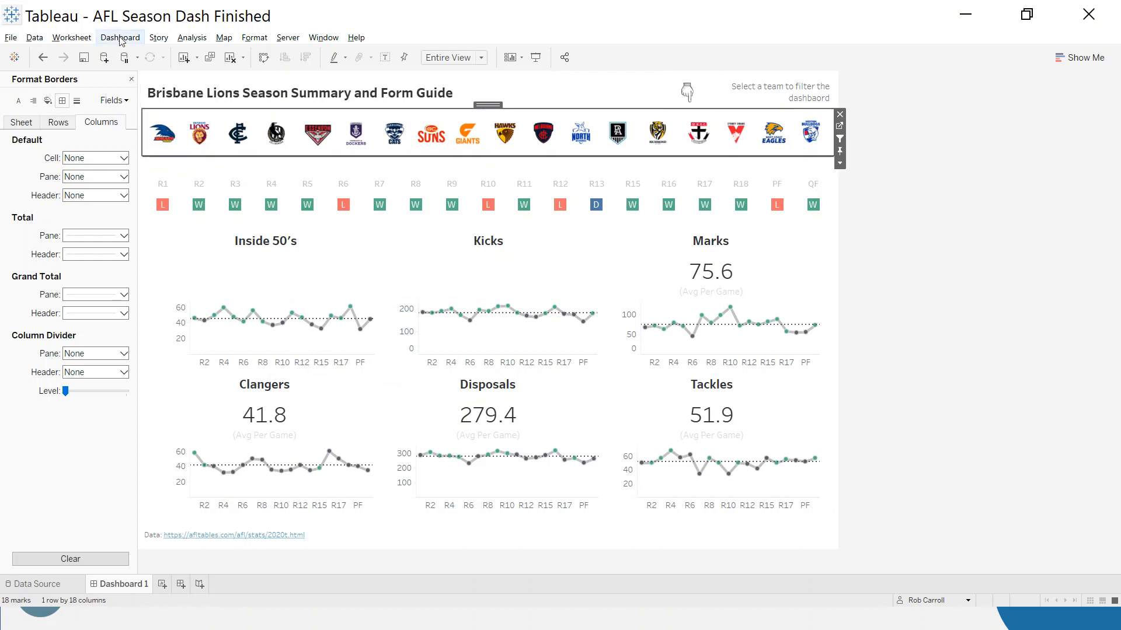
click(120, 37)
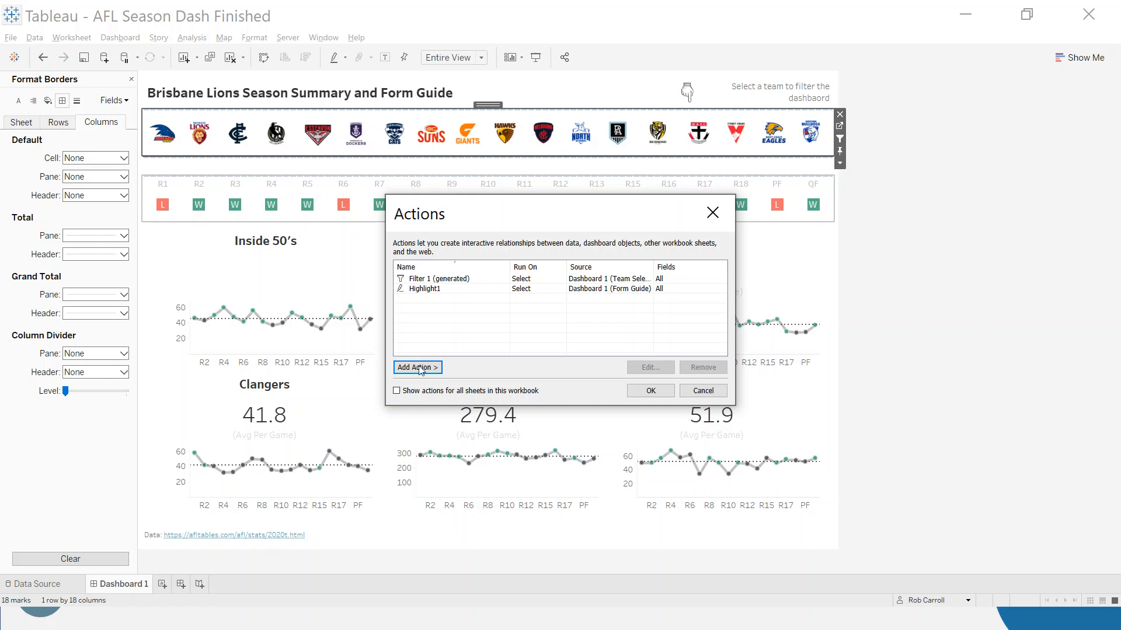
Step: Add a set action from Team Selector to Team Set that keeps set values on clear
click(417, 368)
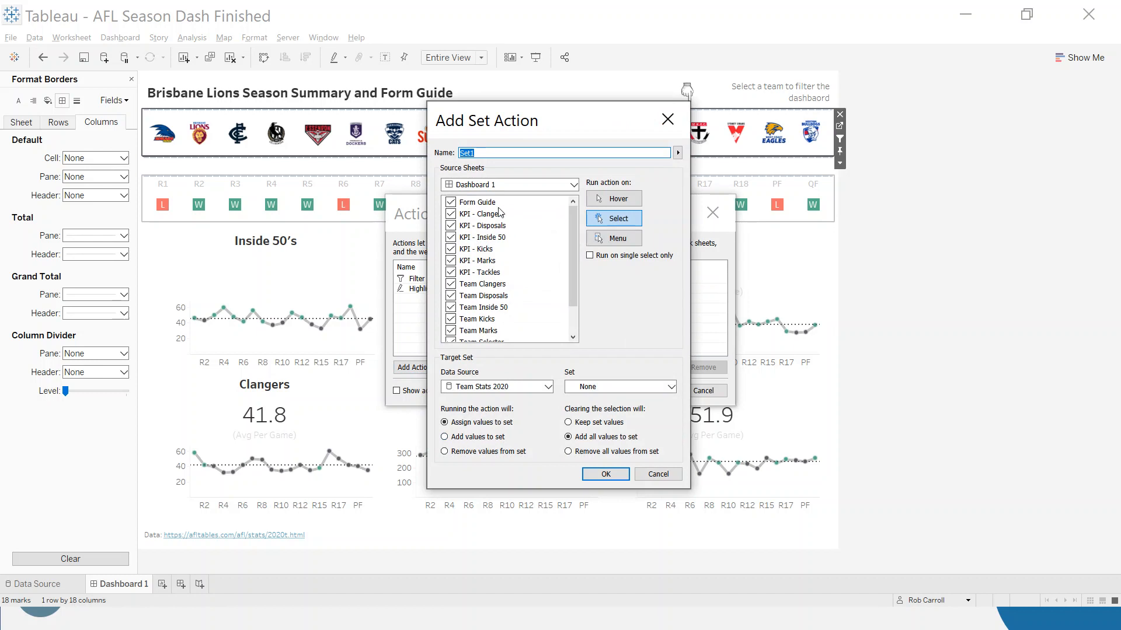
mouse_move(491, 213)
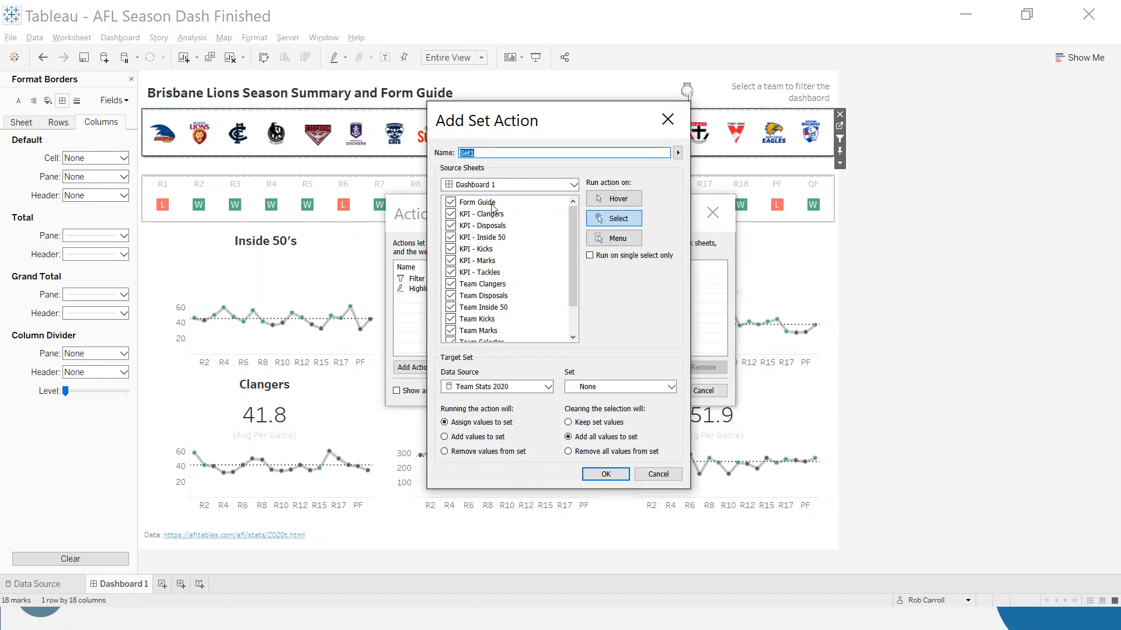
scroll(down, 3)
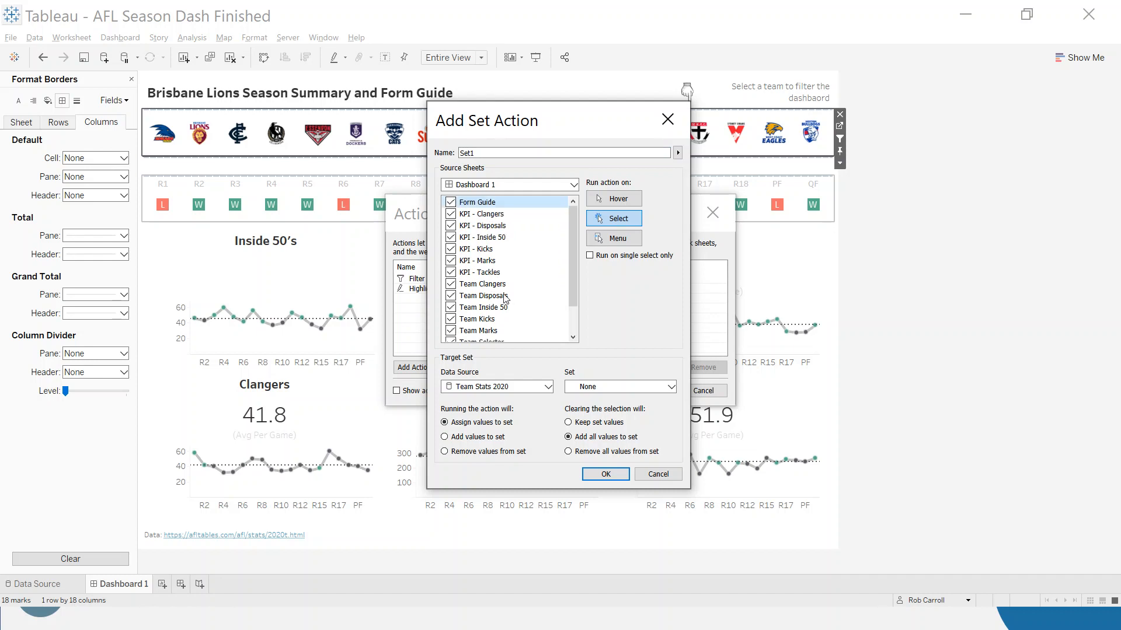
scroll(down, 3)
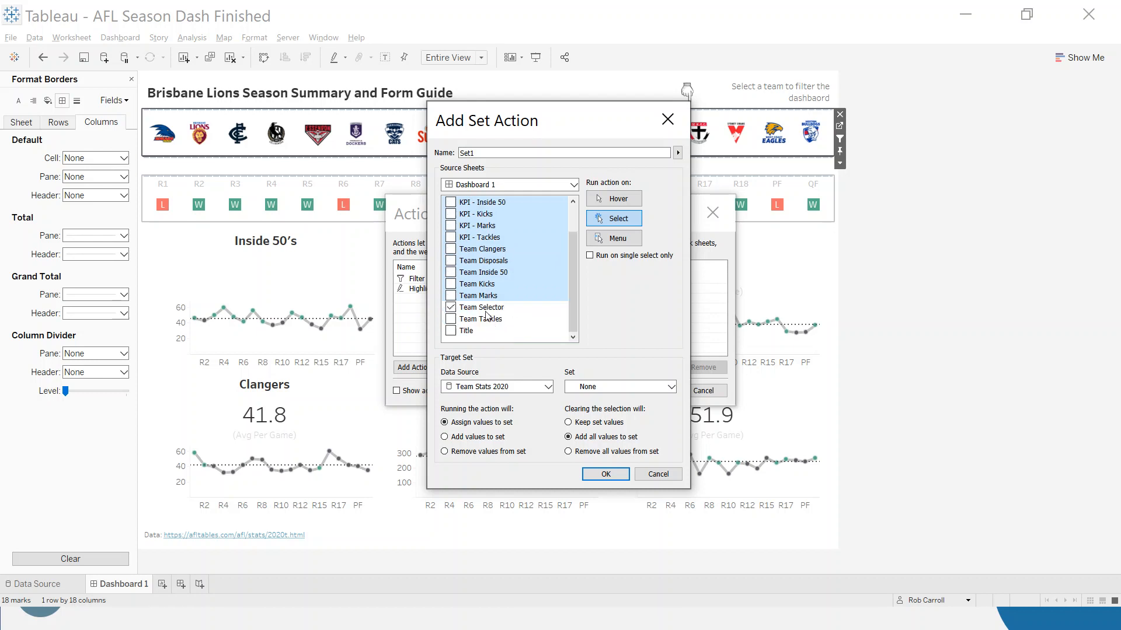
click(482, 307)
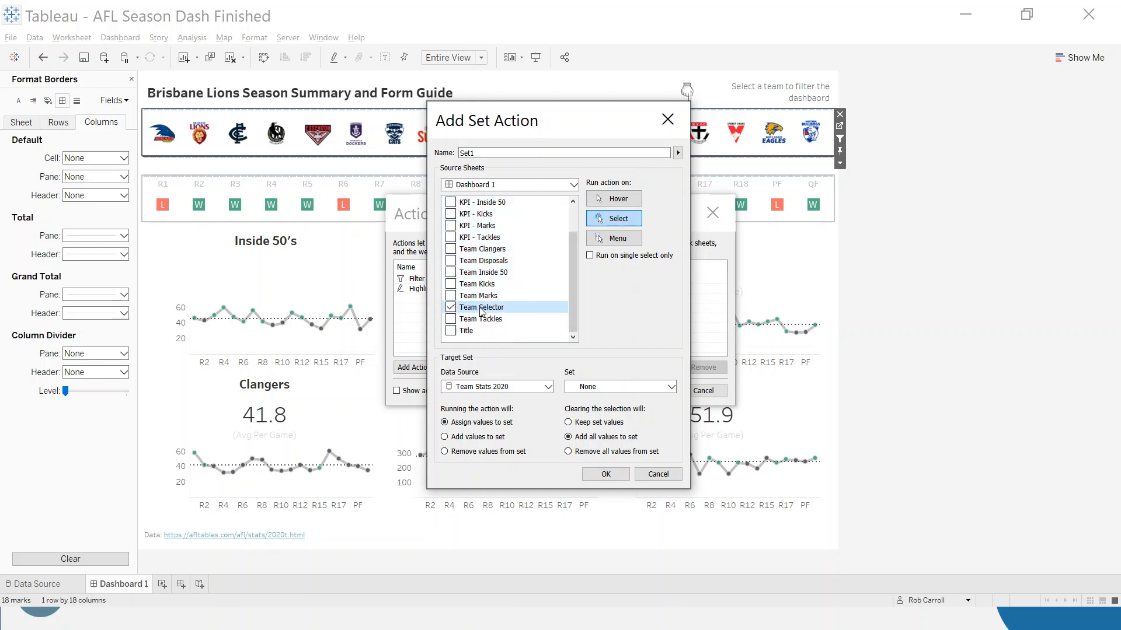
click(620, 386)
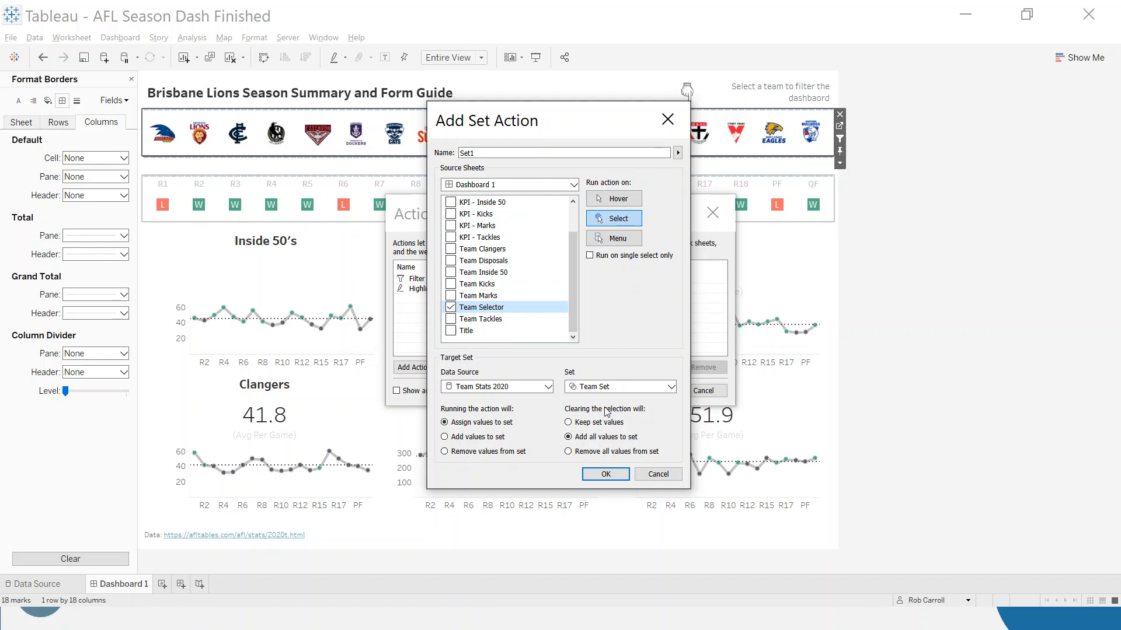
mouse_move(352, 262)
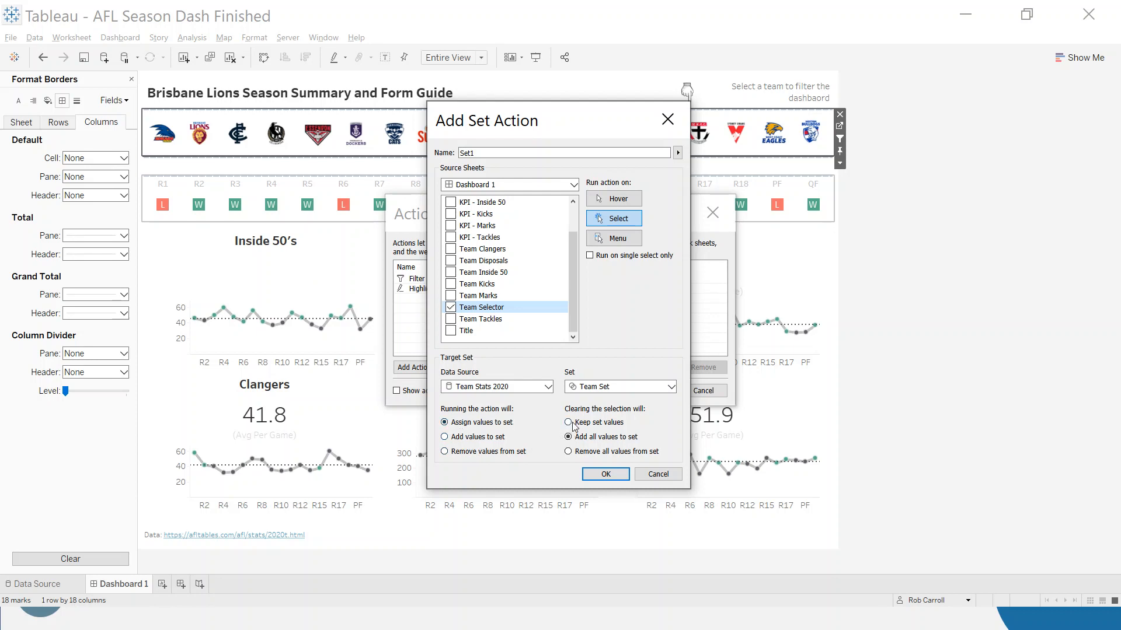
click(568, 422)
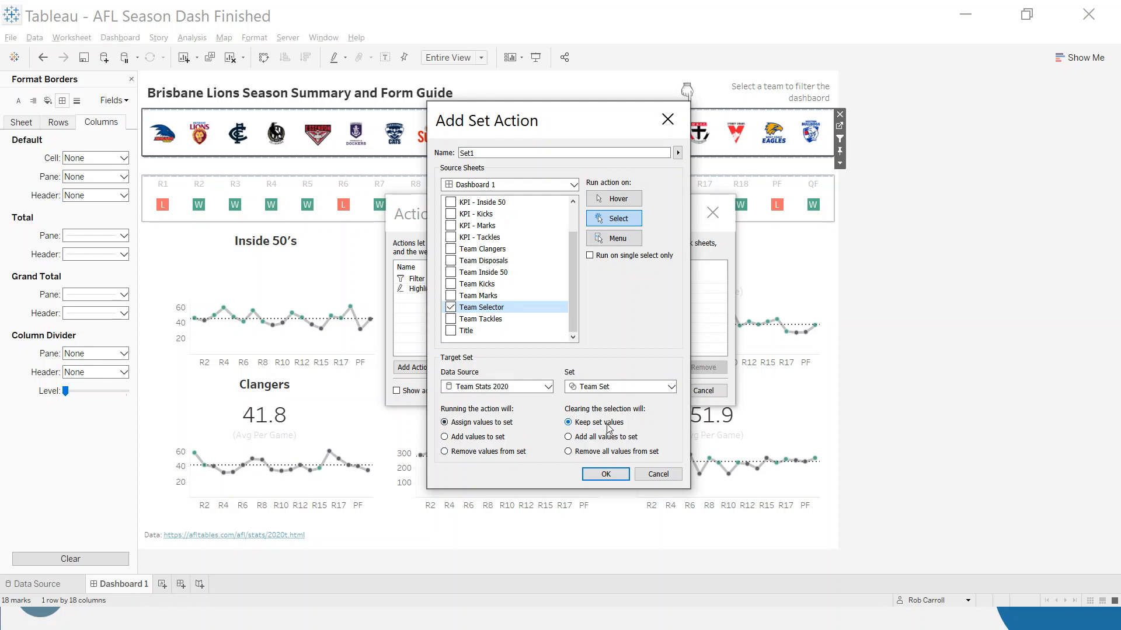
mouse_move(614, 430)
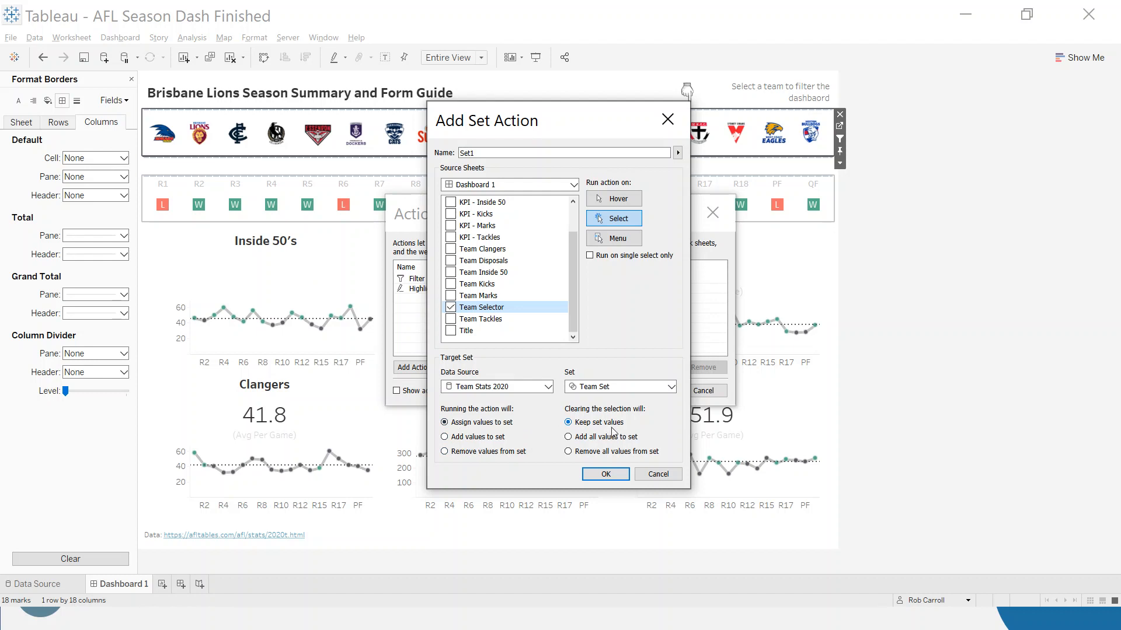
click(604, 474)
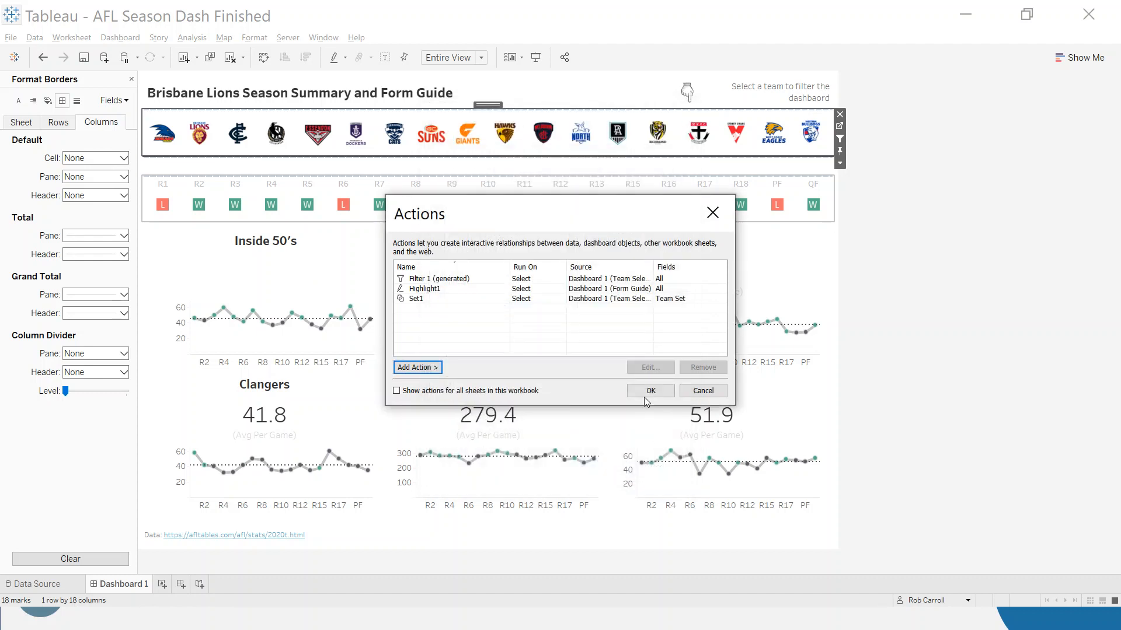
Step: Close Actions, review the Team Inside 50 and Team Kicks sheets, and return to Dashboard 1
click(650, 390)
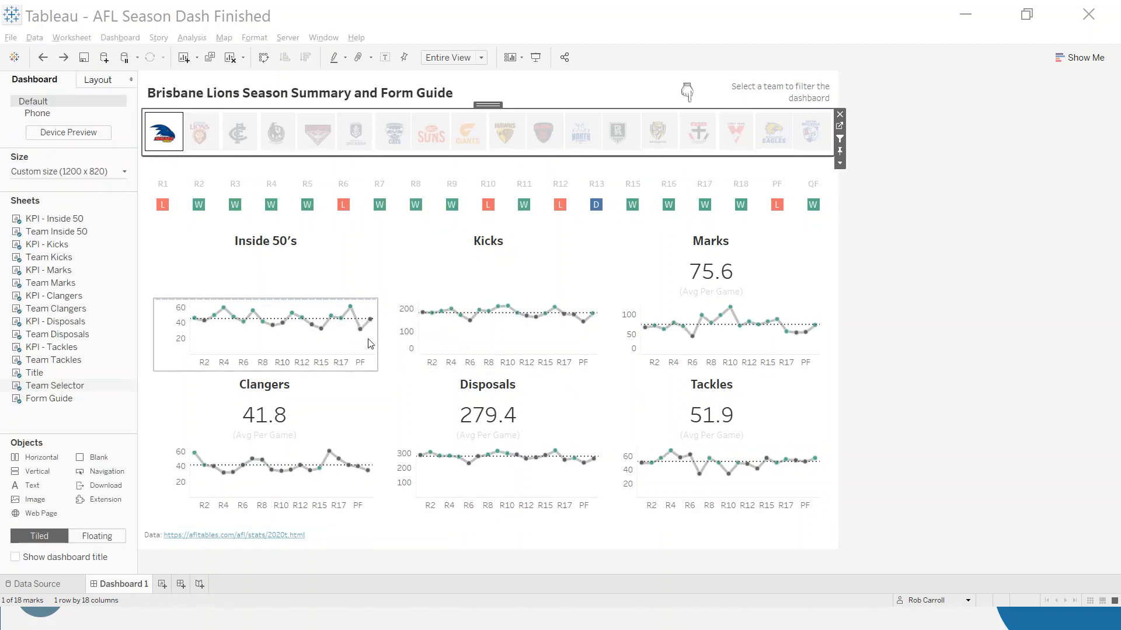
click(185, 583)
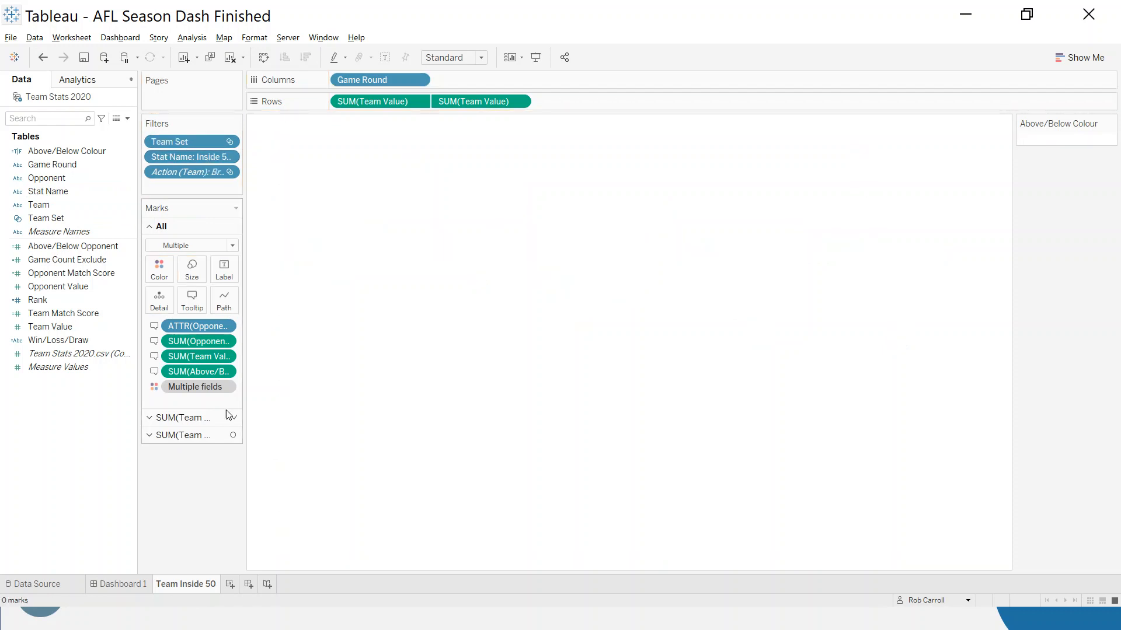
click(123, 584)
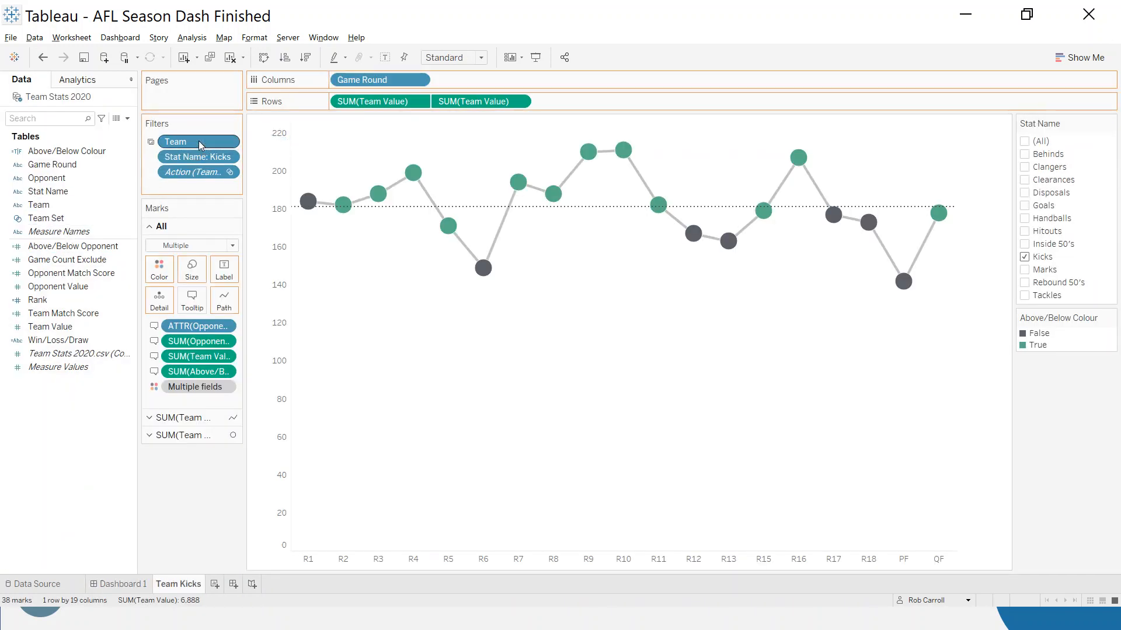
click(121, 584)
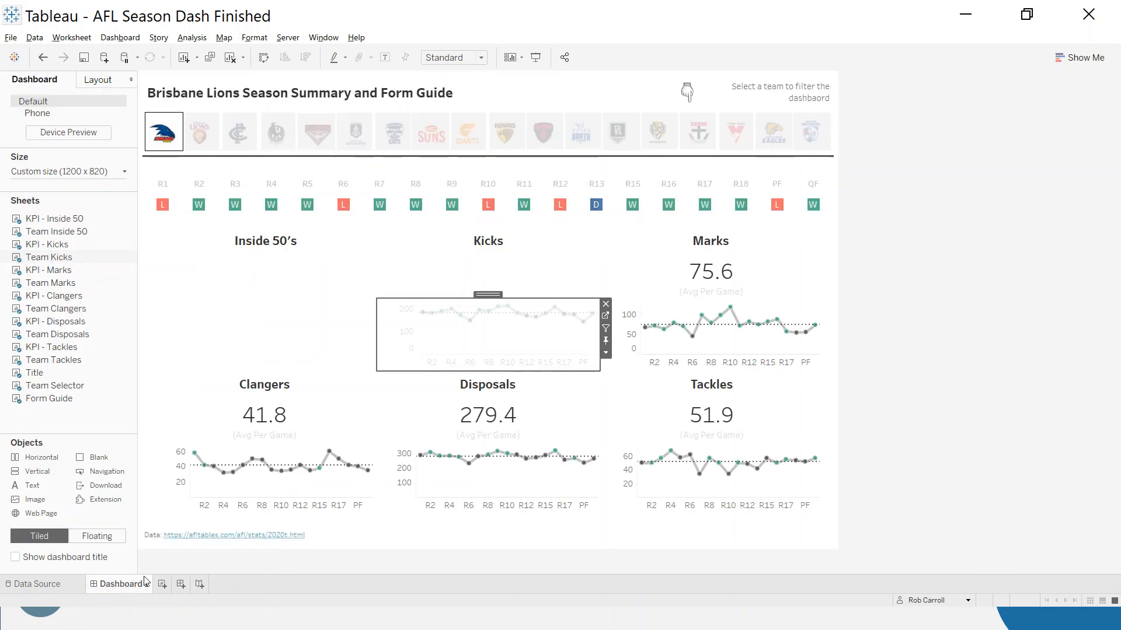
Step: Remove the generated Filter 1 action so Adelaide shows Inside 50's 36.1 and Kicks 156.5
click(119, 37)
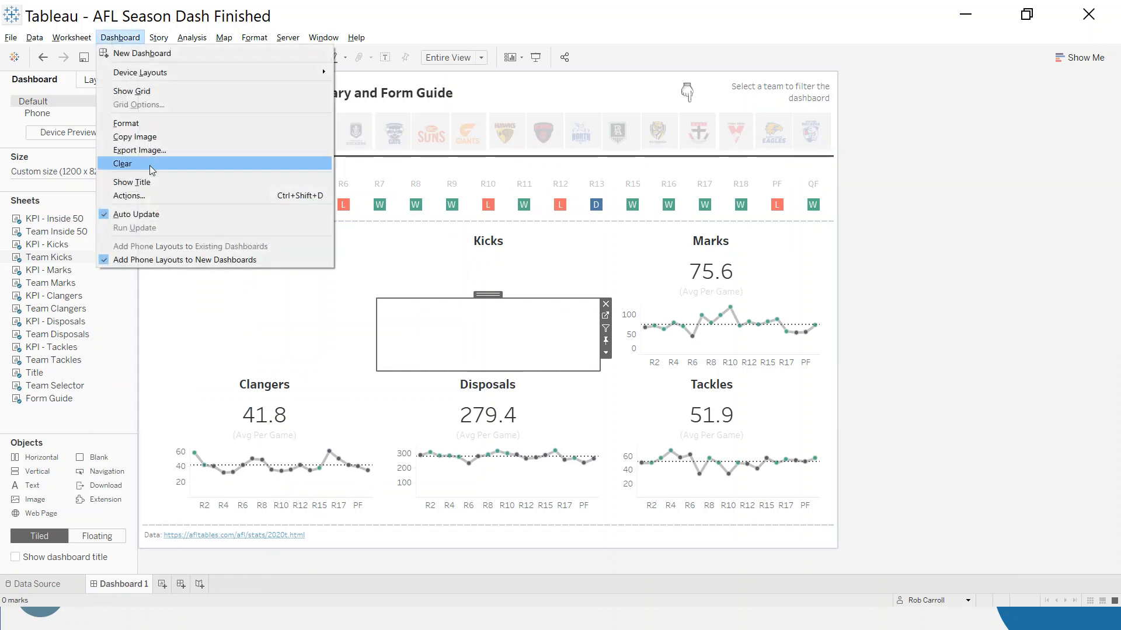
click(129, 196)
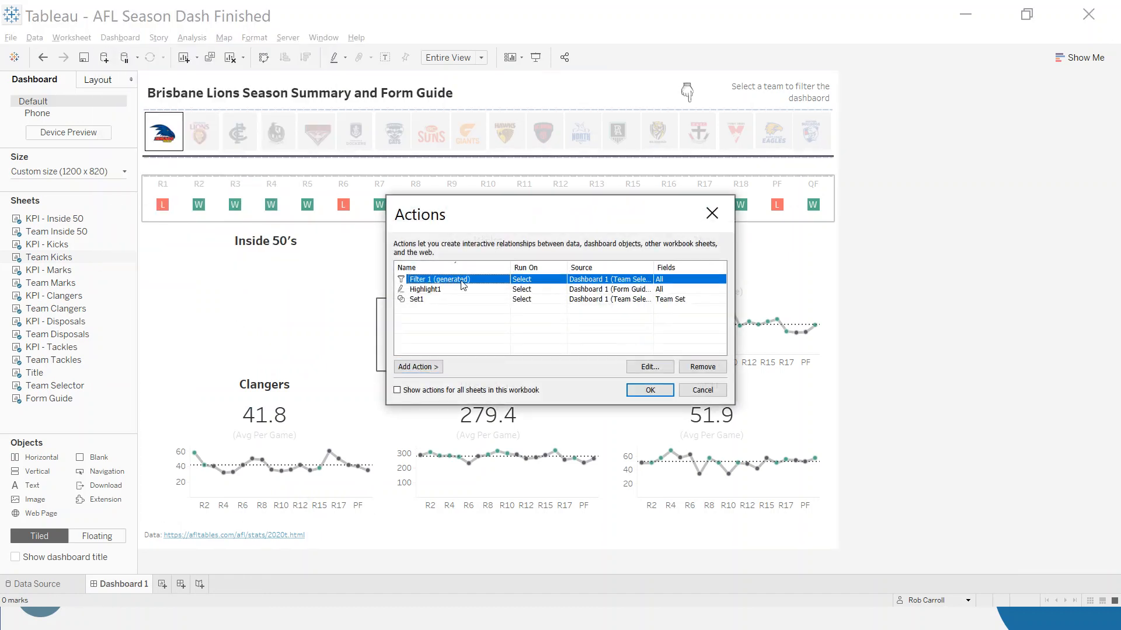
click(702, 367)
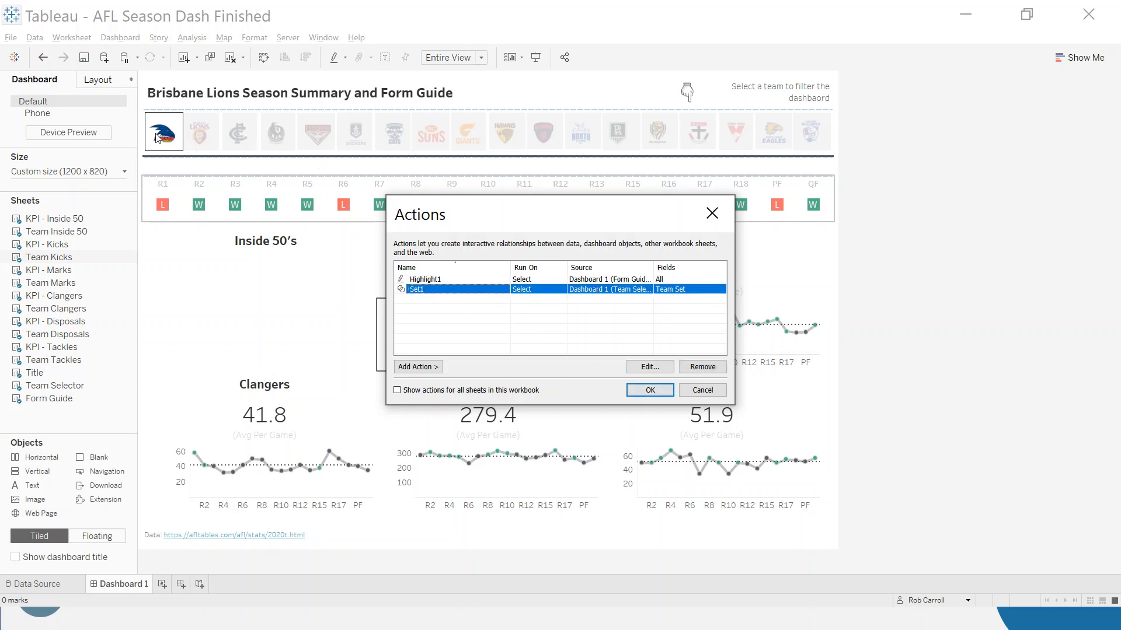
mouse_move(469, 296)
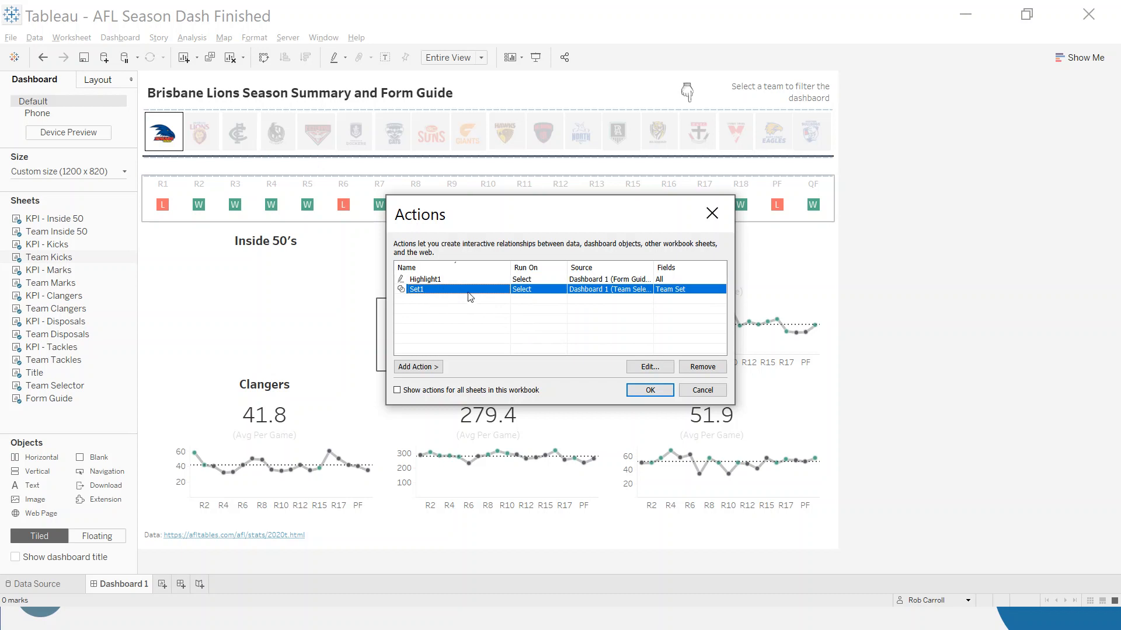
mouse_move(457, 307)
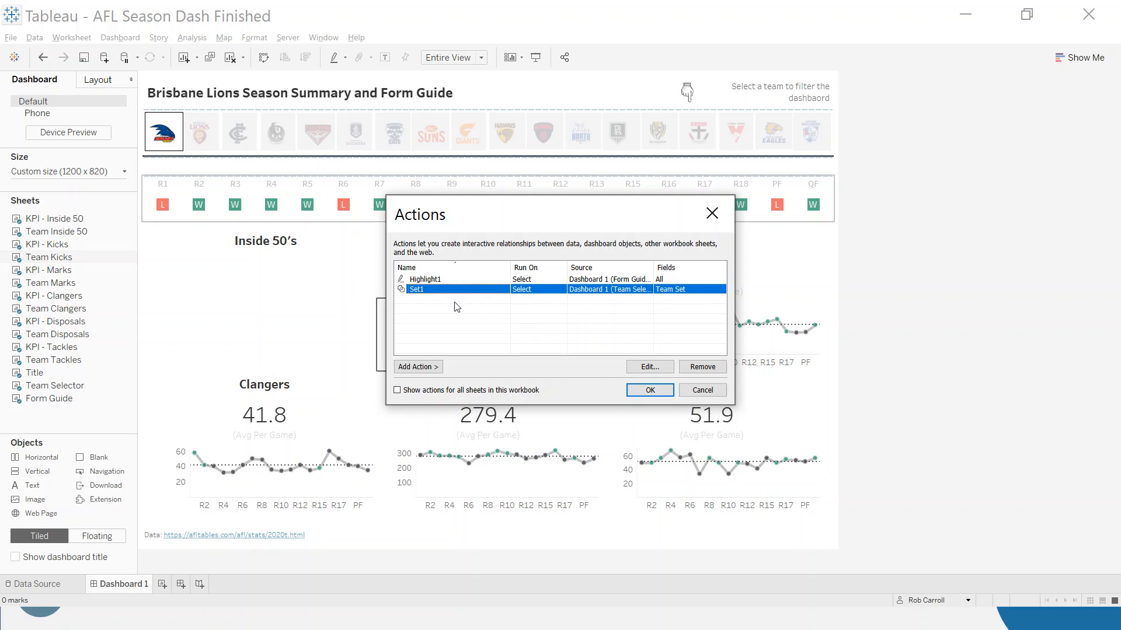
mouse_move(598, 402)
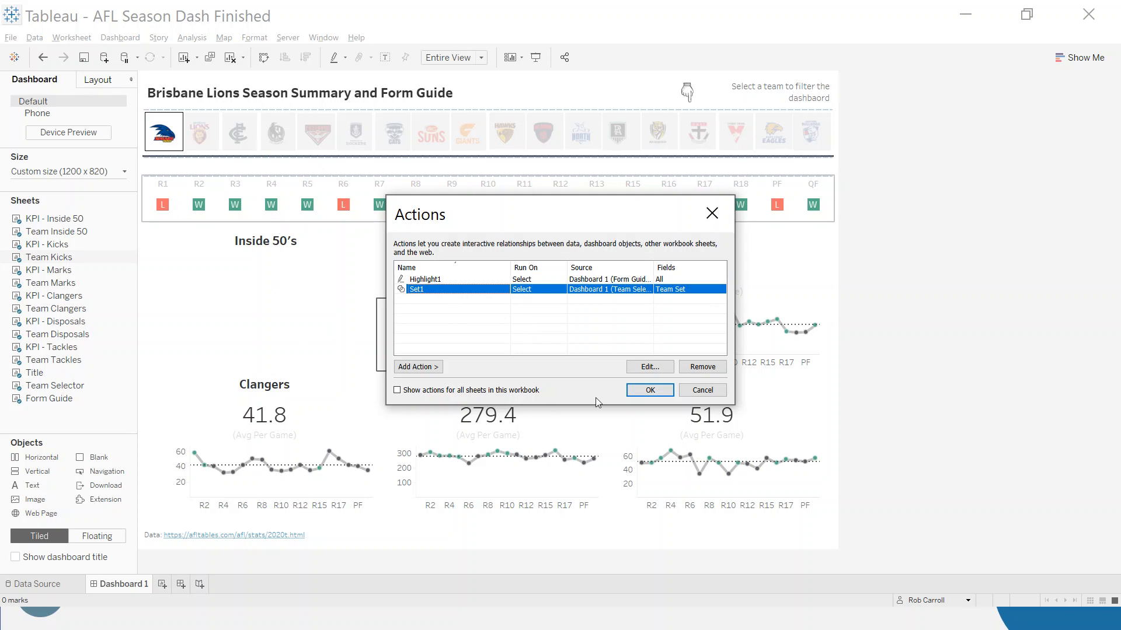
click(649, 390)
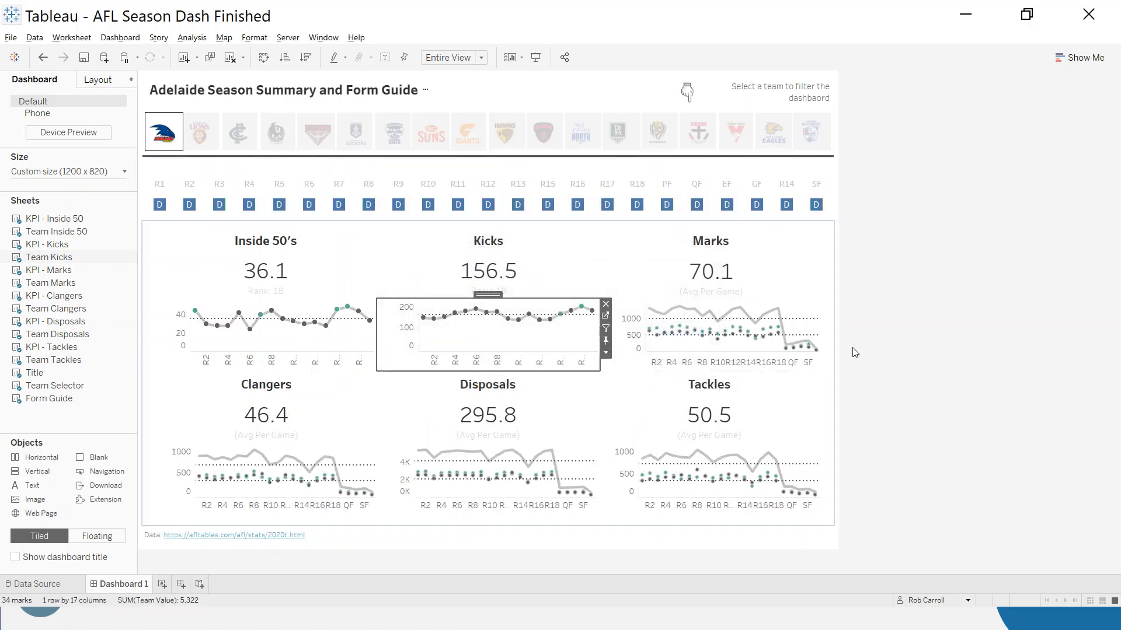
mouse_move(770, 436)
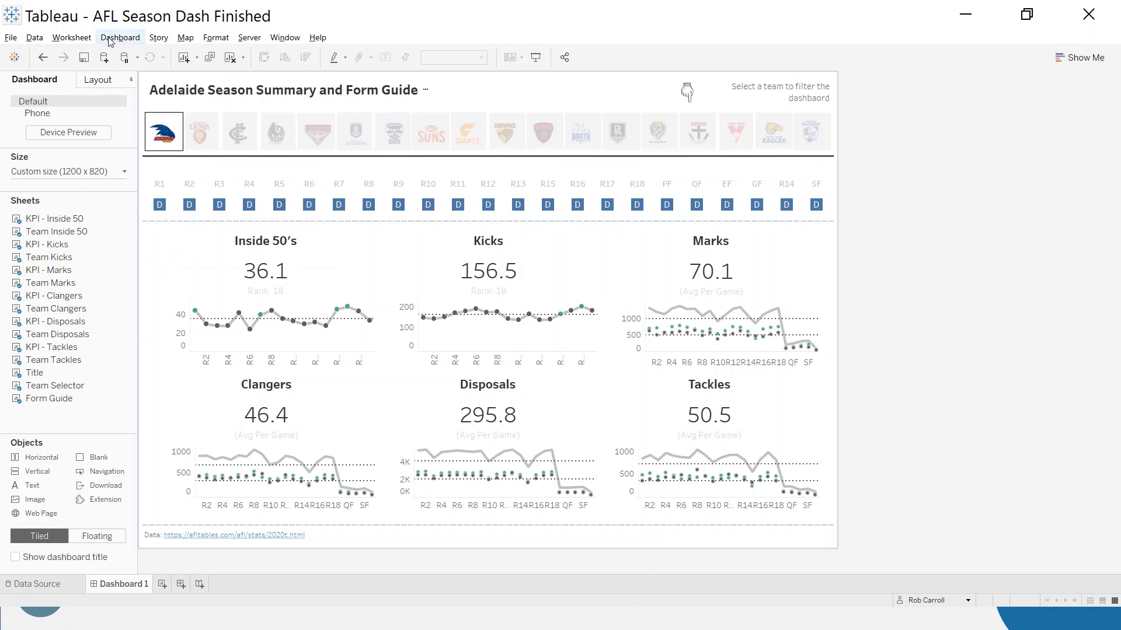
Step: Visit the Form Guide worksheet and return so it shows Adelaide's wins and losses
click(120, 38)
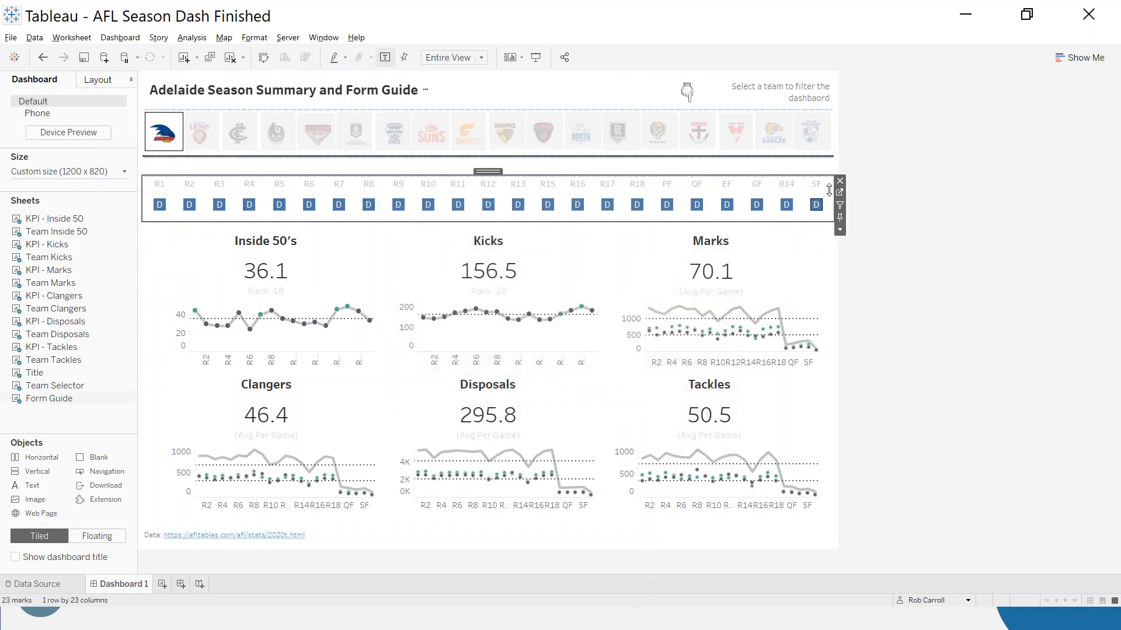
click(178, 583)
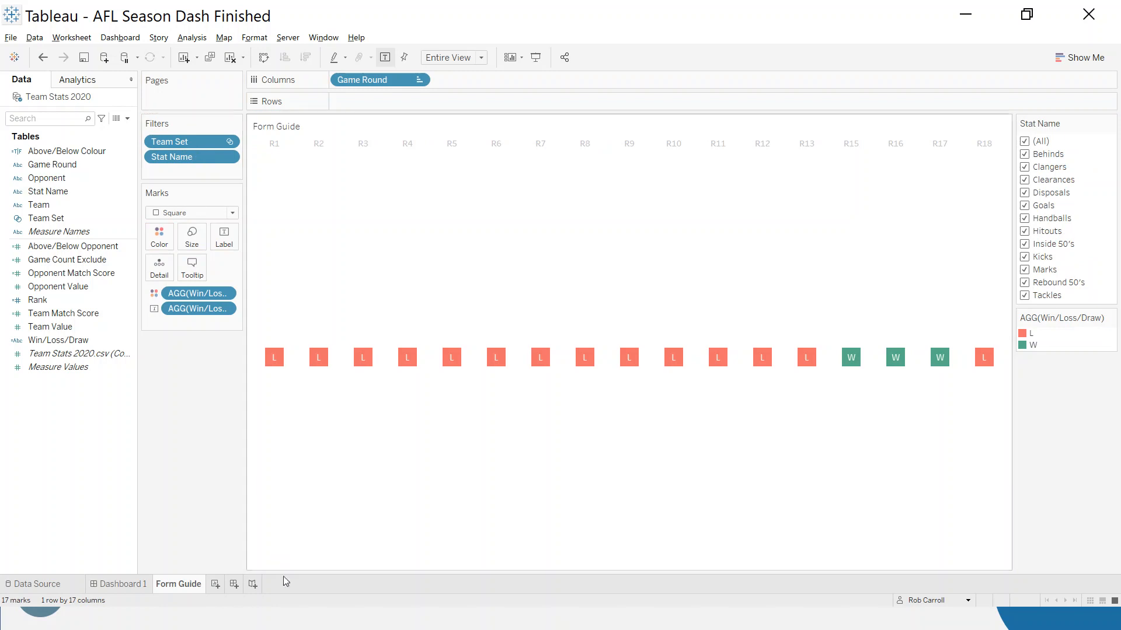
click(119, 584)
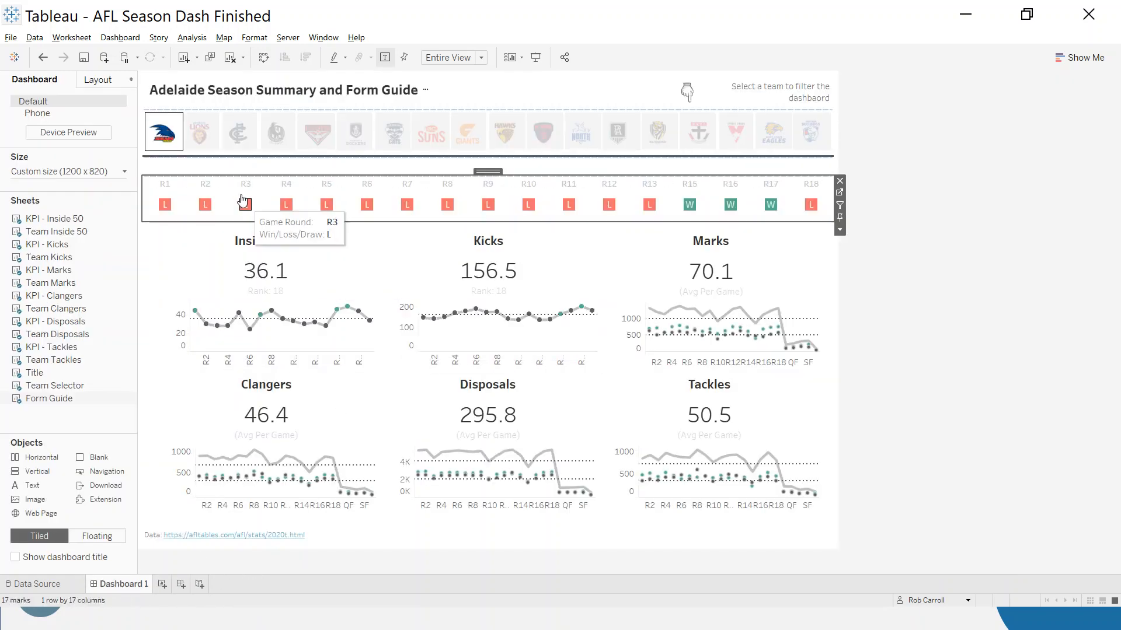
Step: Select the Brisbane Lions, Essendon and Richmond logos, ending on Richmond's 47.0 and 170.8
click(200, 130)
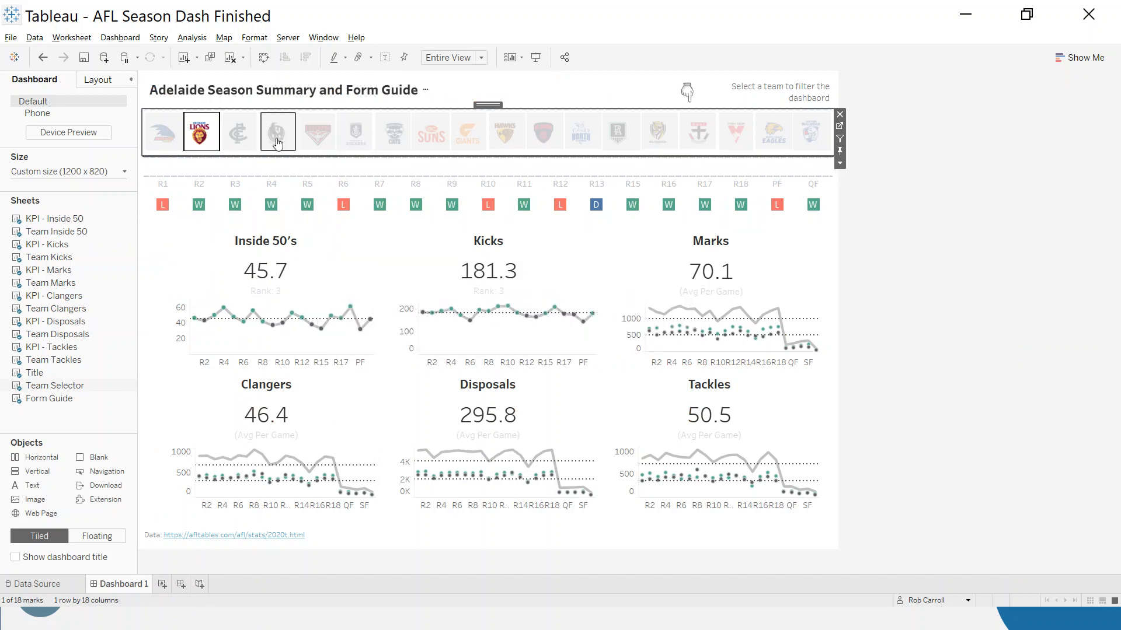
mouse_move(311, 149)
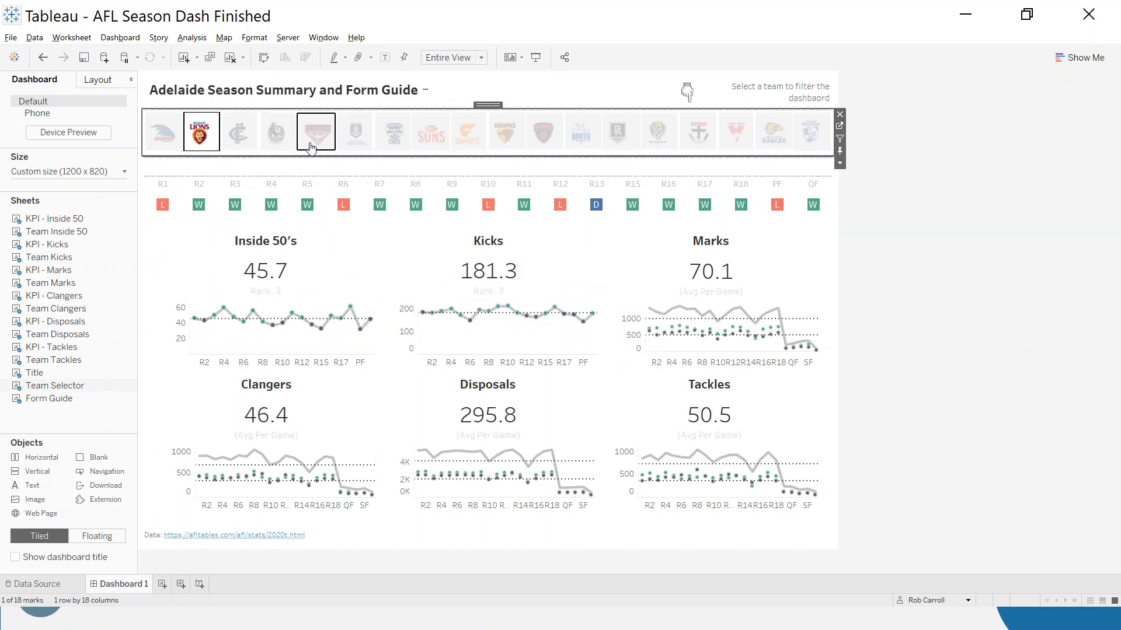
click(315, 131)
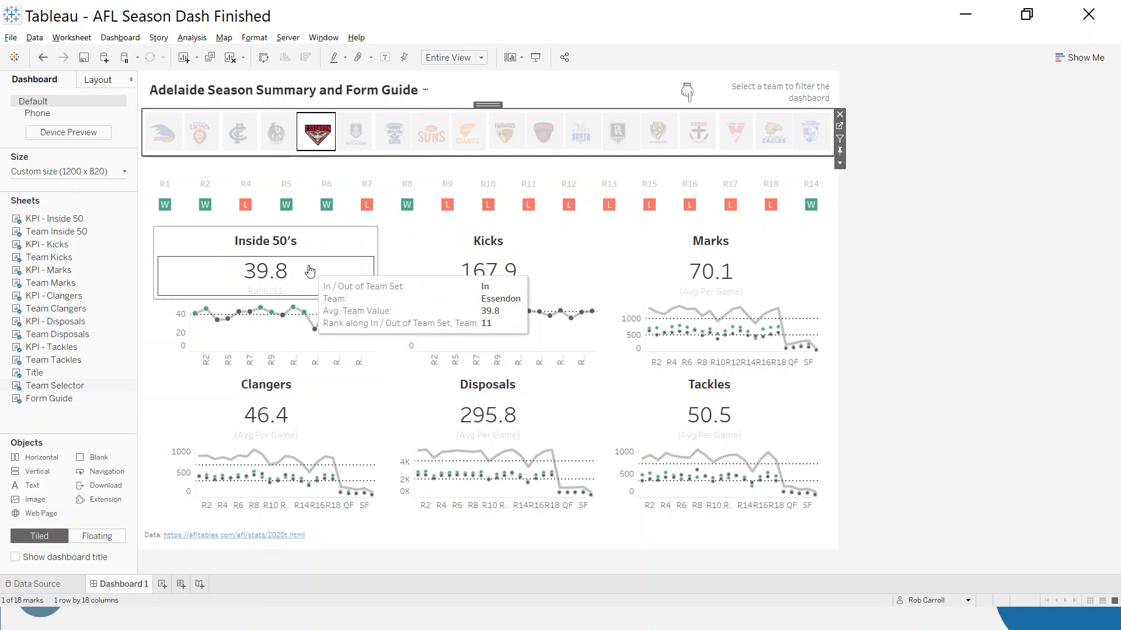
mouse_move(325, 252)
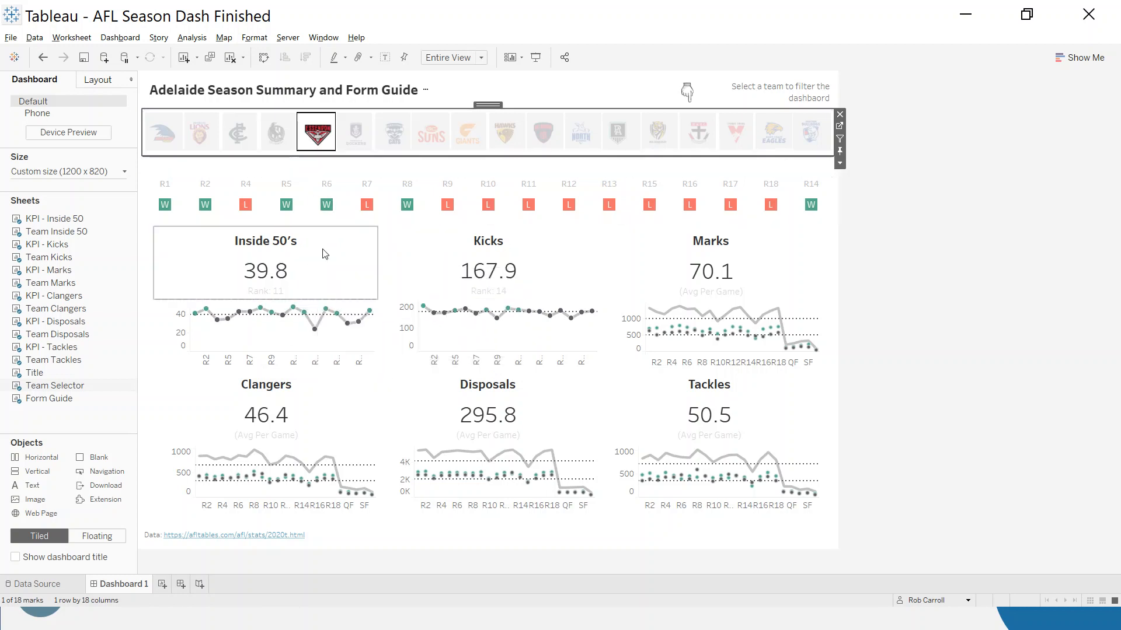
mouse_move(560, 282)
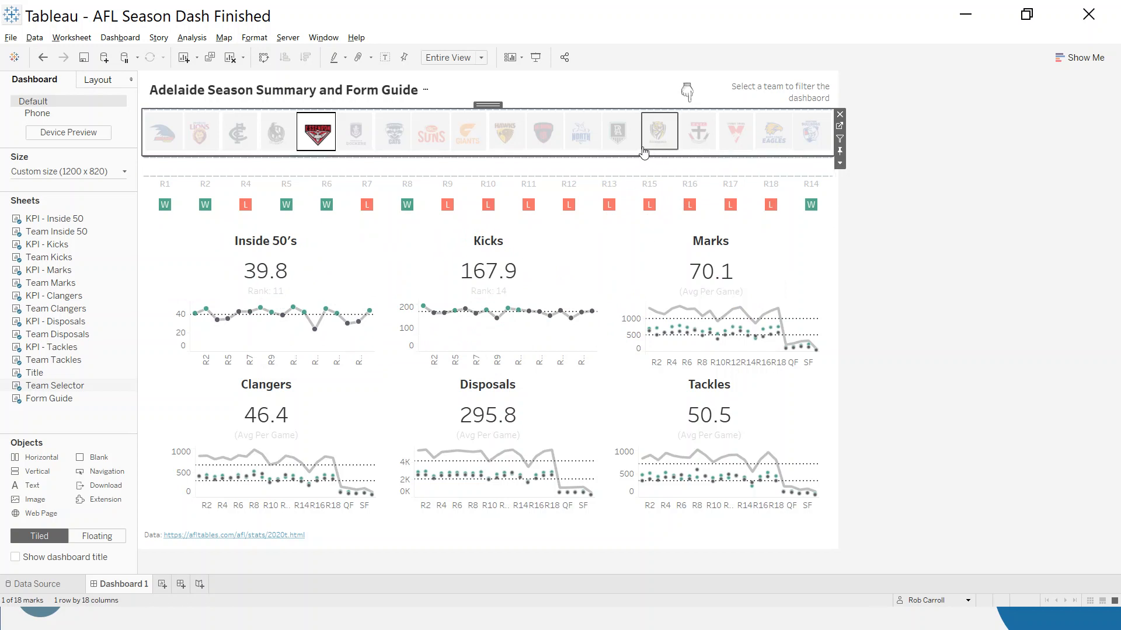
click(659, 130)
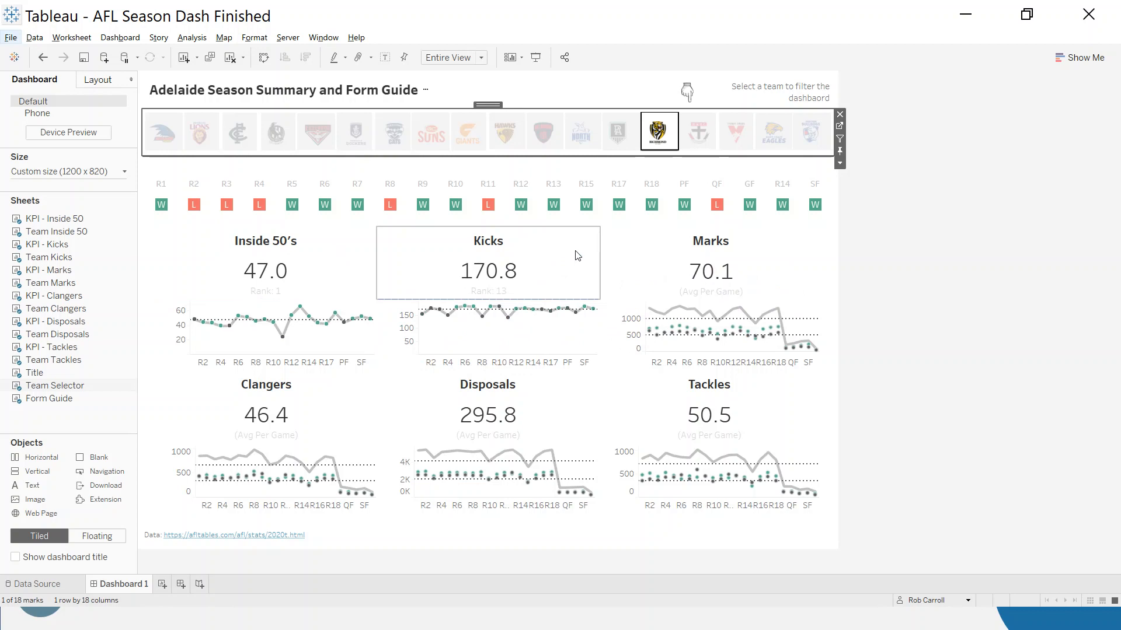
mouse_move(606, 287)
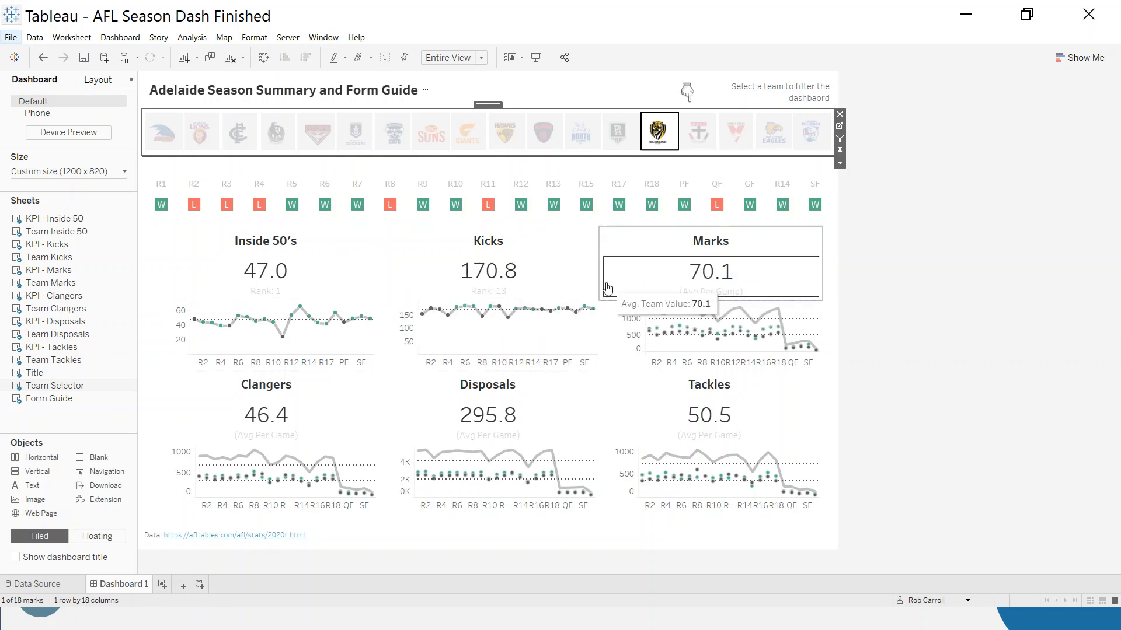